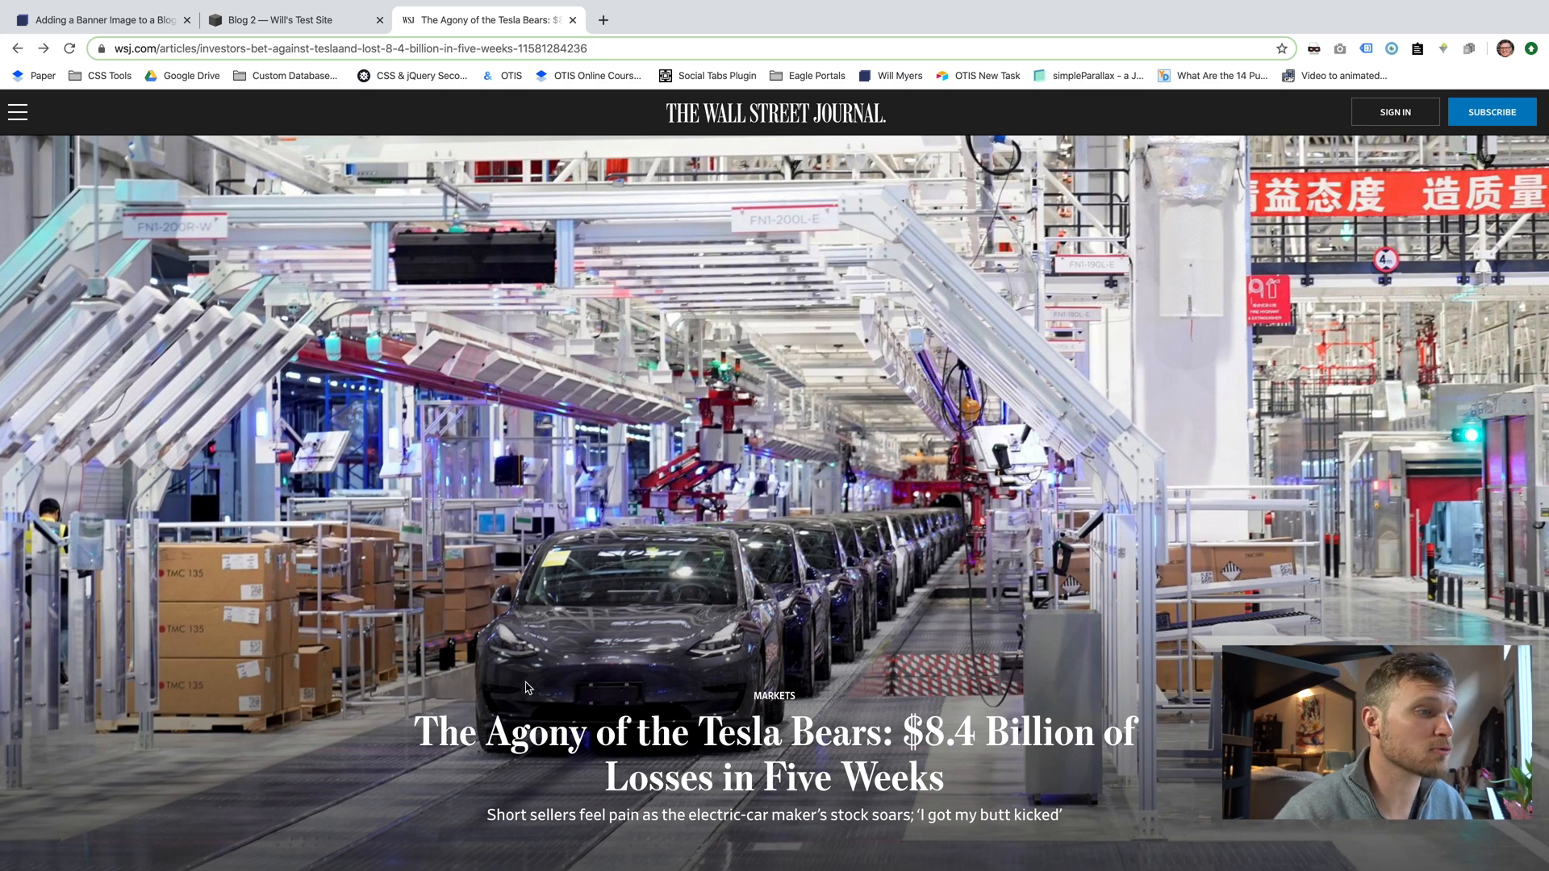
mouse_move(1079, 677)
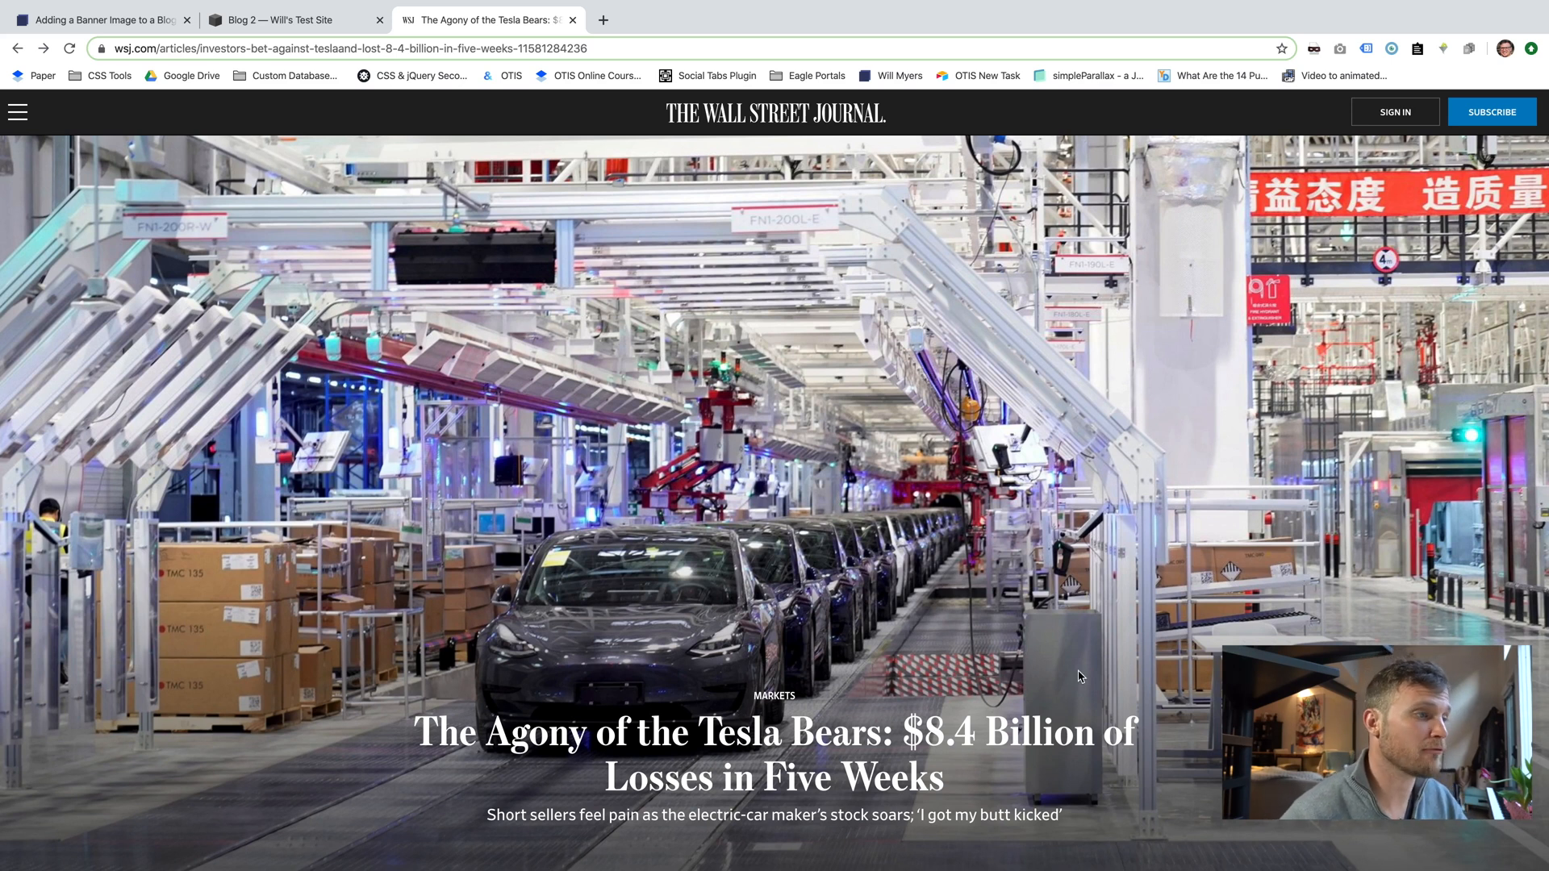
mouse_move(920, 441)
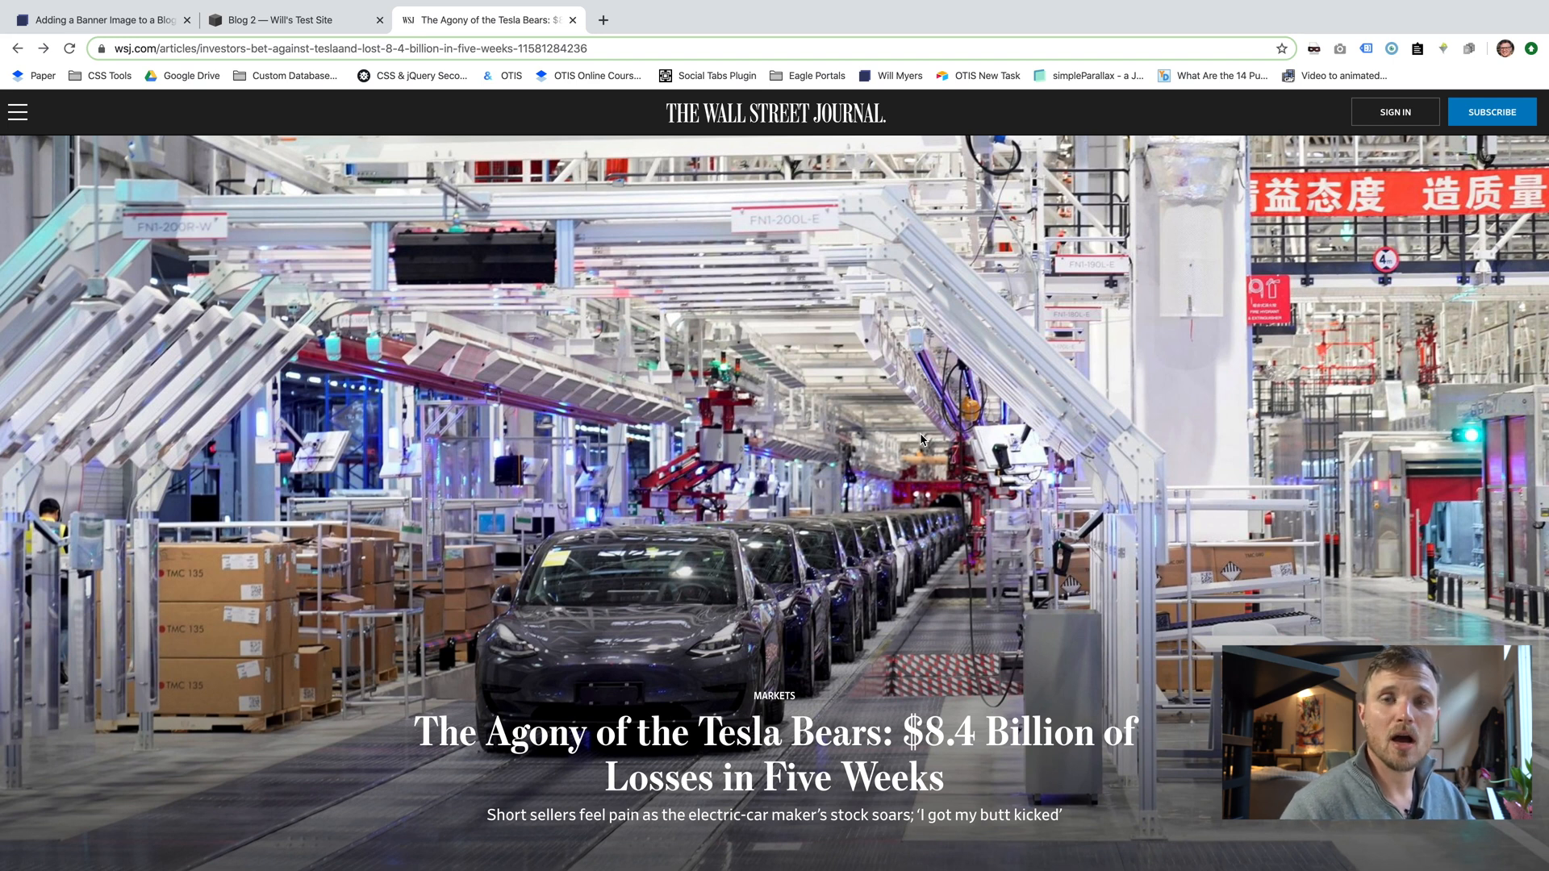
Bring up the banner image tutorial article and scroll through its content.
scroll(down, 3)
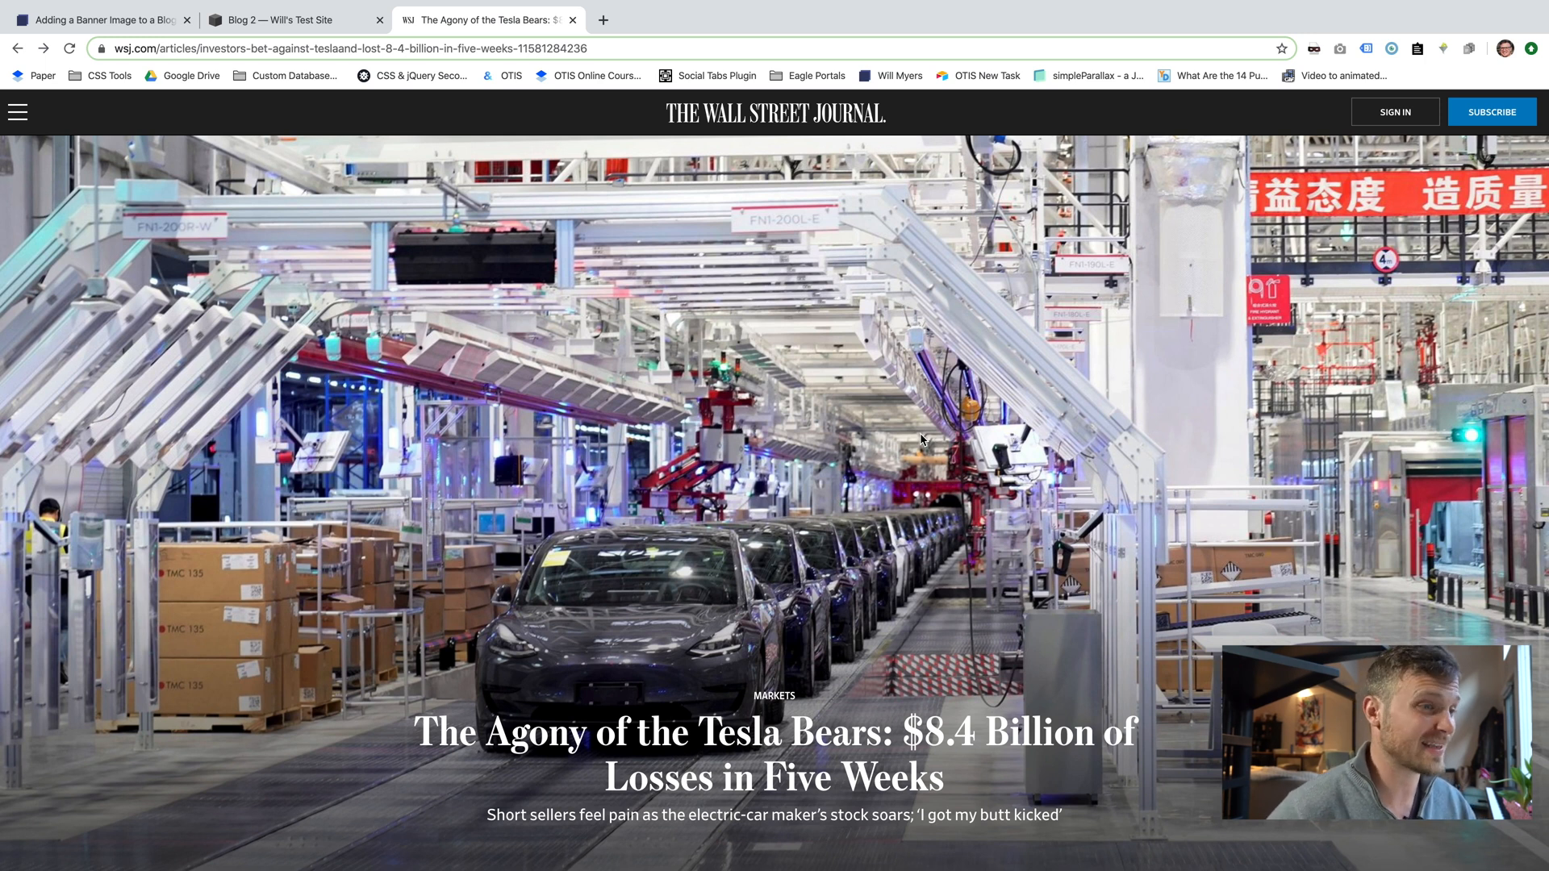
scroll(down, 3)
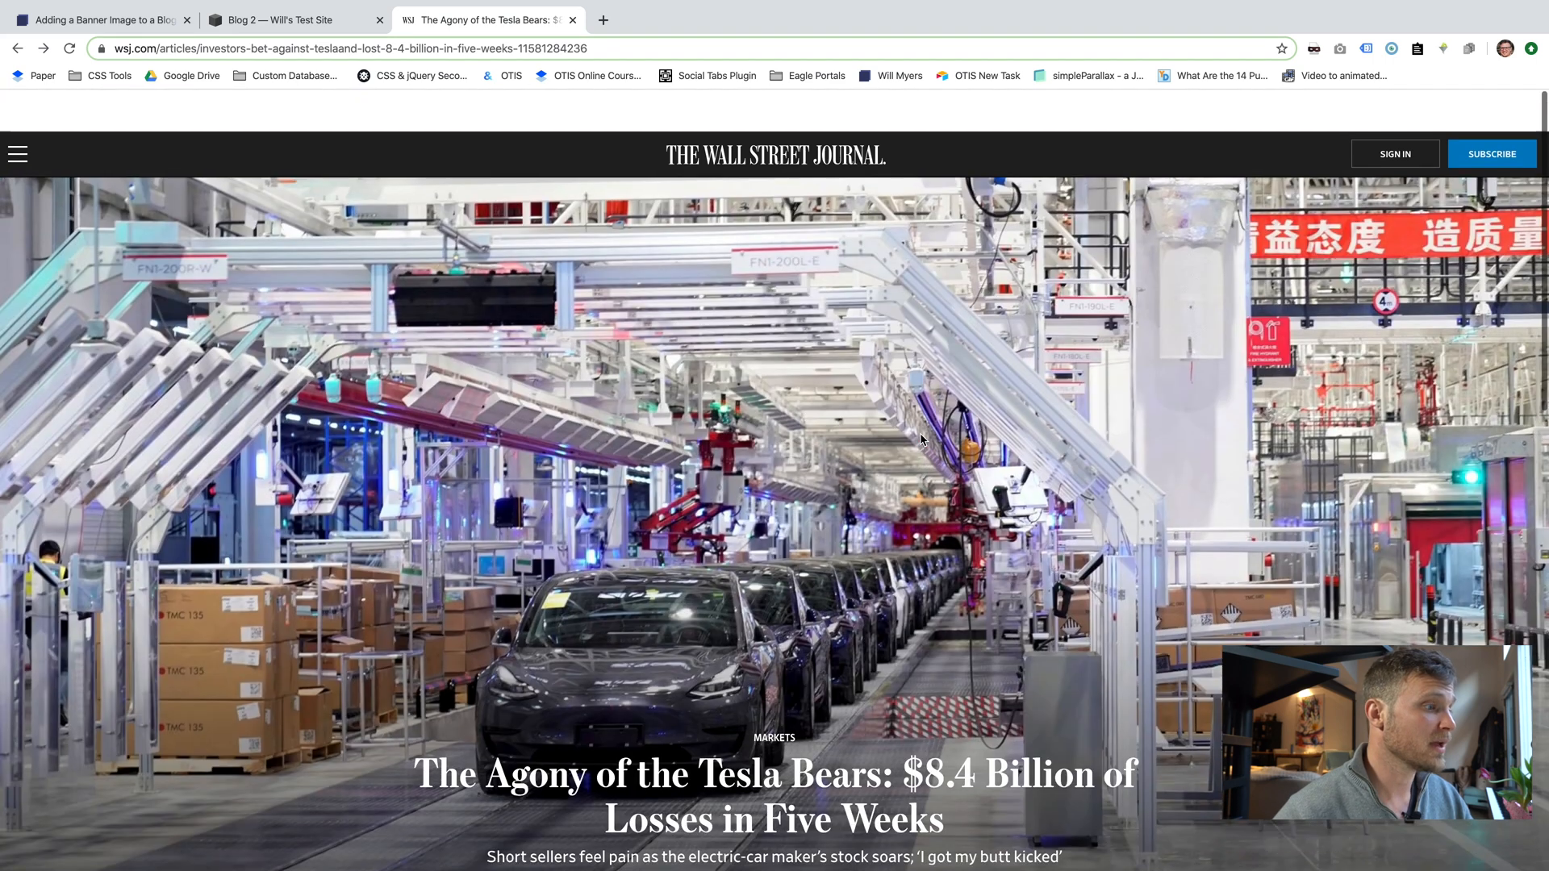
scroll(down, 3)
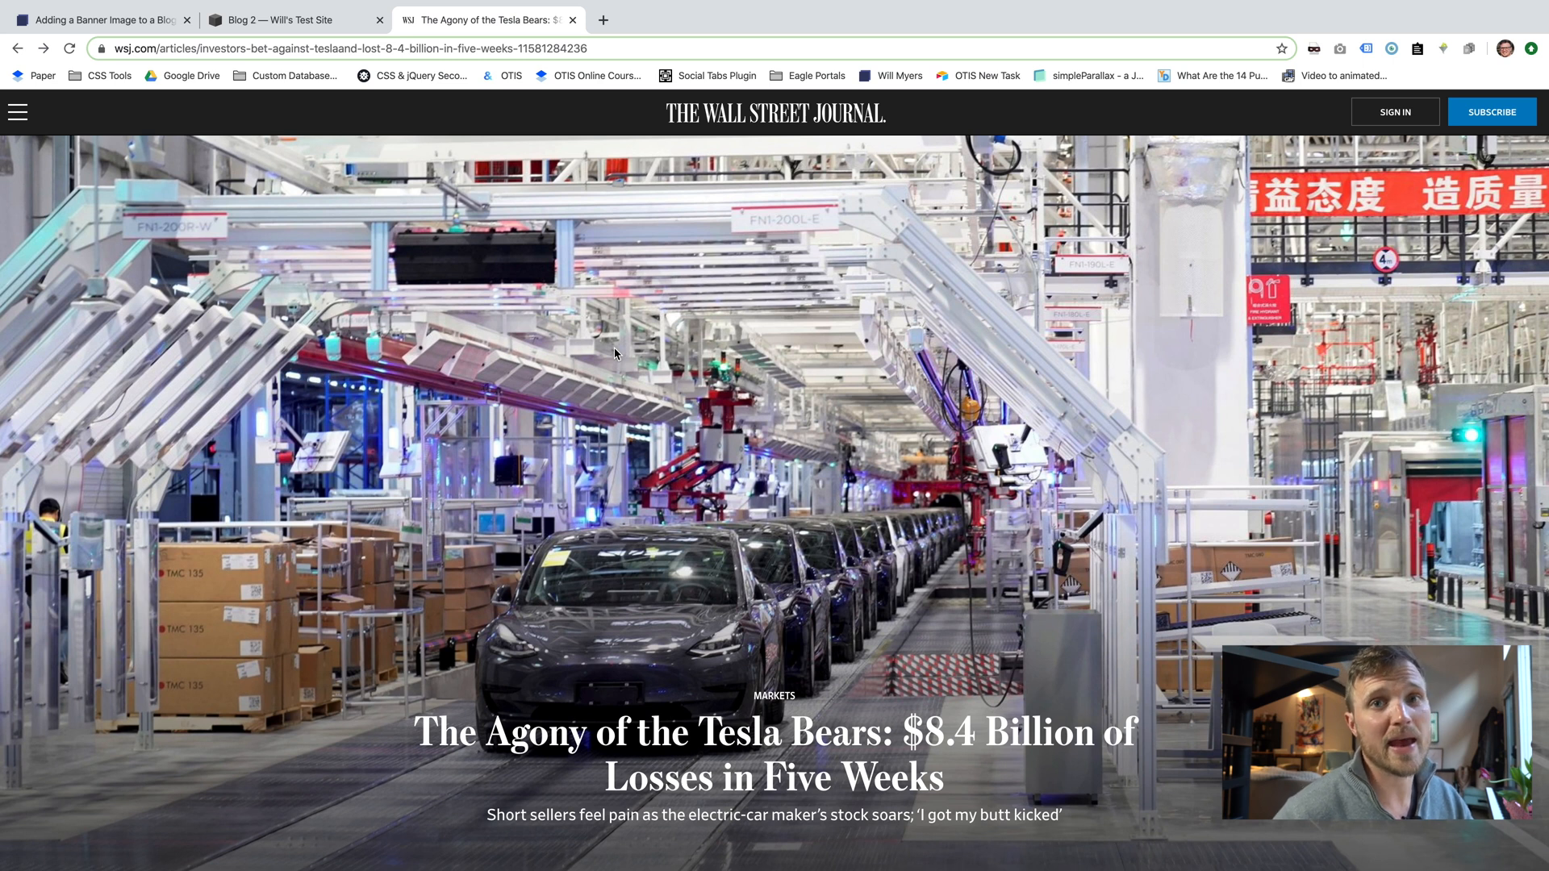
click(99, 20)
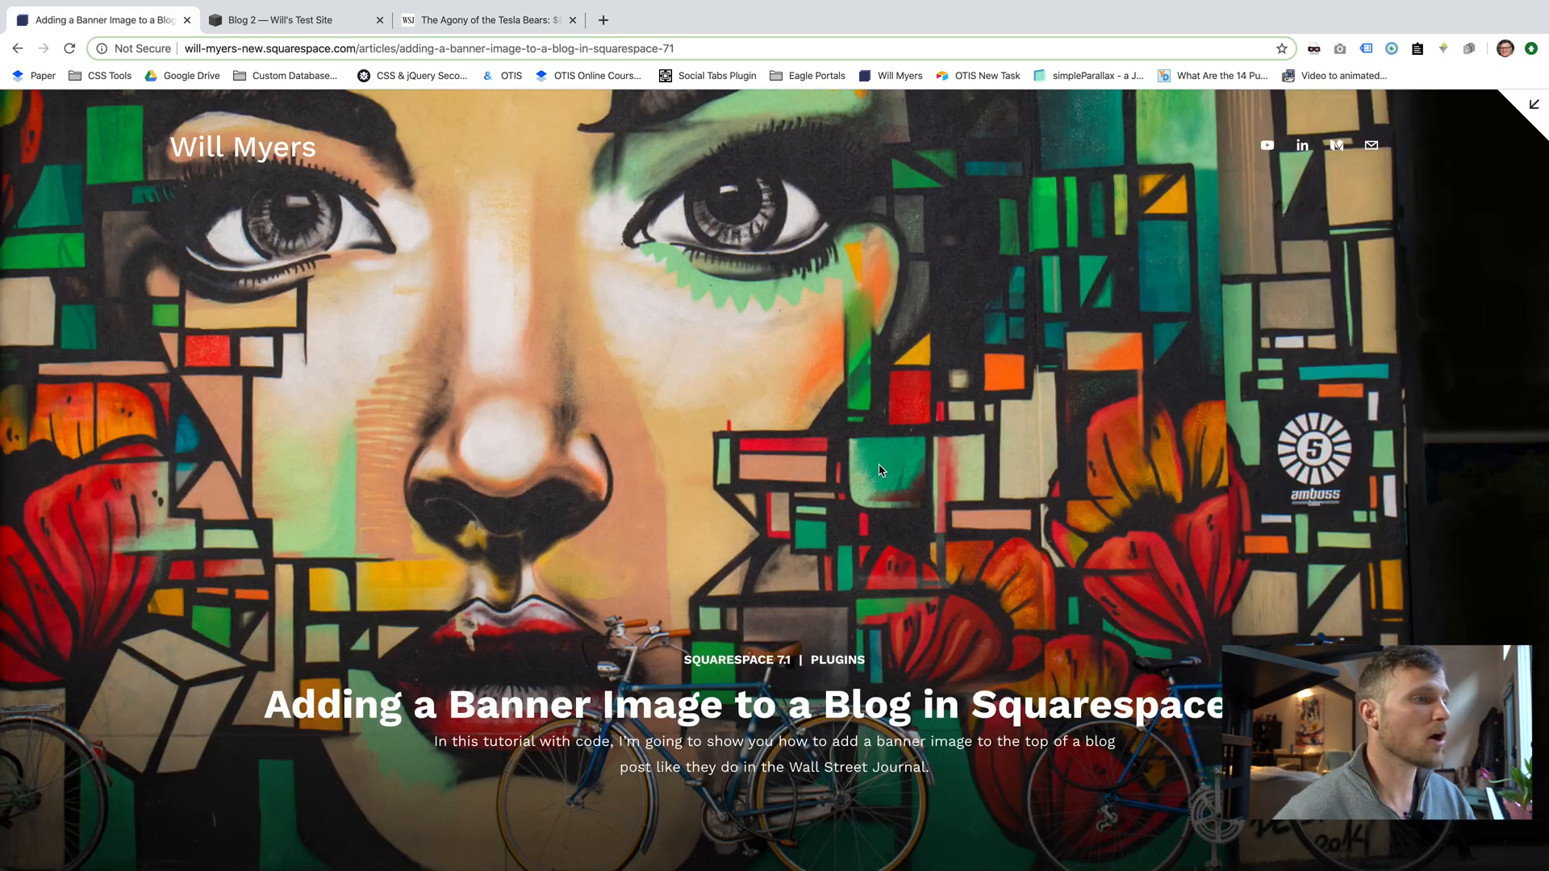
scroll(down, 3)
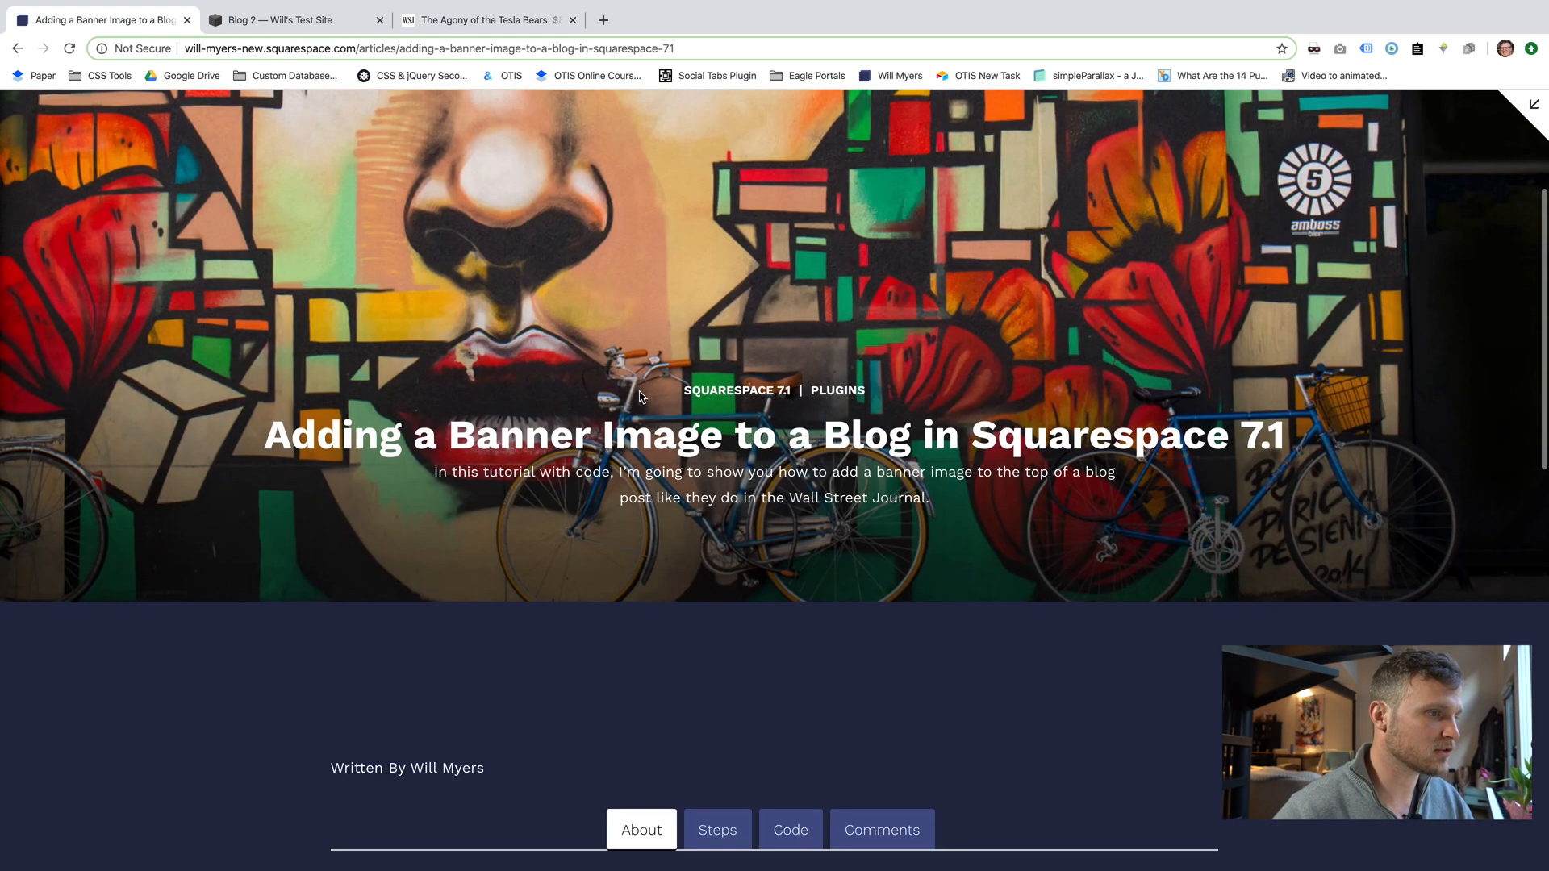
scroll(up, 3)
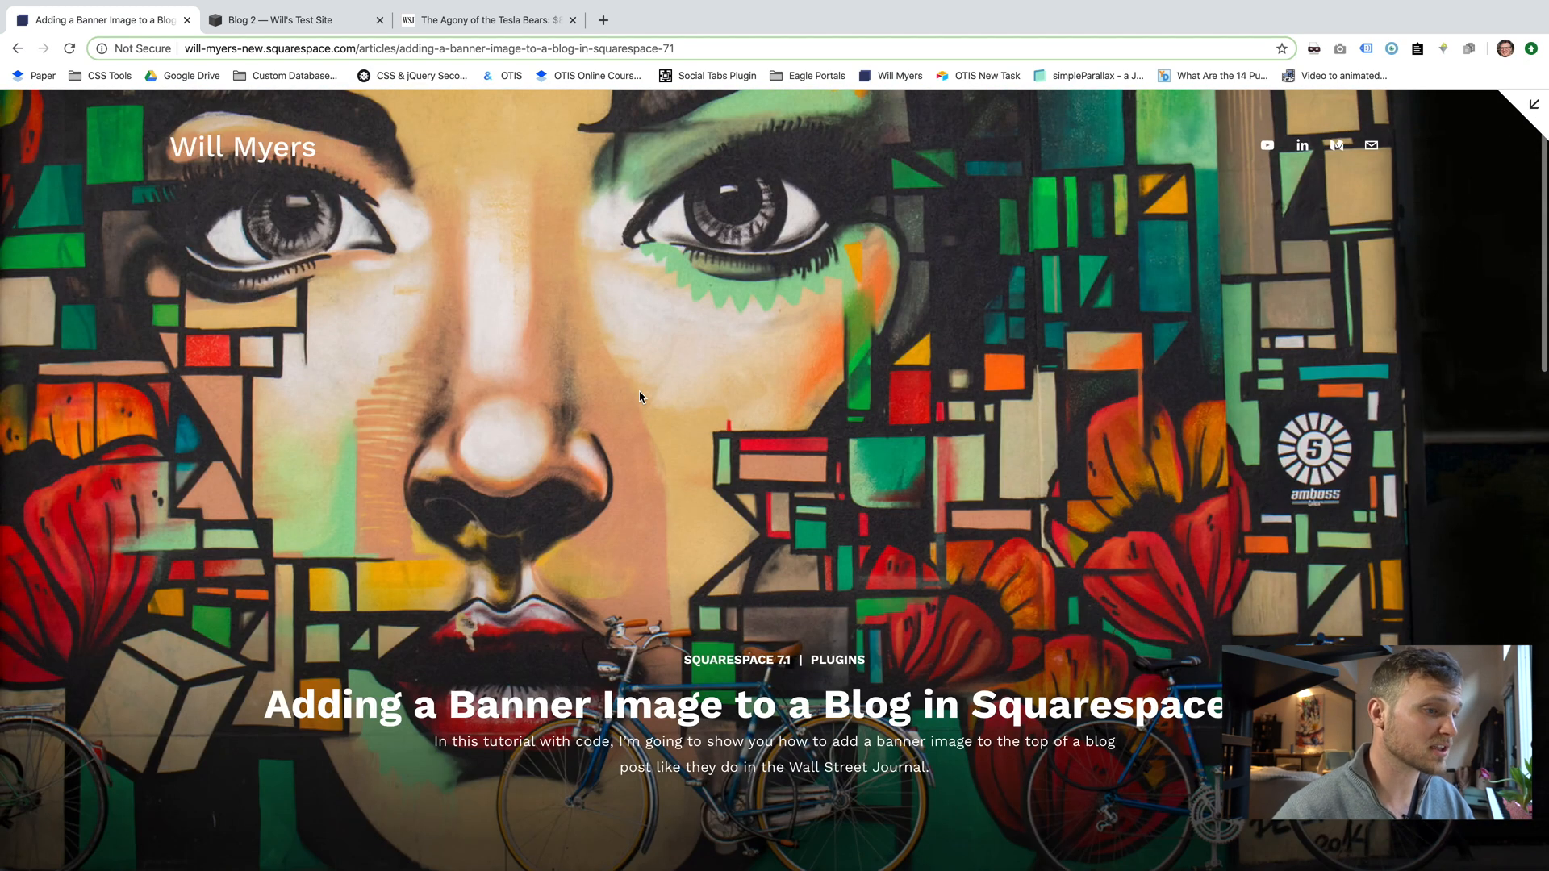
scroll(down, 3)
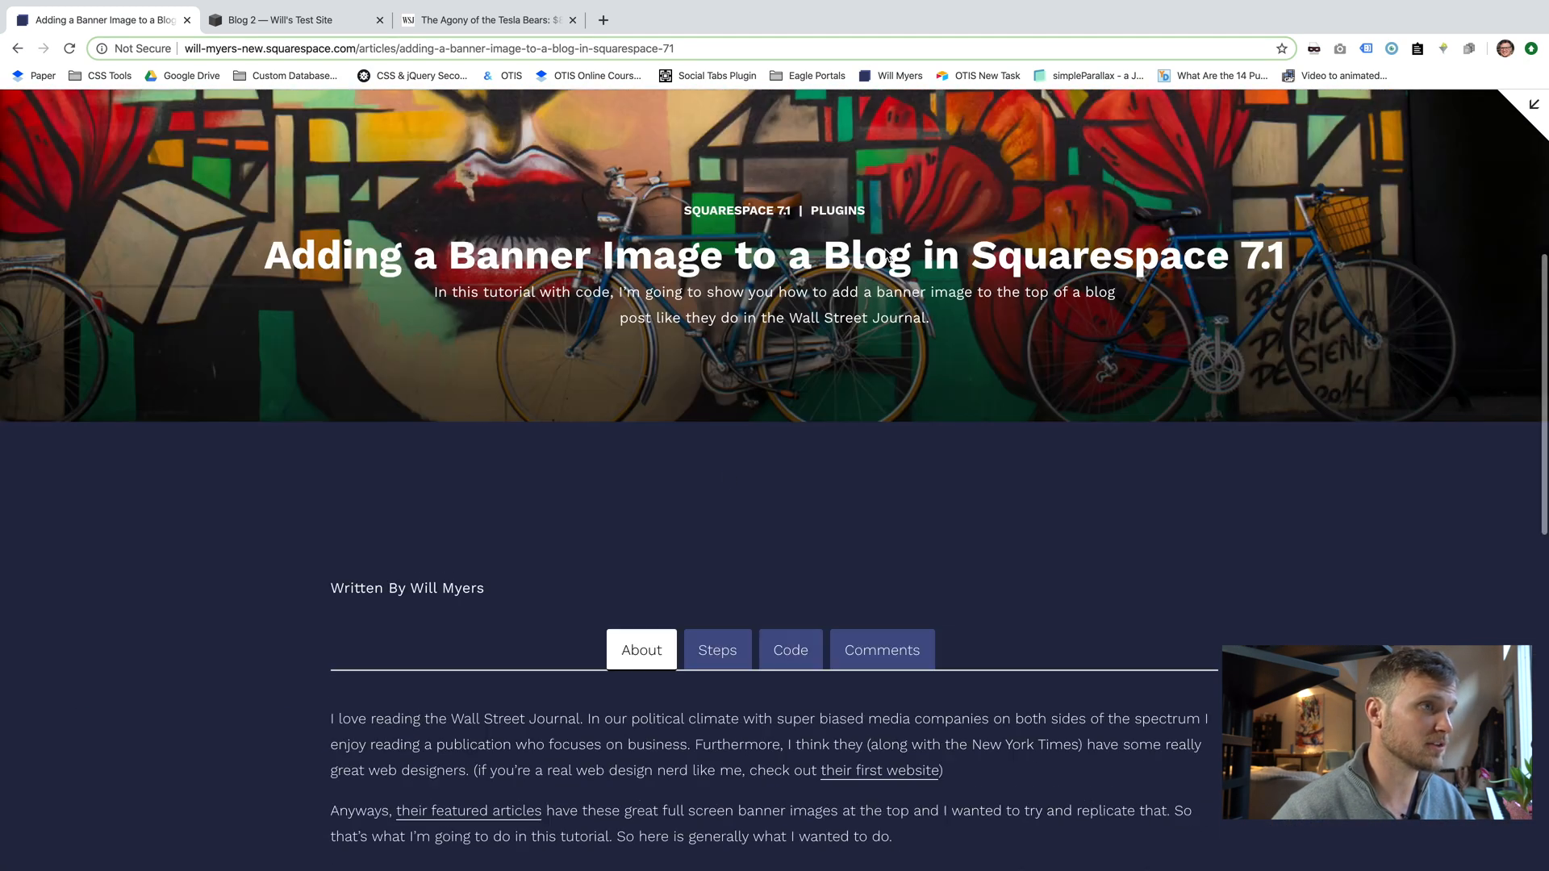
scroll(down, 3)
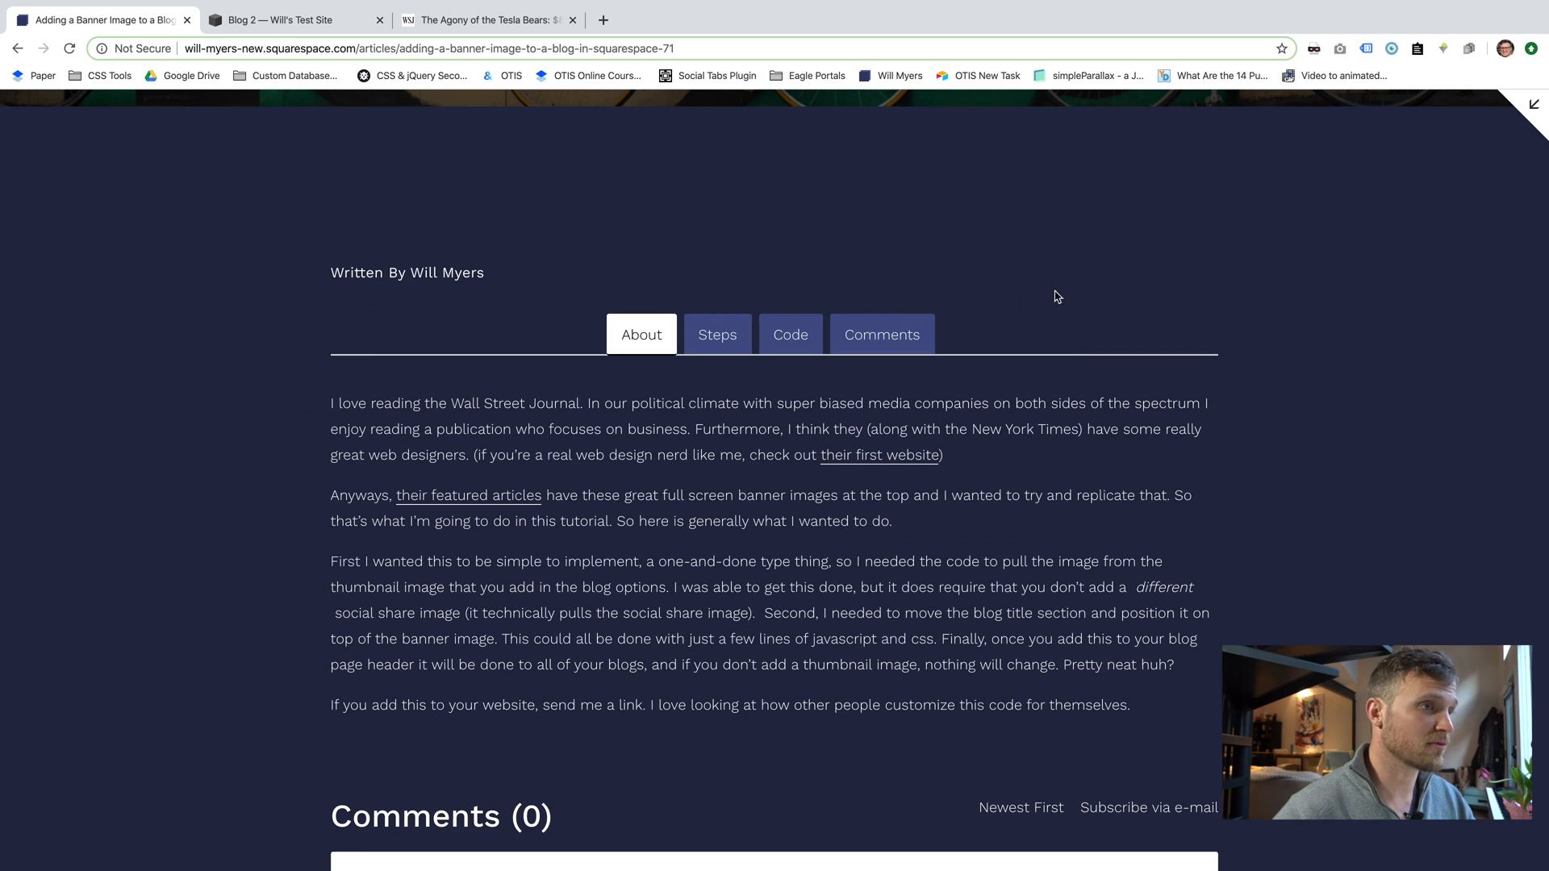
mouse_move(716, 334)
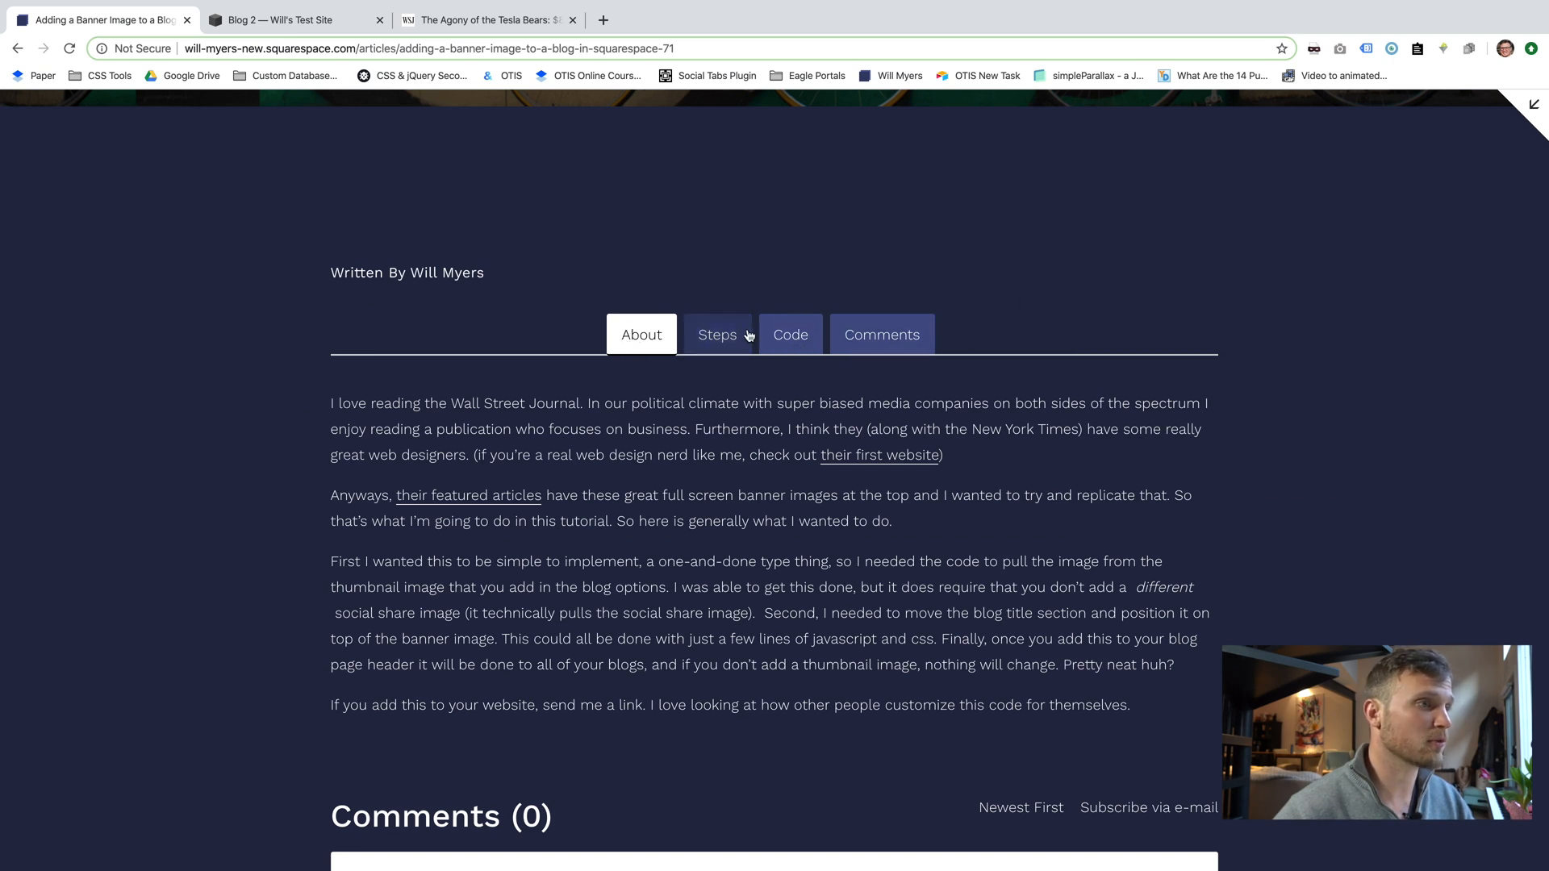
Show the tutorial's code section and copy the Page Header Code Injection script.
click(717, 334)
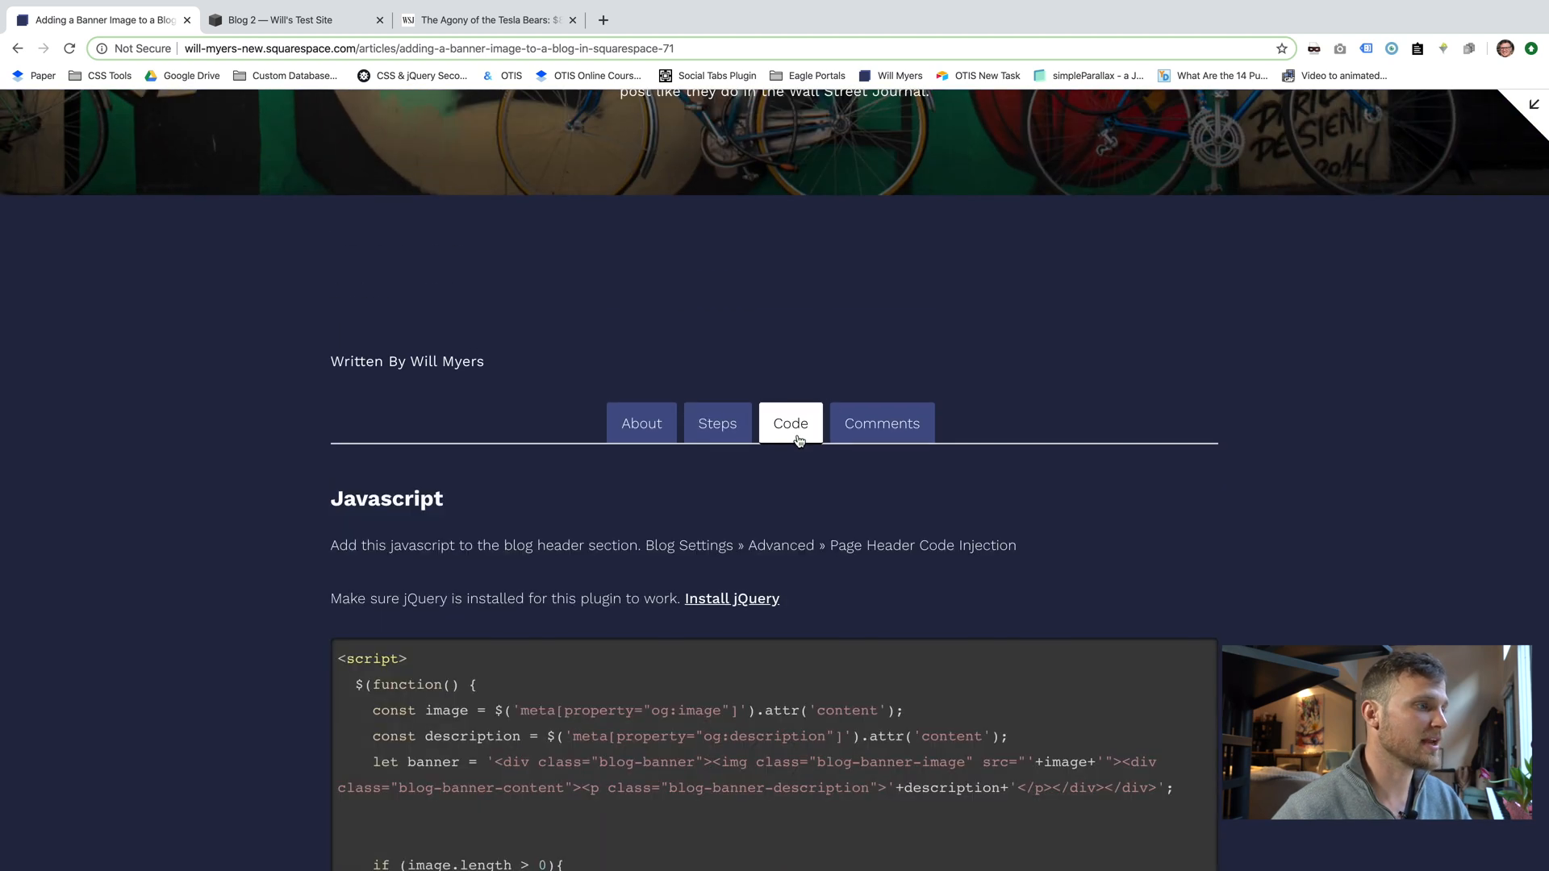
scroll(down, 3)
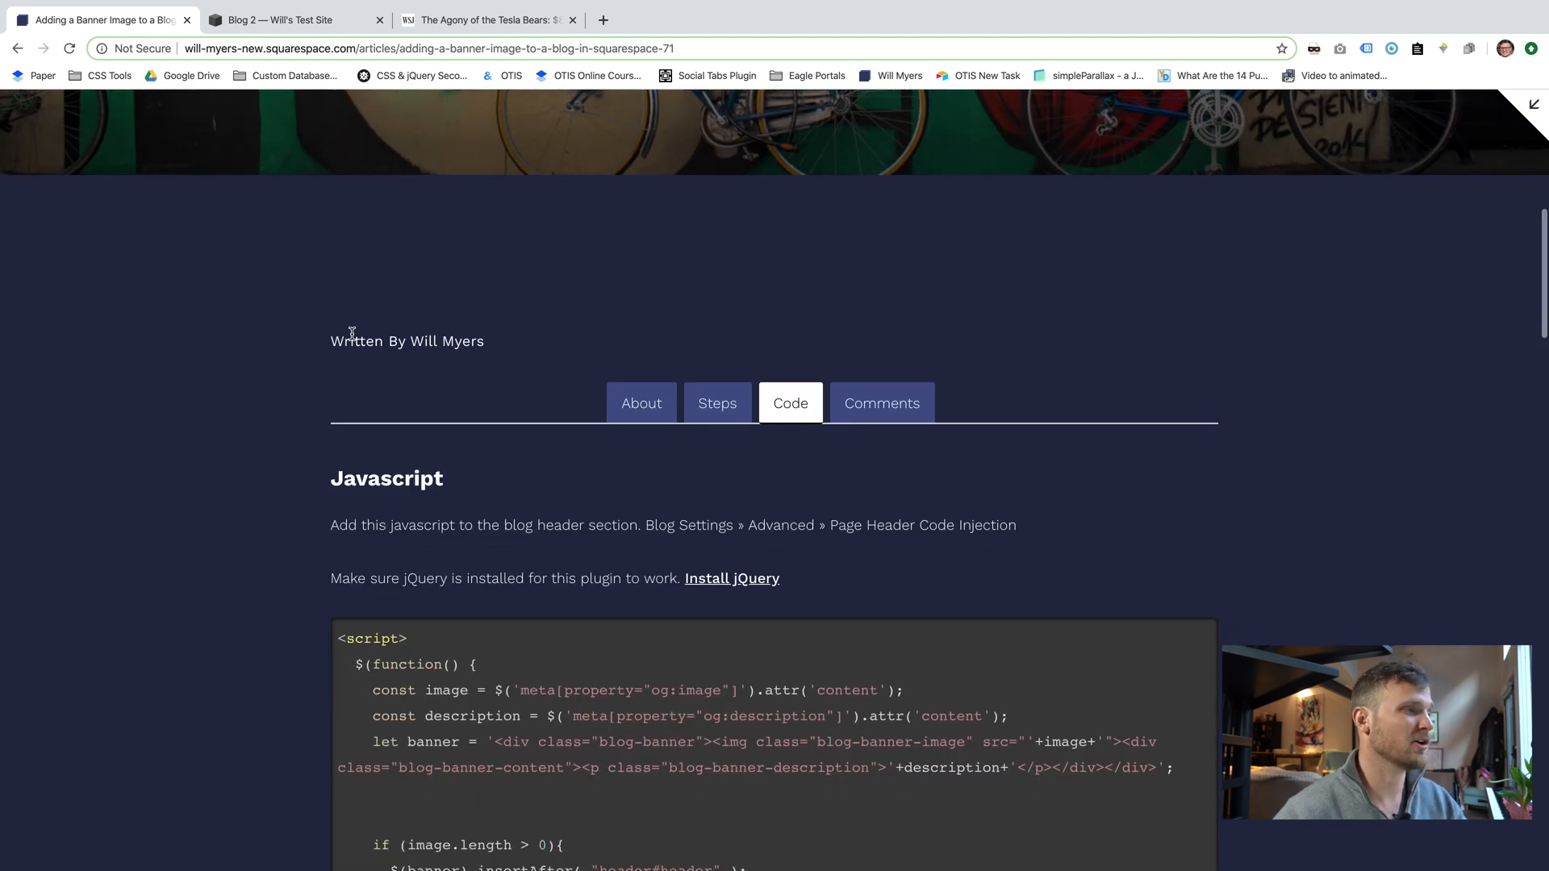
mouse_move(465, 628)
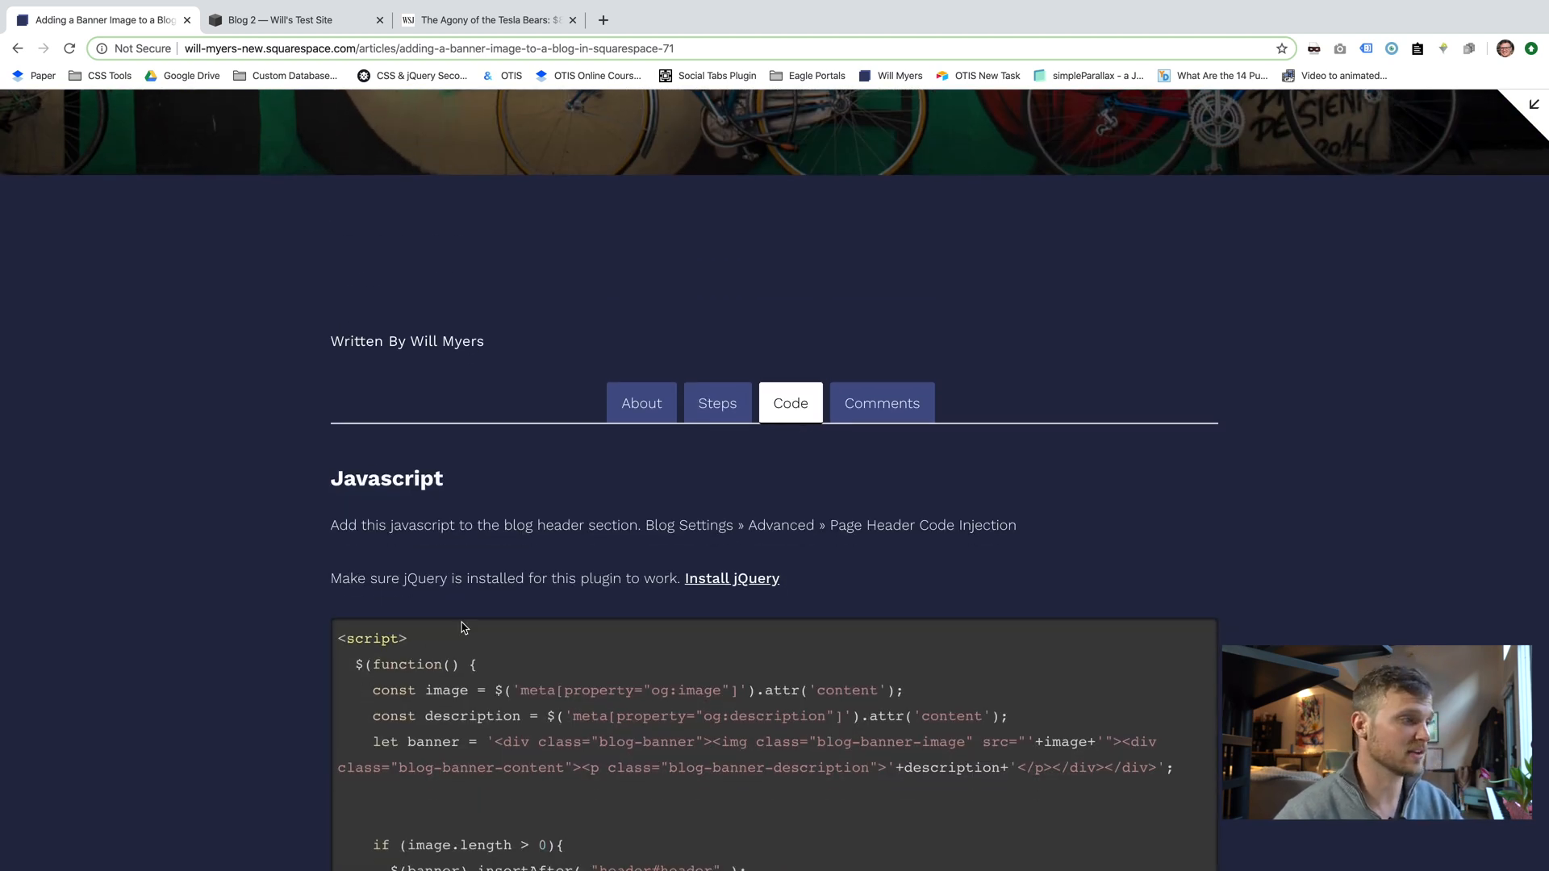
scroll(down, 3)
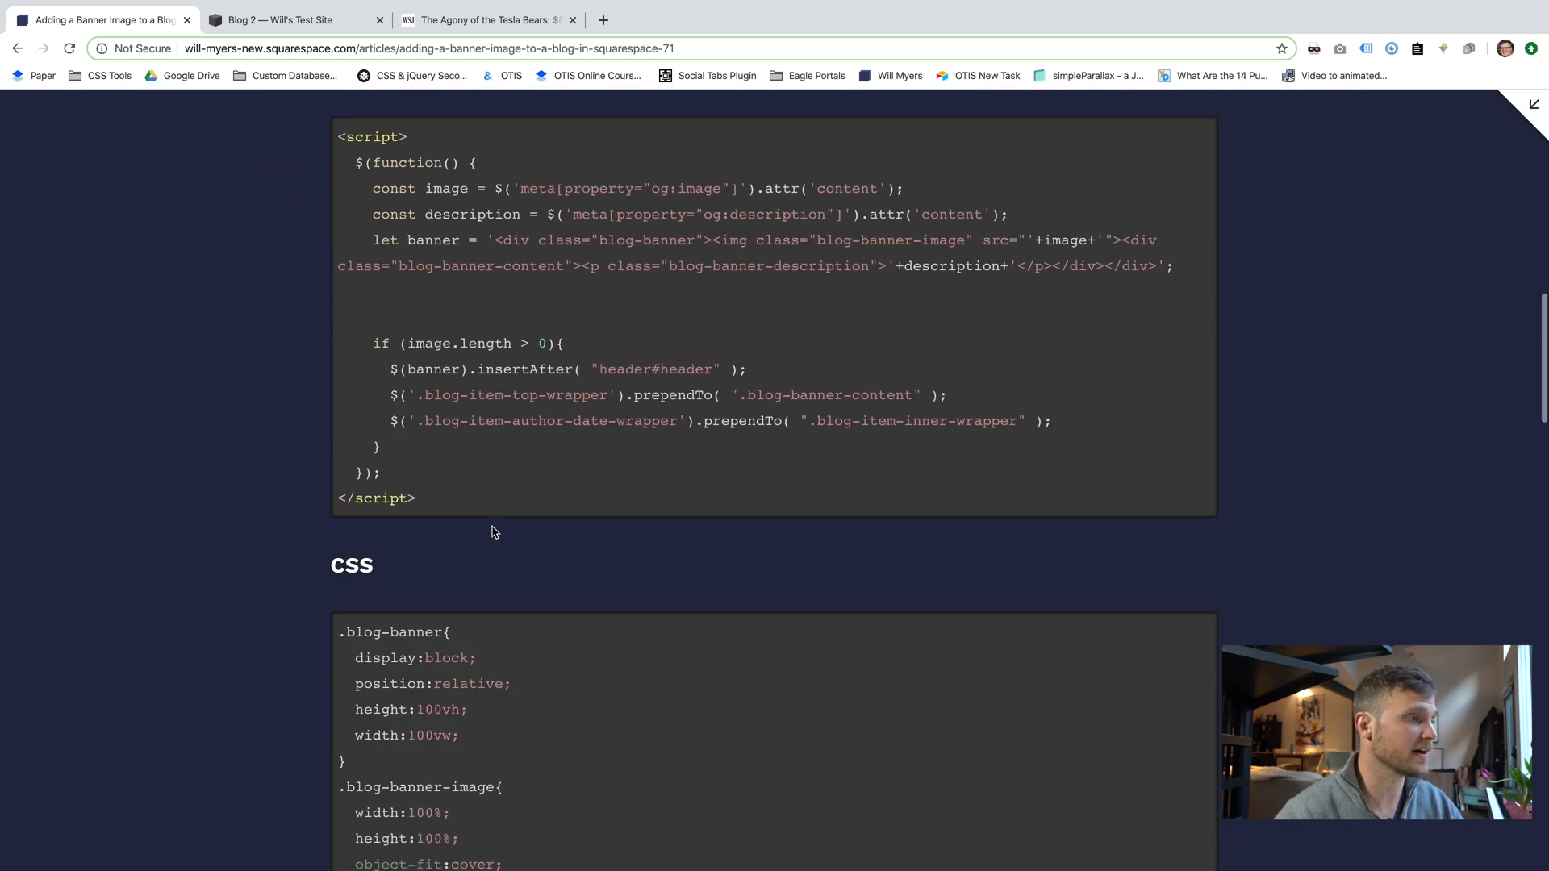
scroll(up, 3)
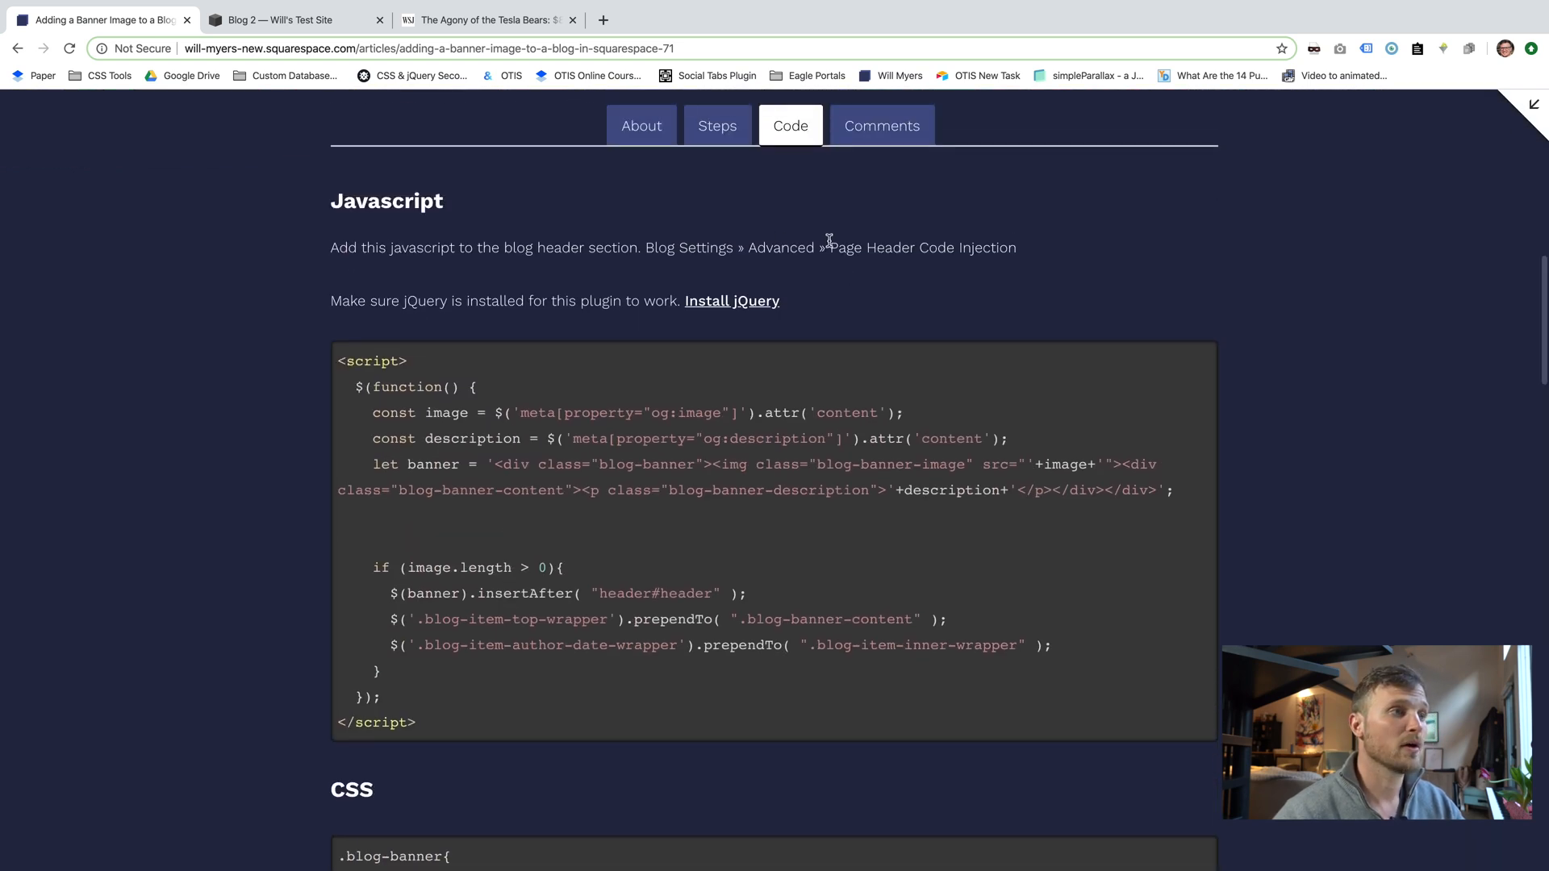
double_click(921, 247)
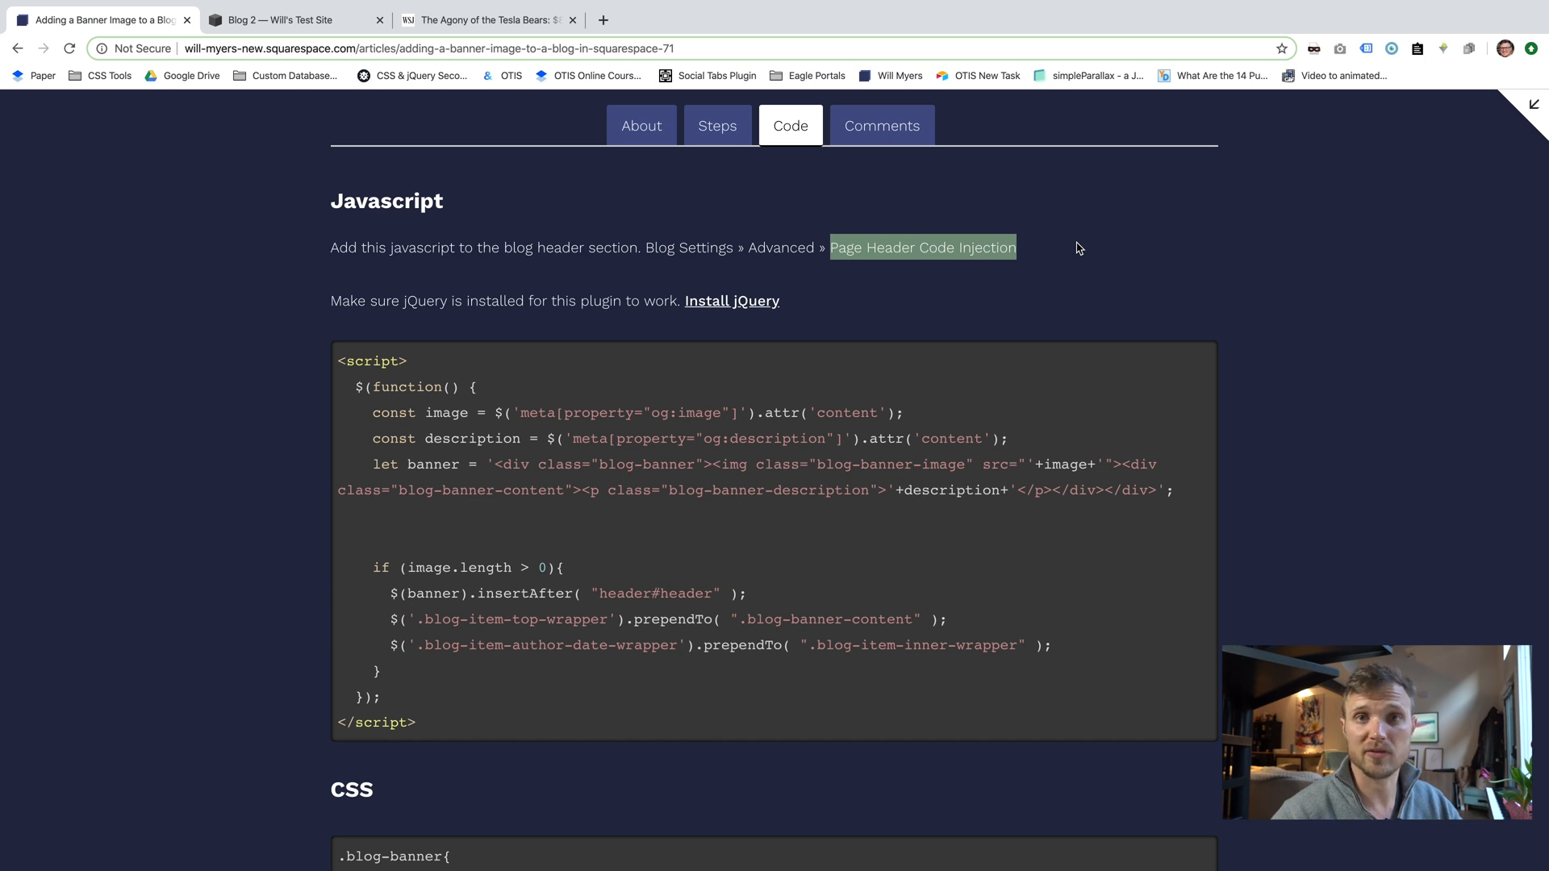
scroll(down, 3)
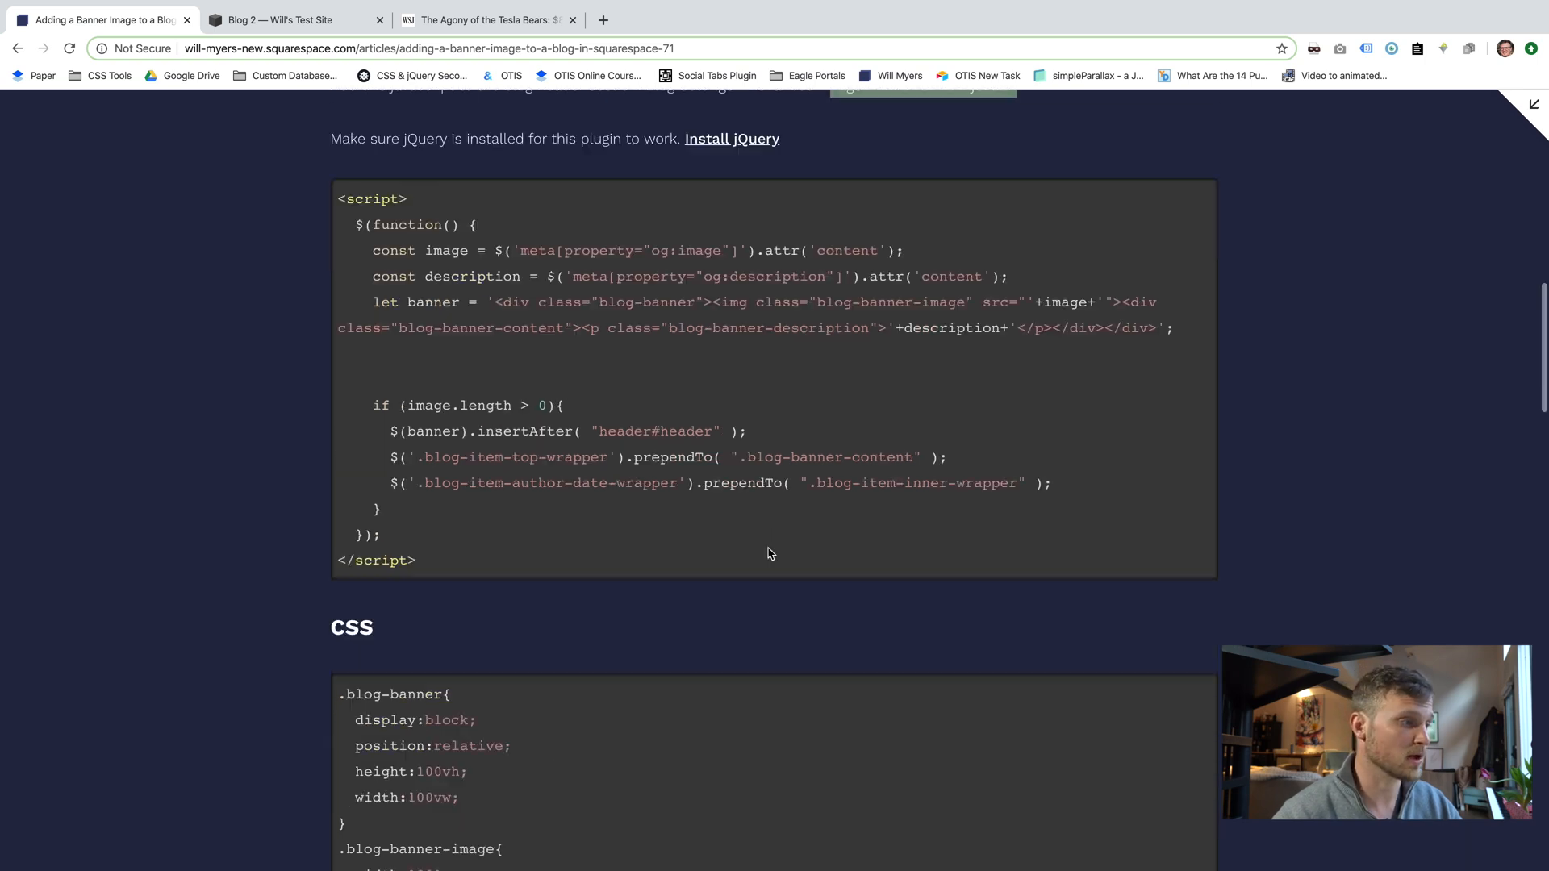
scroll(down, 3)
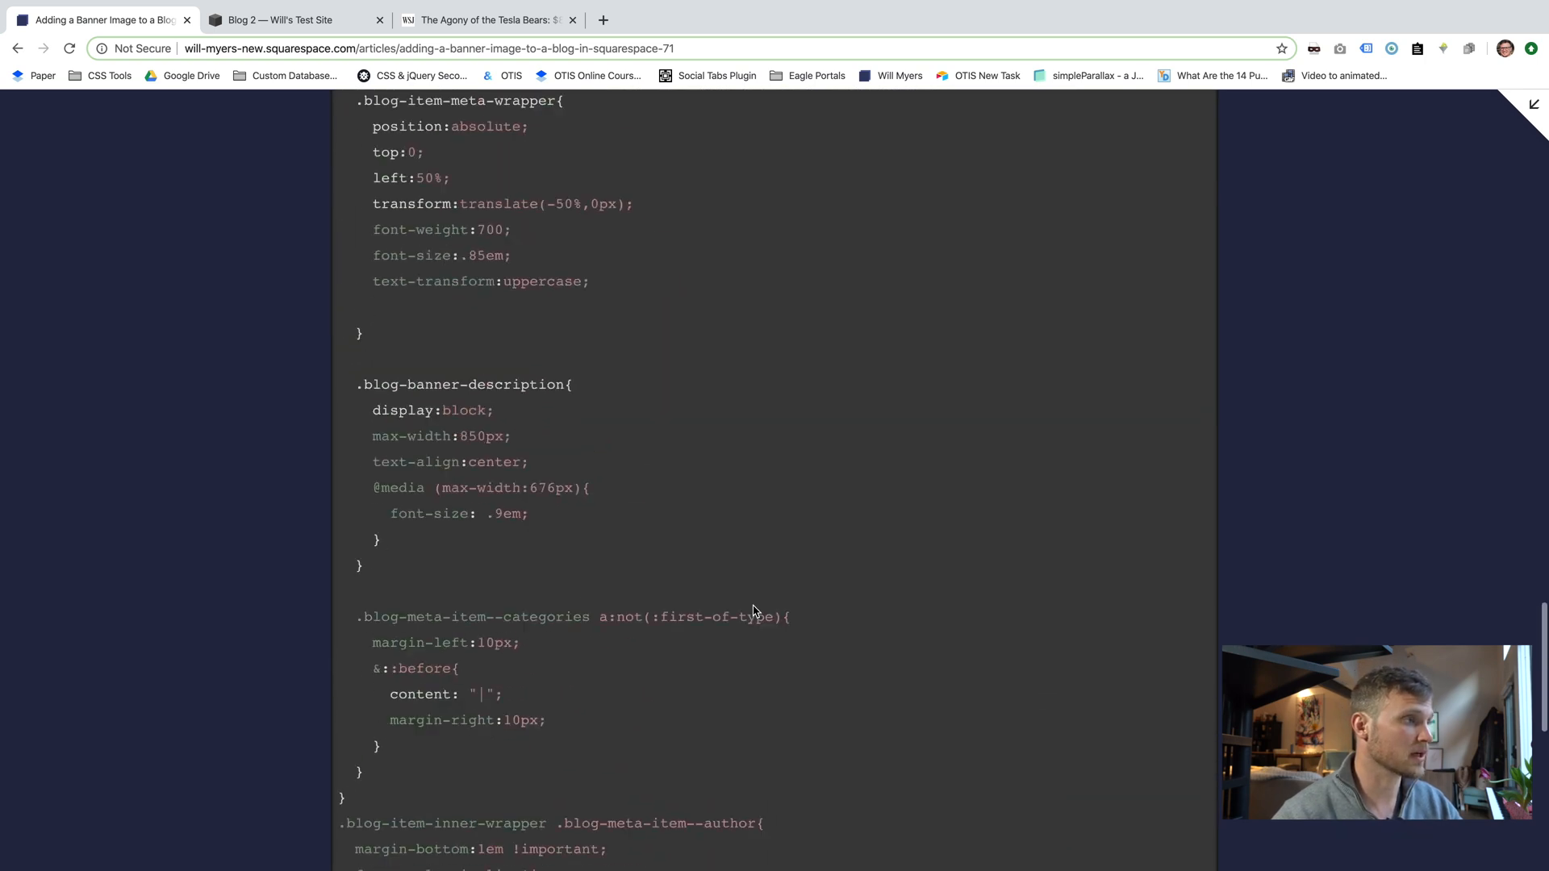
scroll(up, 3)
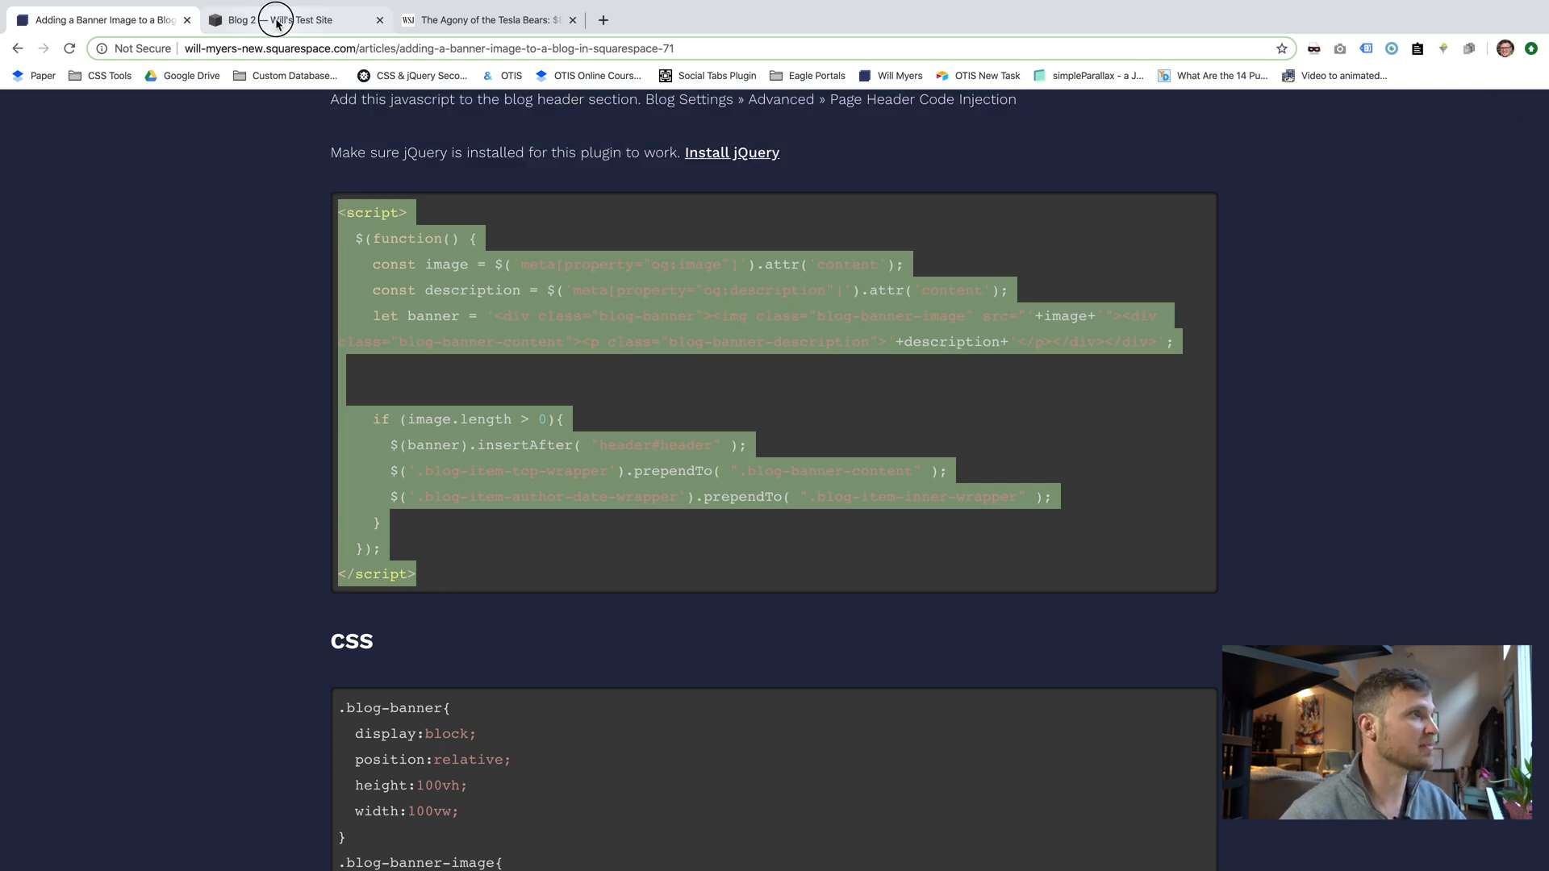
Paste the banner script into the Initiatives blog's Advanced › Page Header Code Injection field.
click(286, 20)
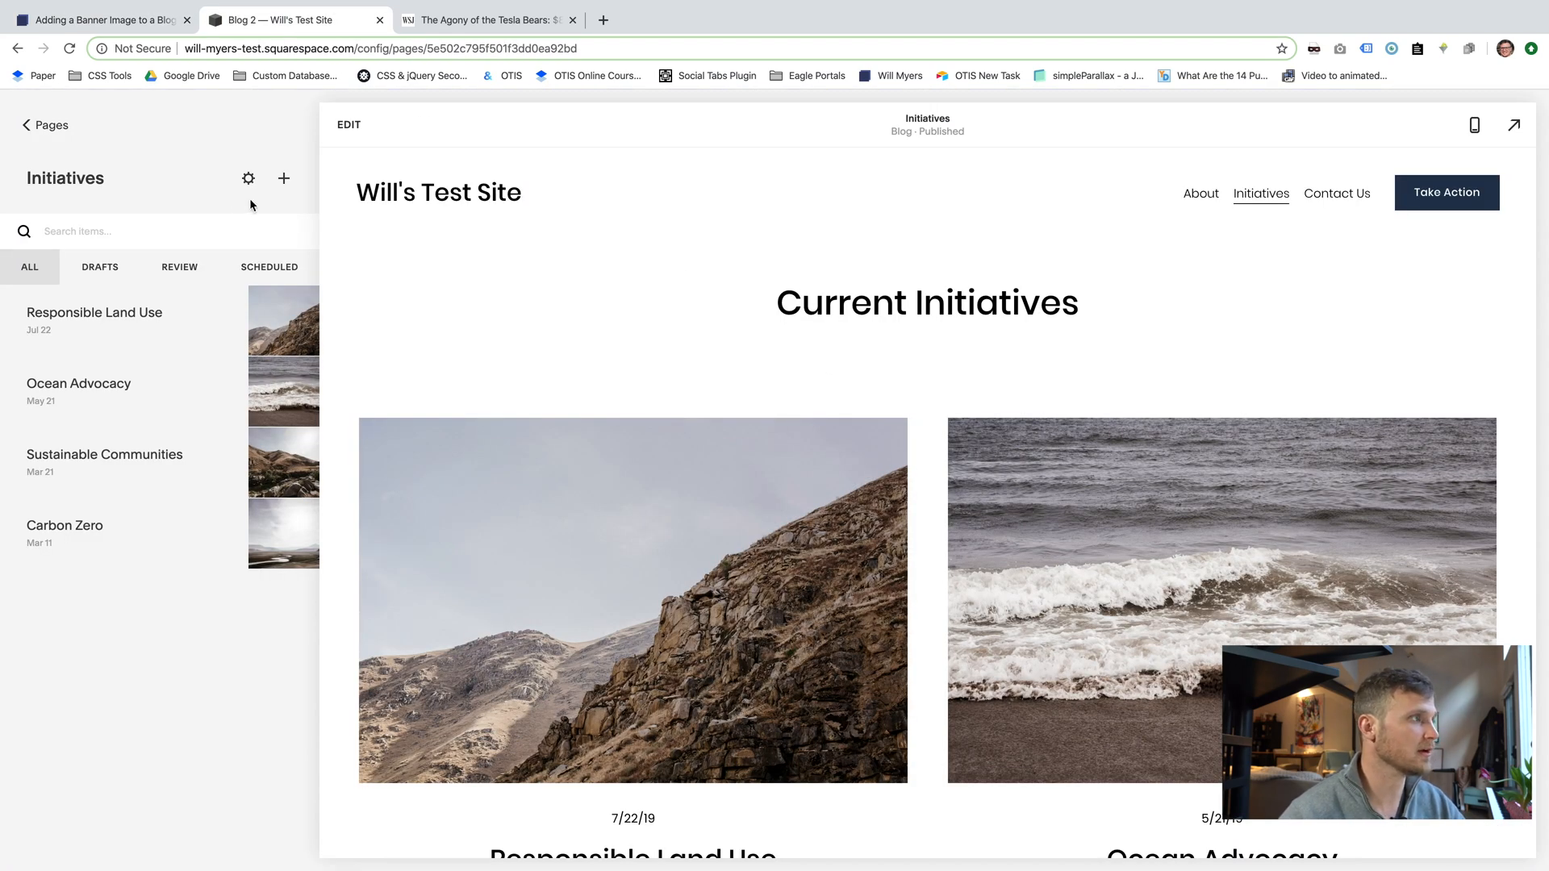
click(46, 124)
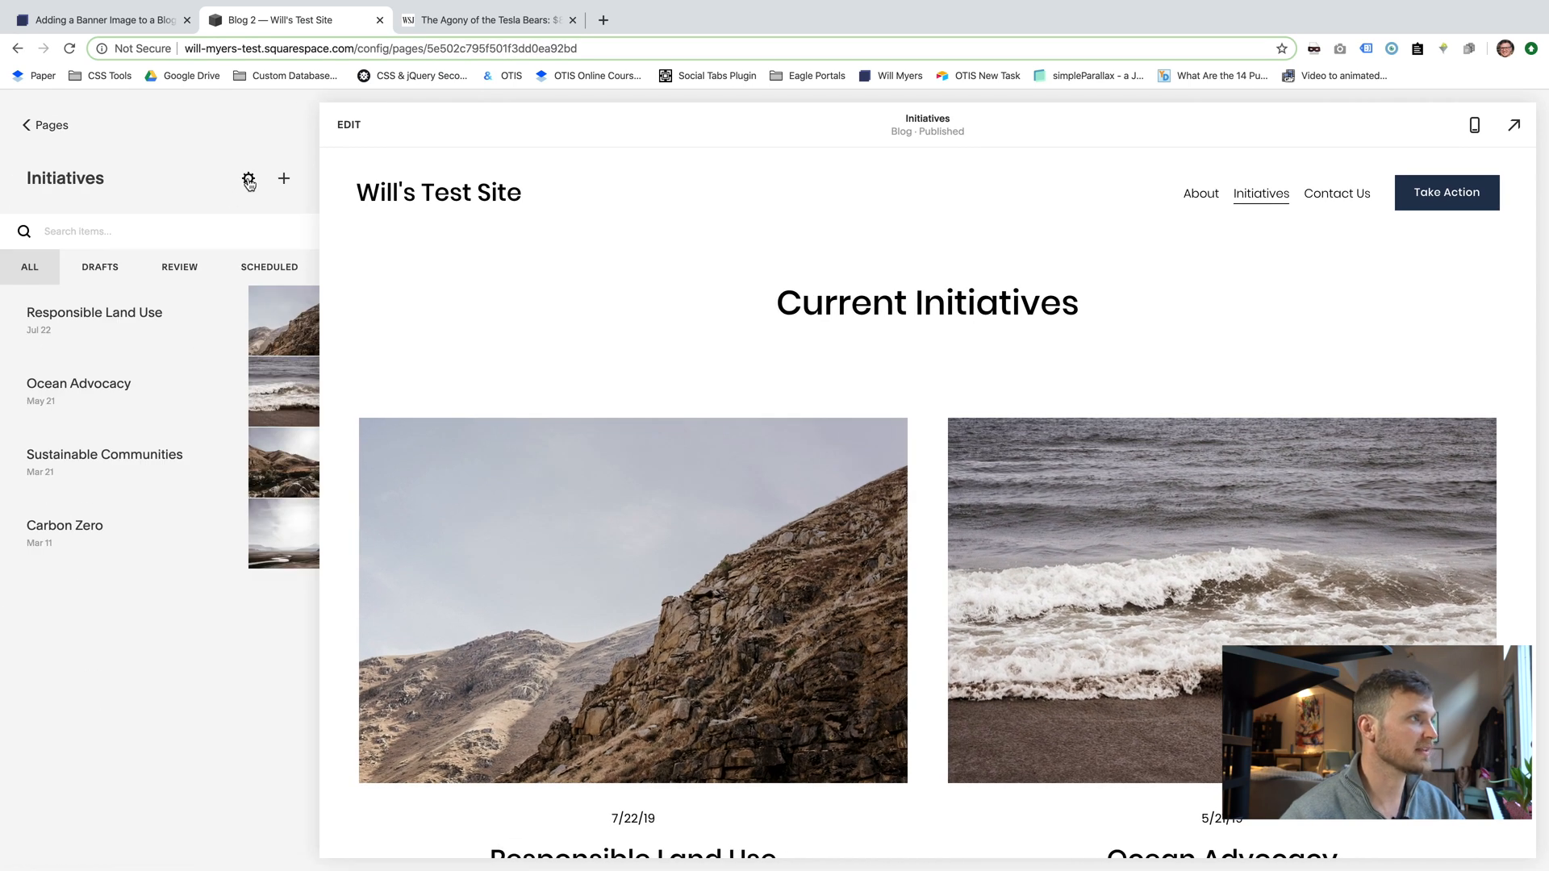
click(250, 179)
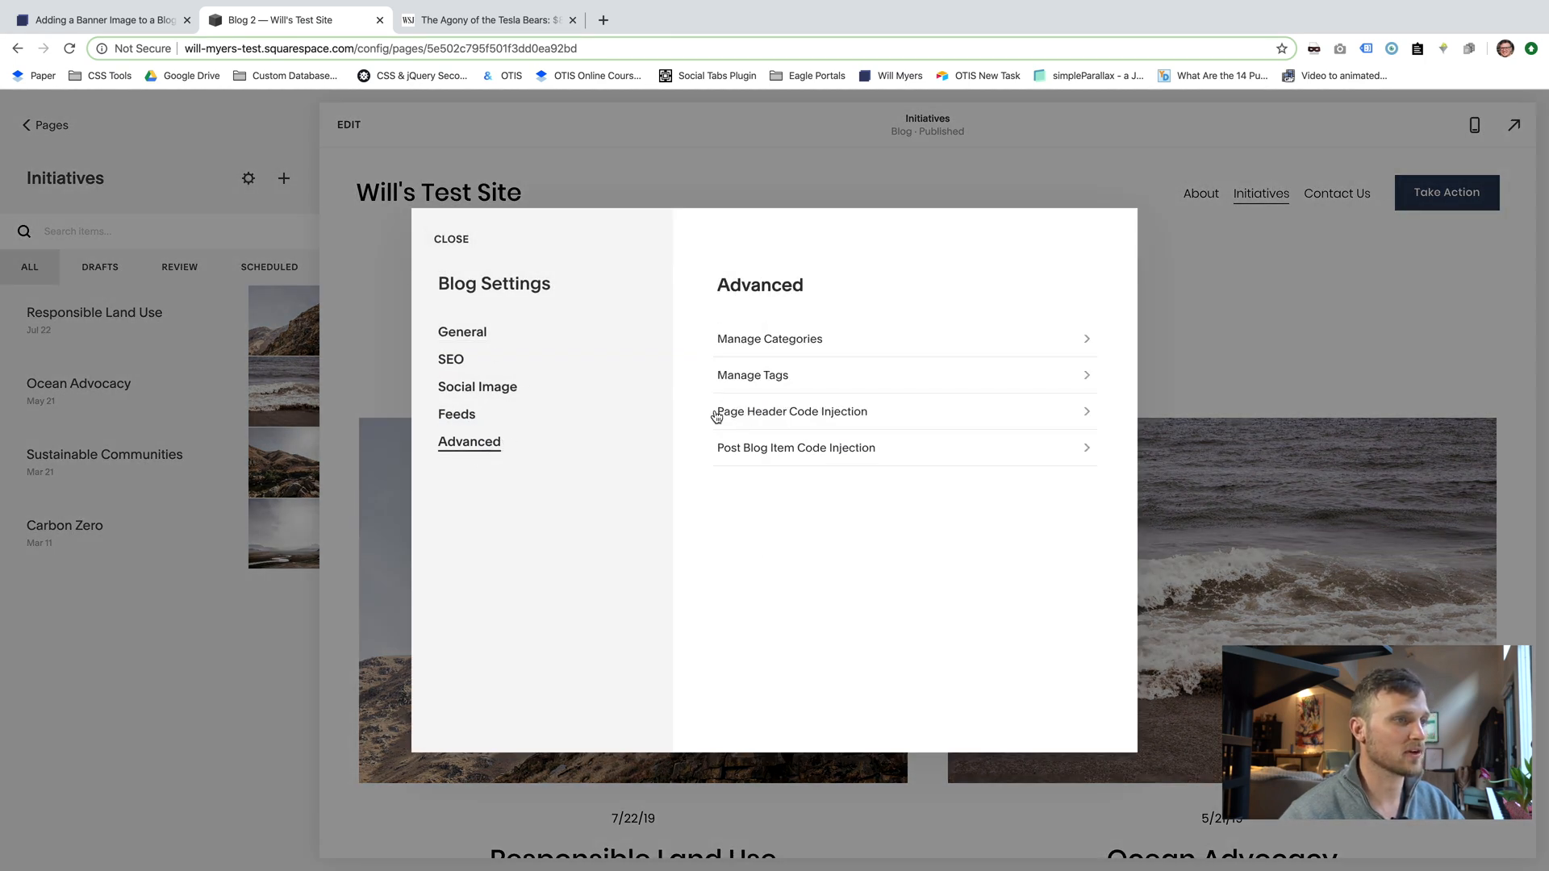
mouse_move(813, 459)
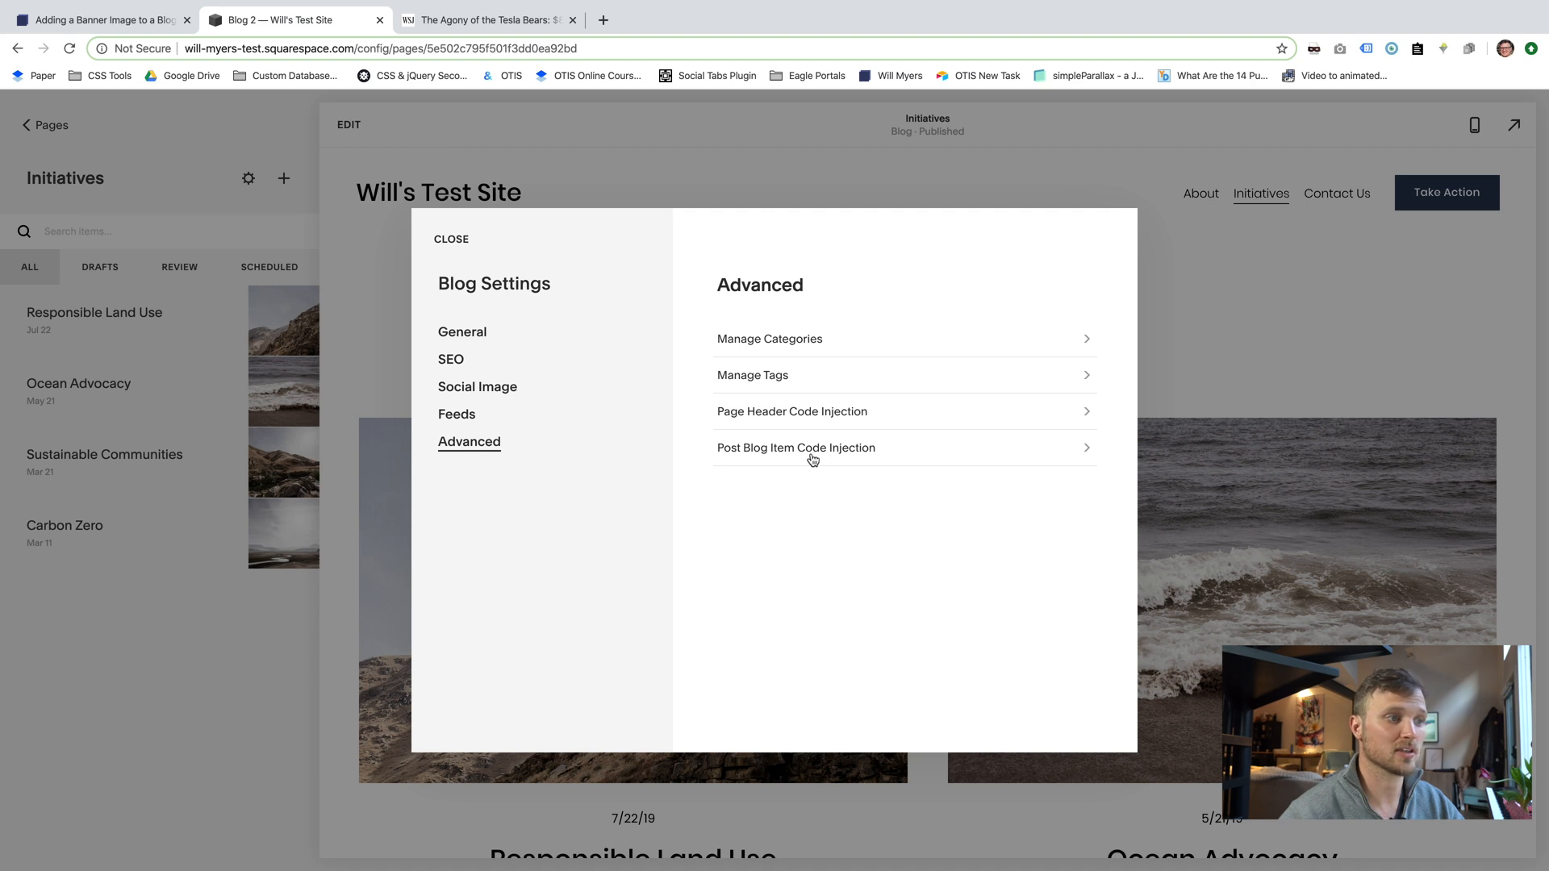
mouse_move(838, 453)
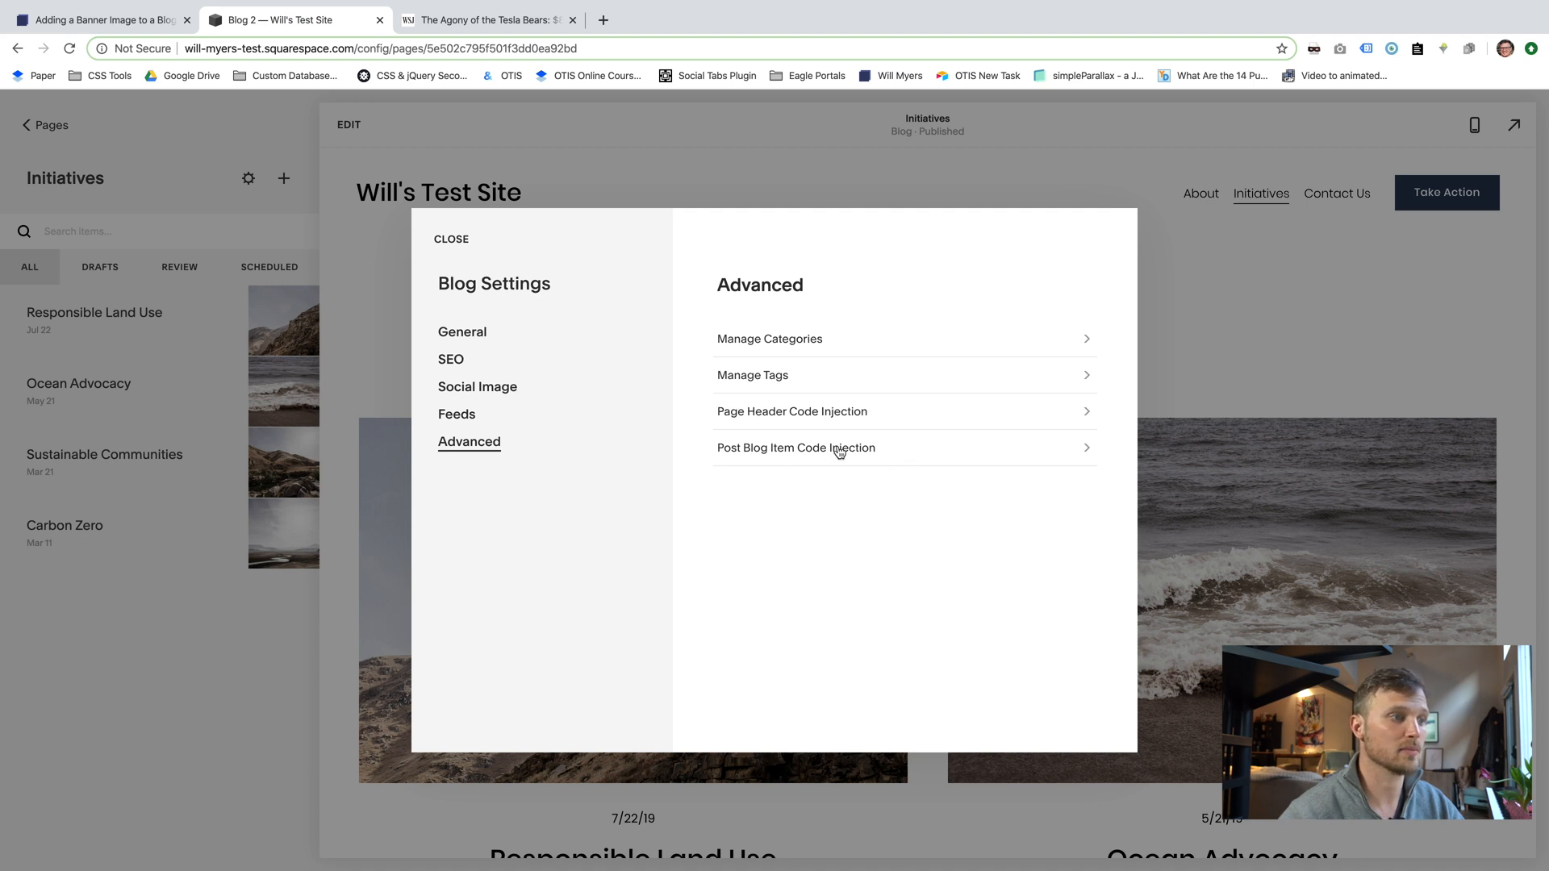
click(791, 411)
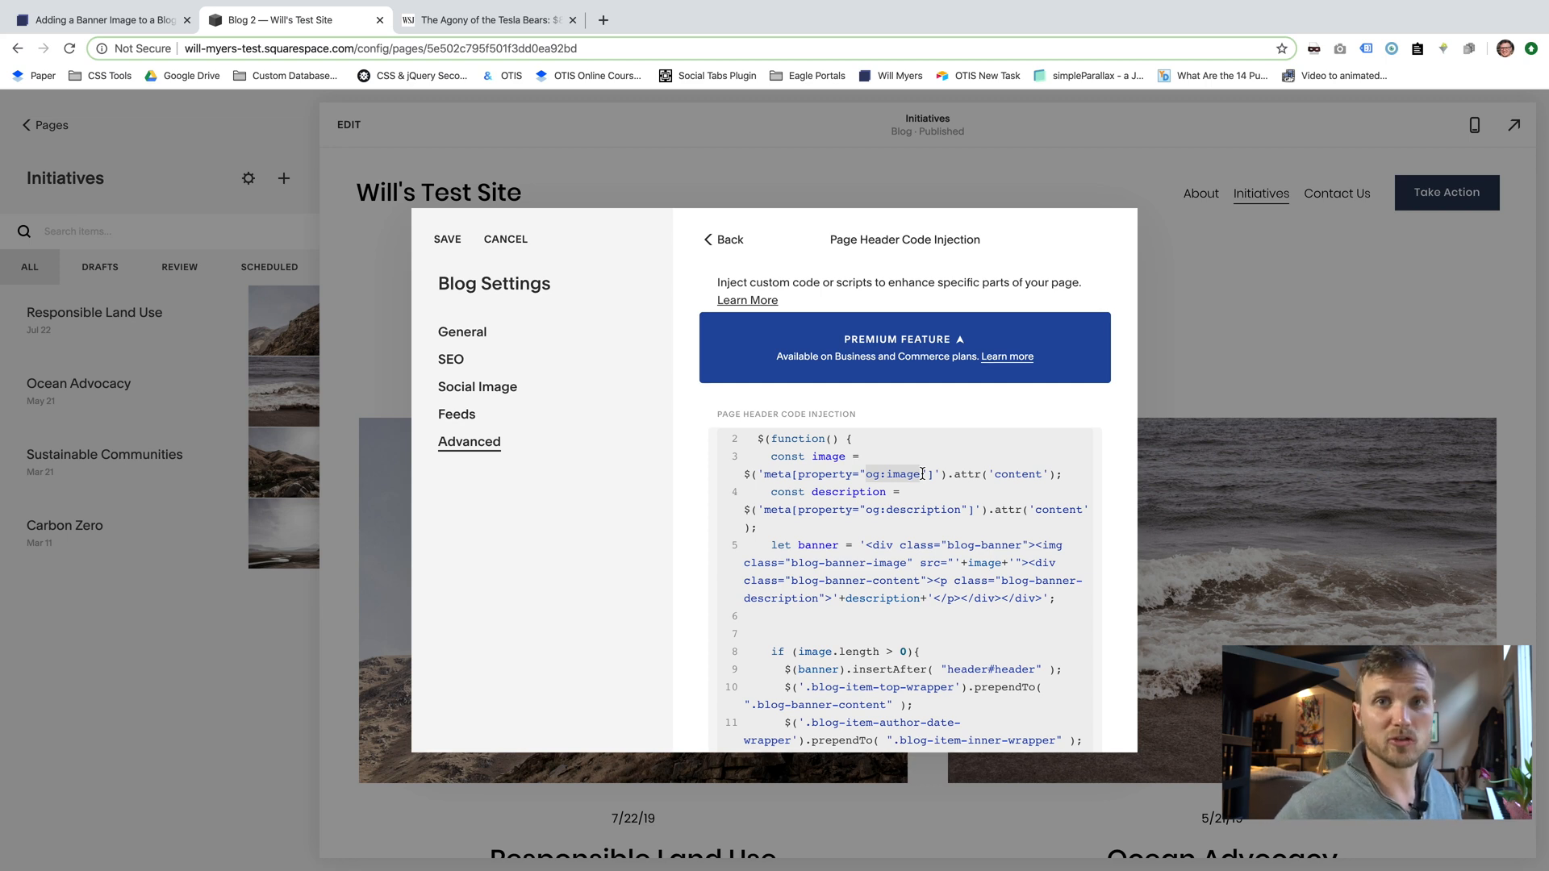
mouse_move(1403, 416)
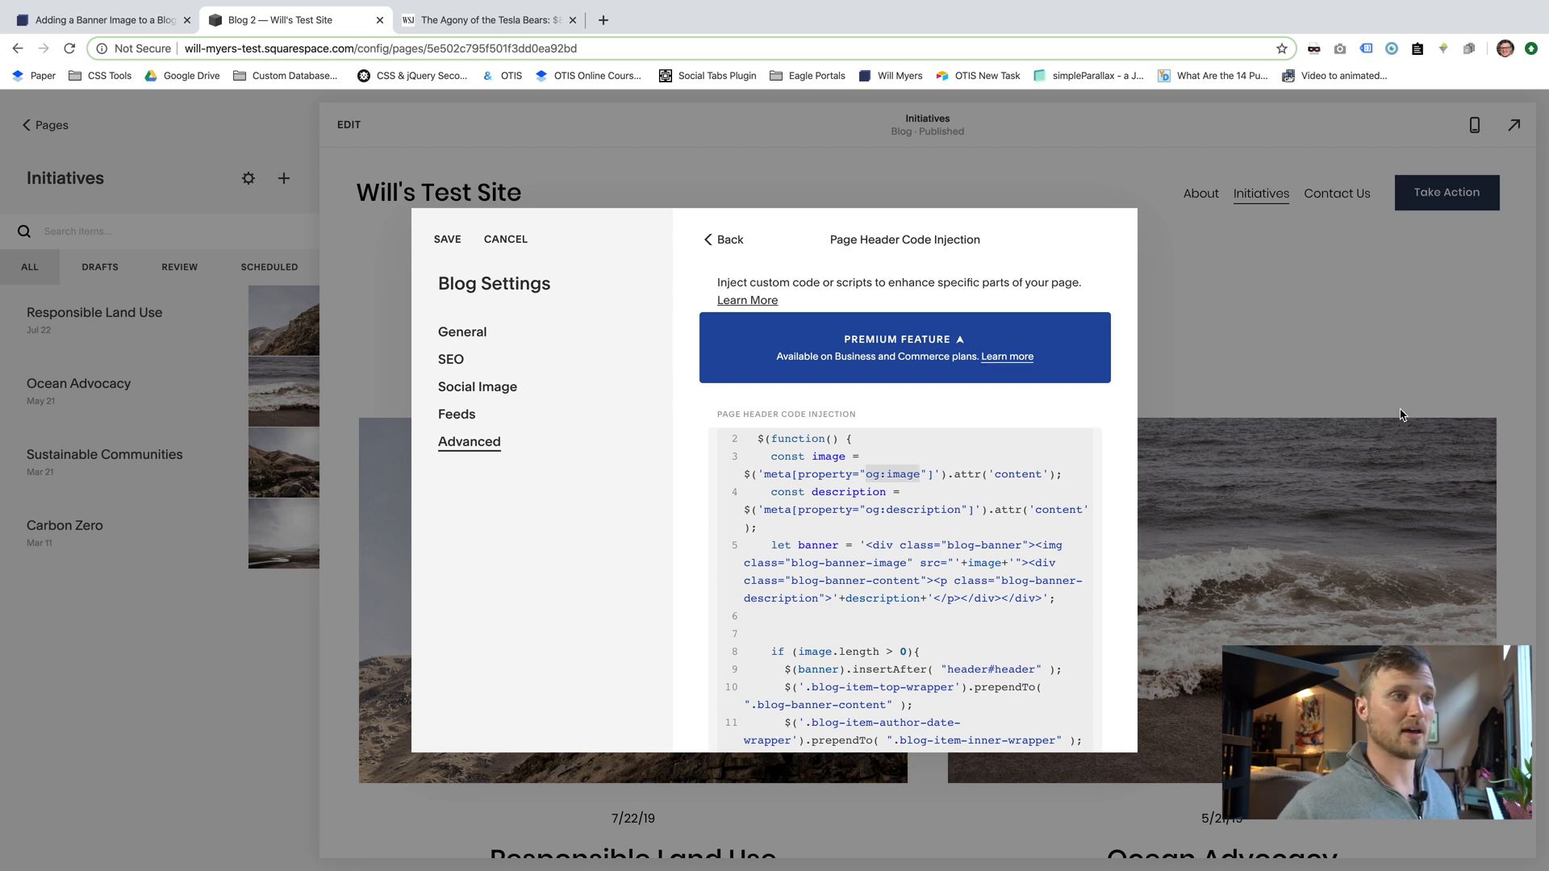
Check the tutorial page, then return to the Blog 2 Page Header Code Injection settings.
click(99, 19)
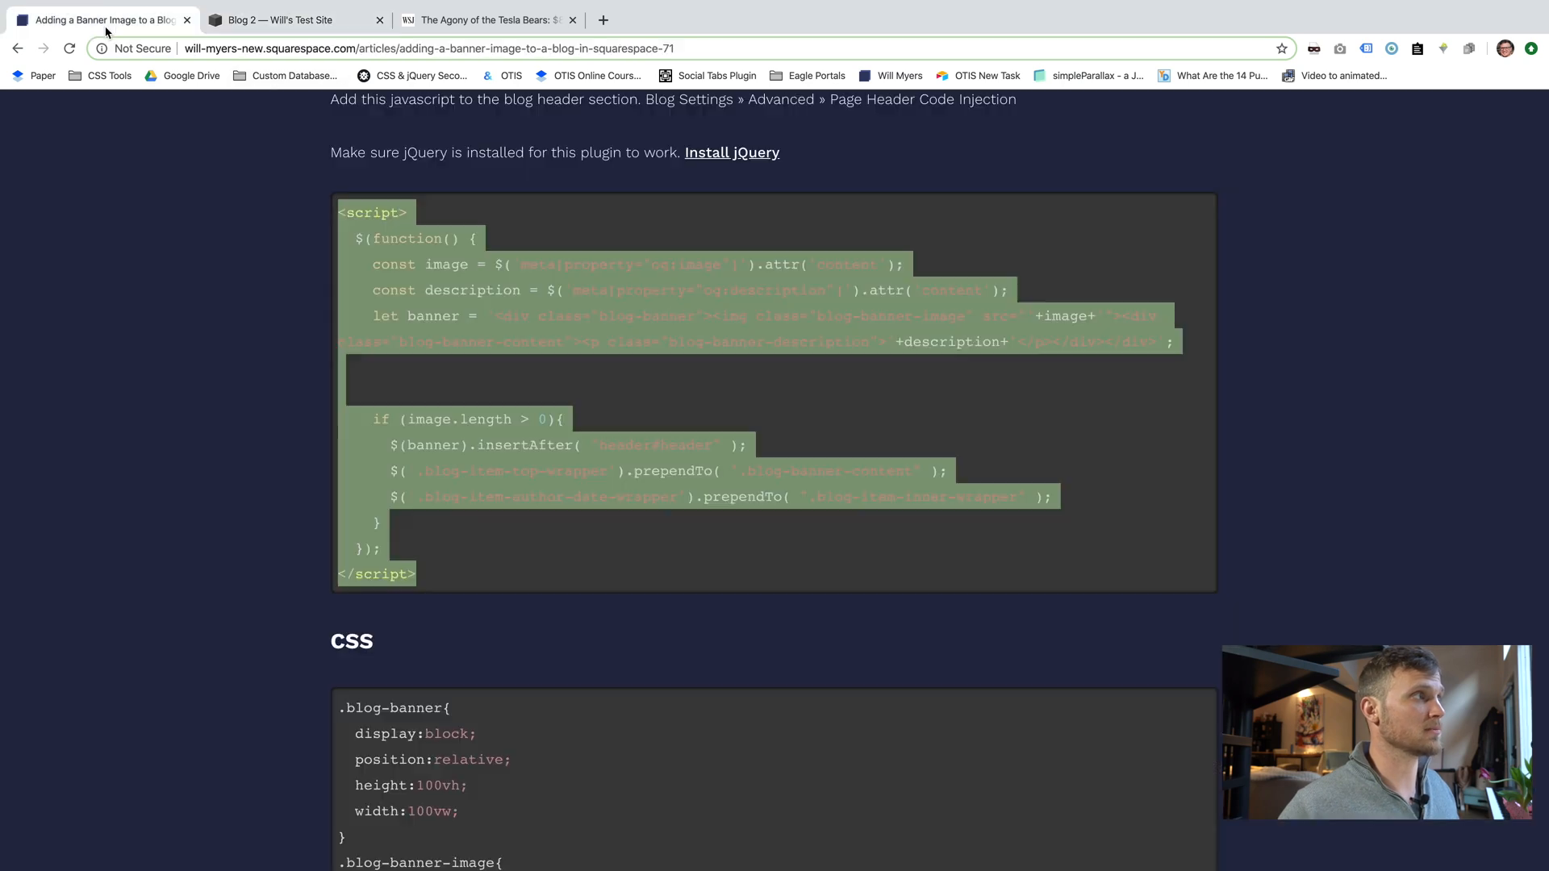
scroll(up, 3)
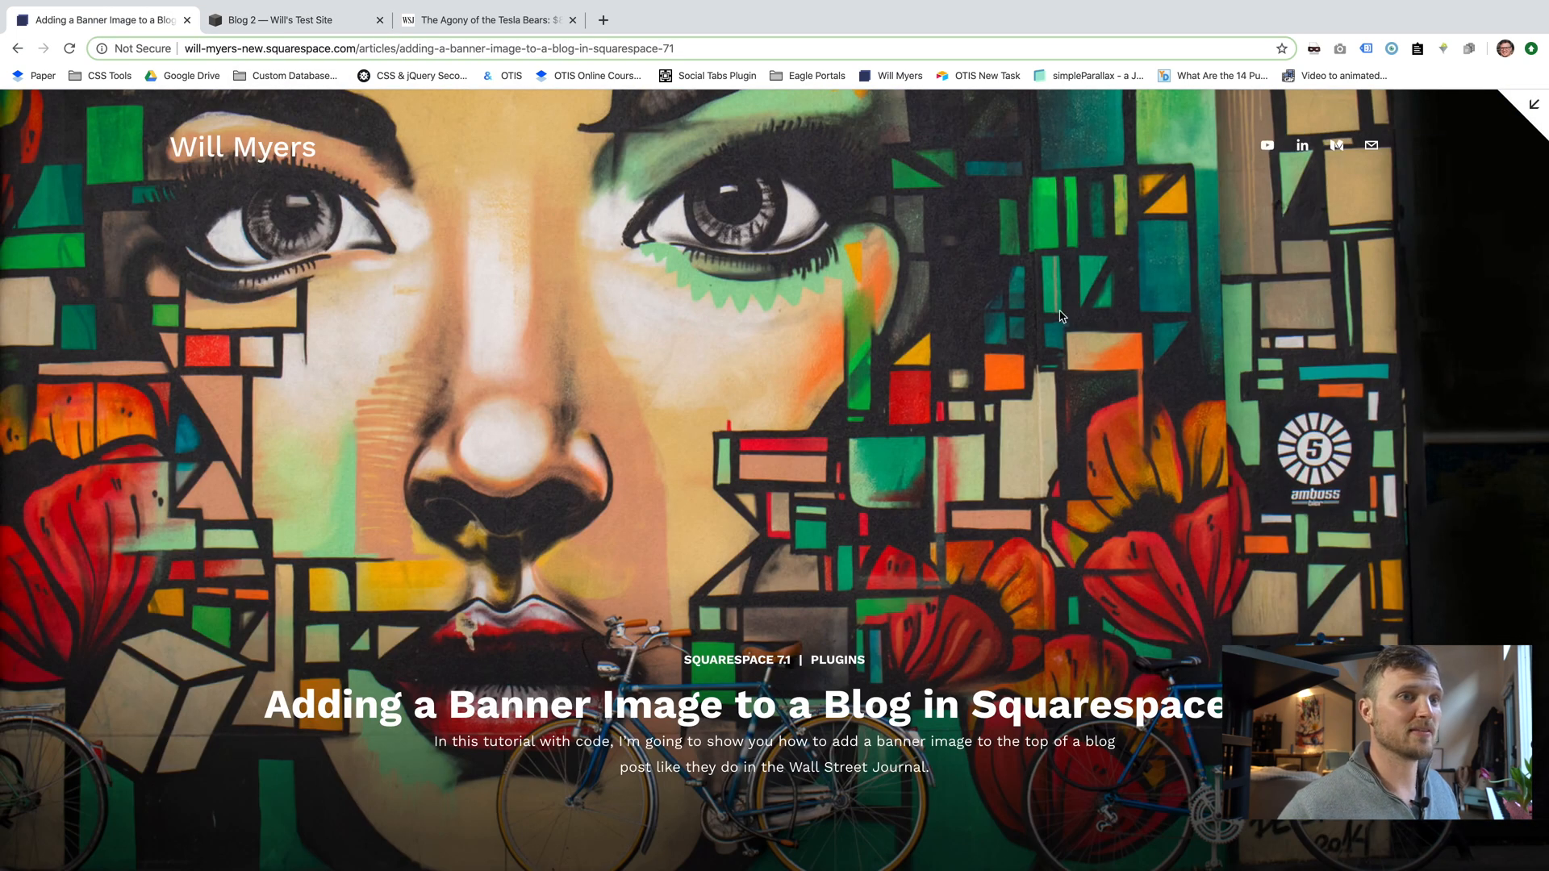
mouse_move(924, 502)
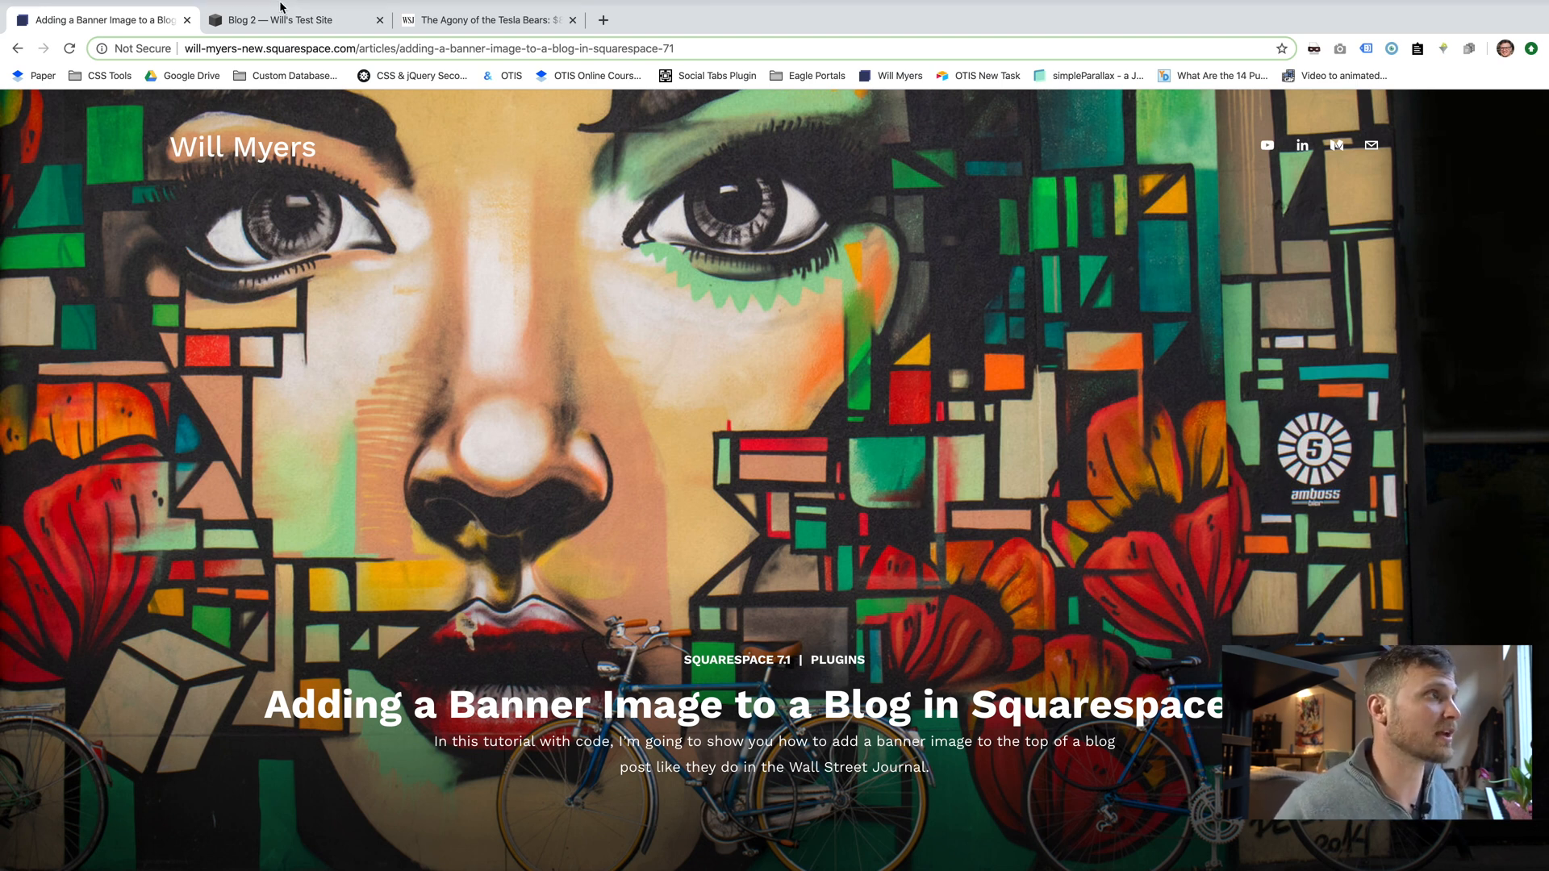
click(294, 20)
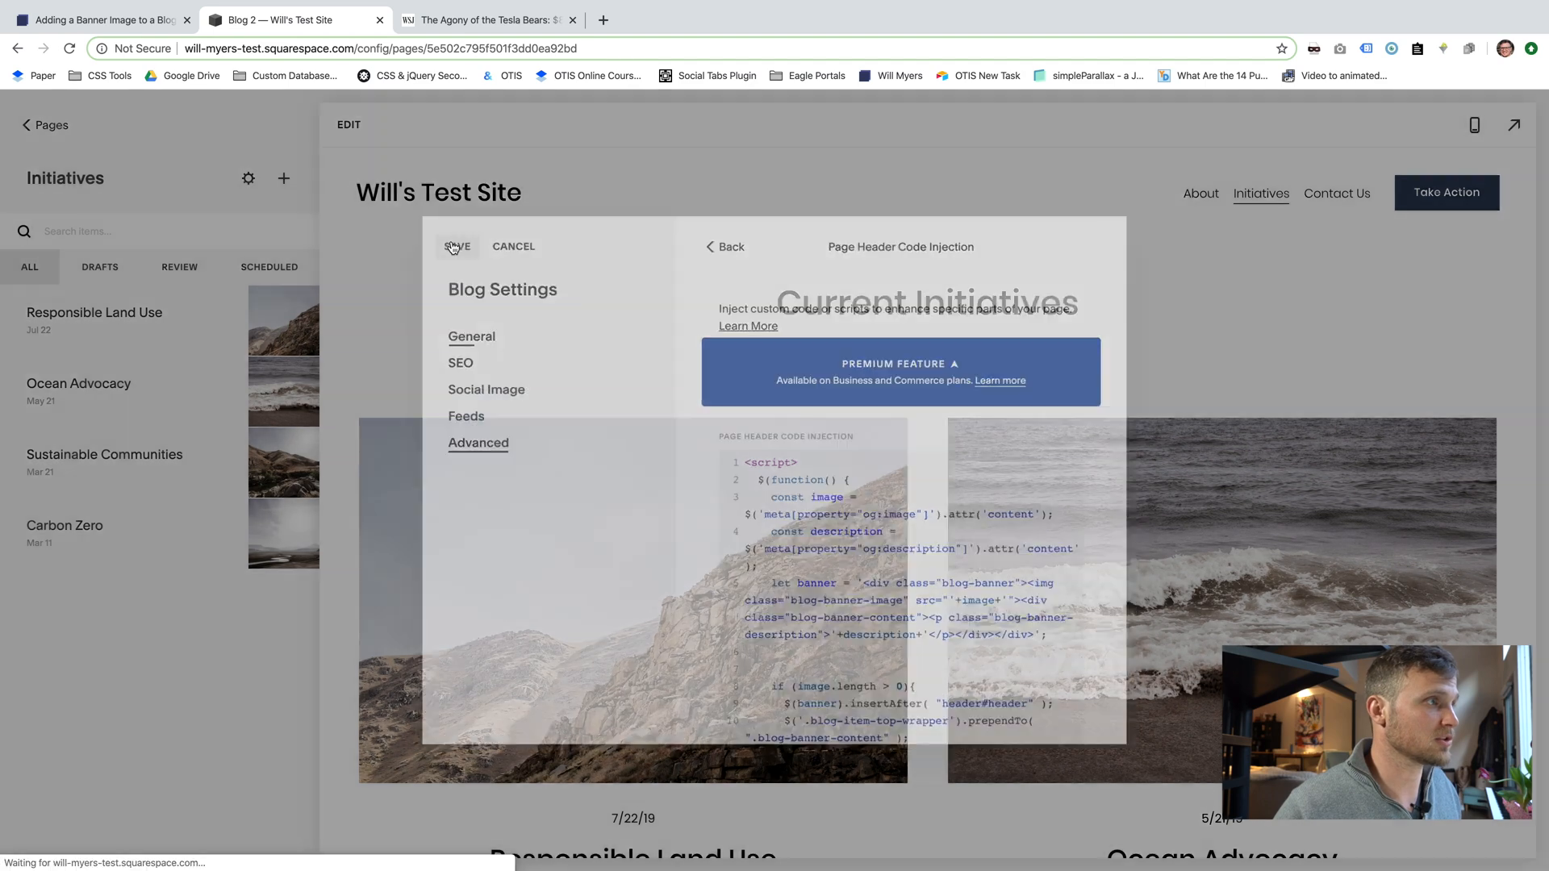
Review the Responsible Land Use post's thumbnail options and social preview, then cancel without changes.
click(456, 246)
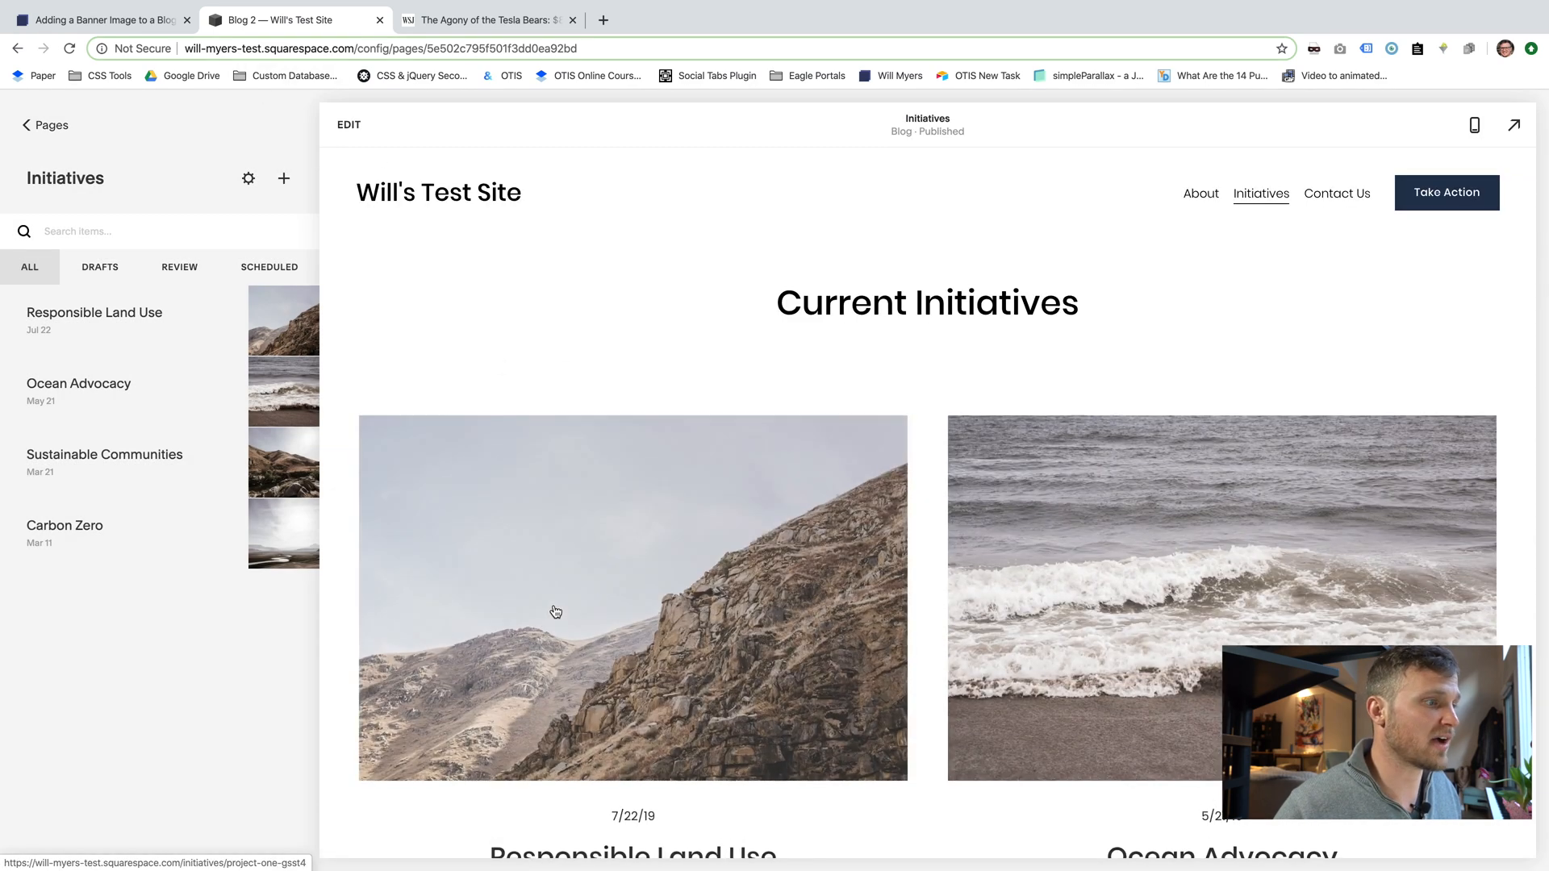
click(94, 312)
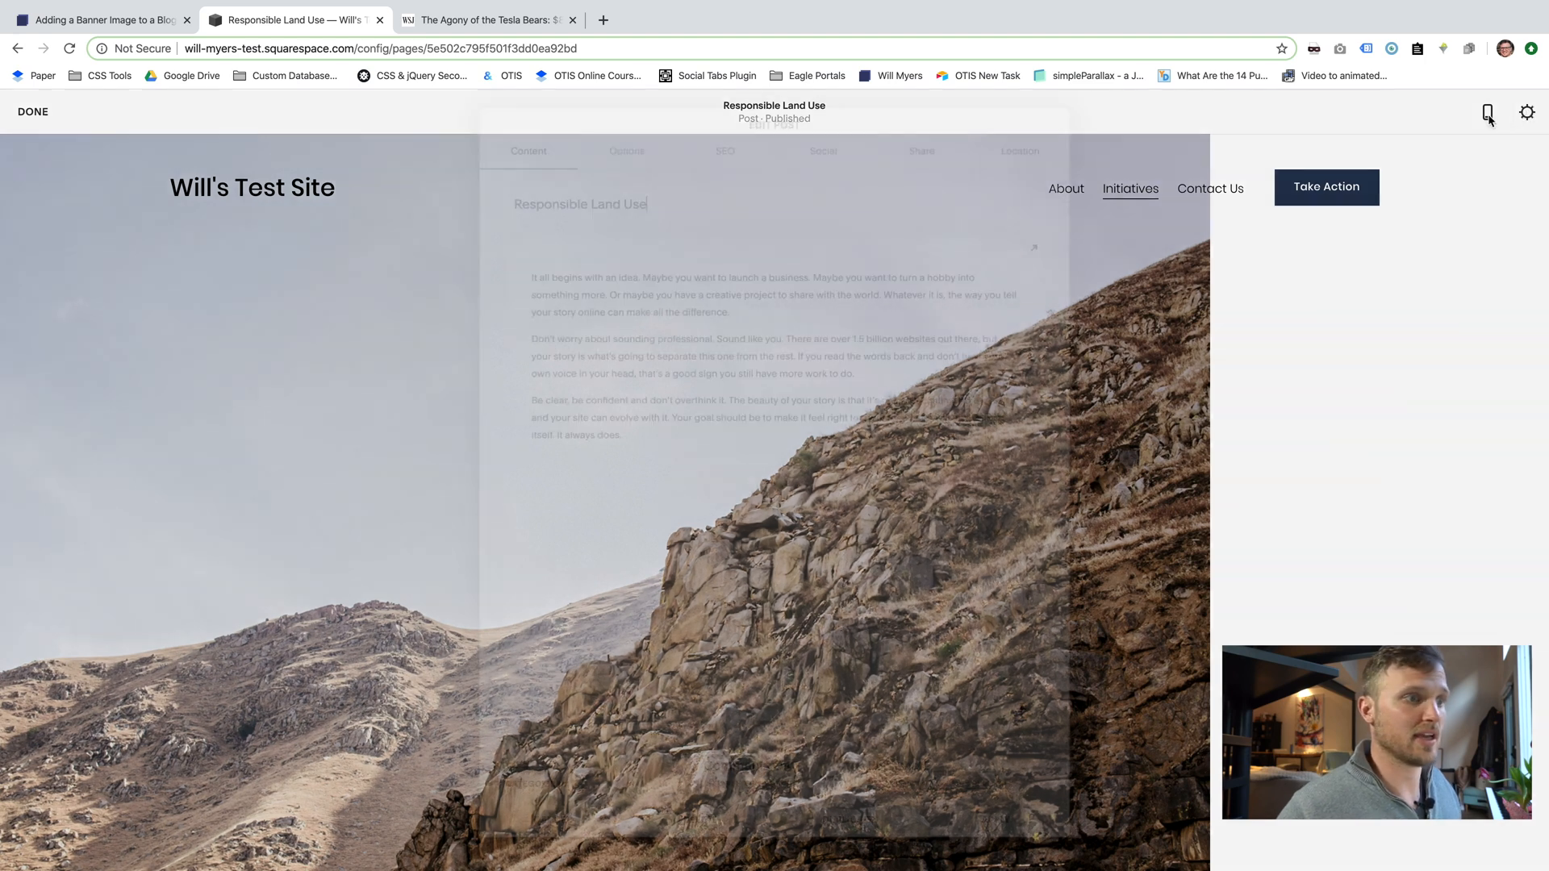
click(622, 142)
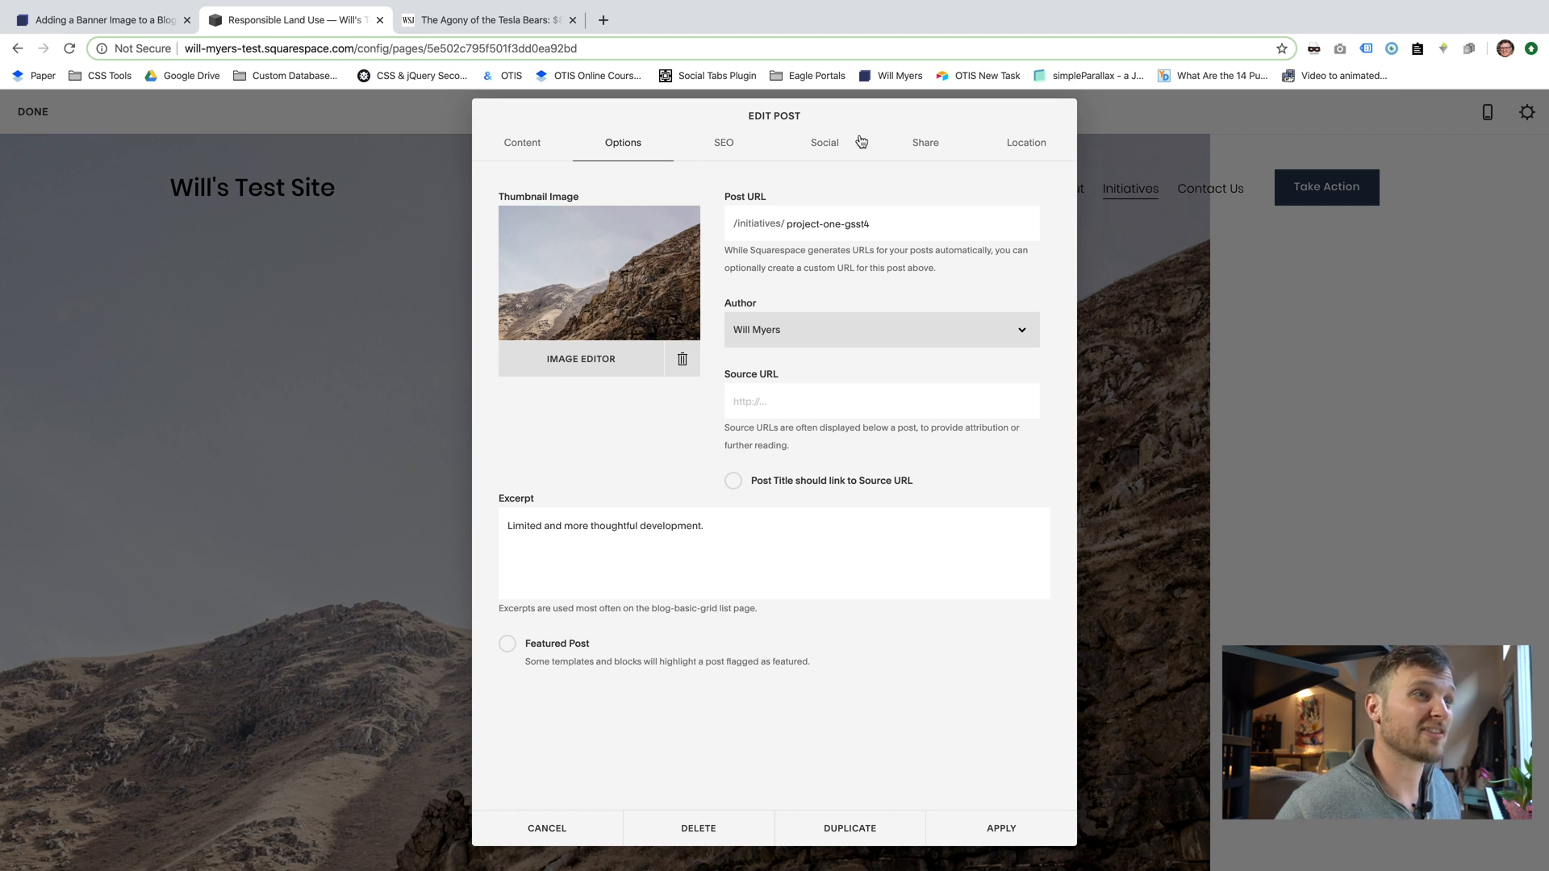
click(824, 142)
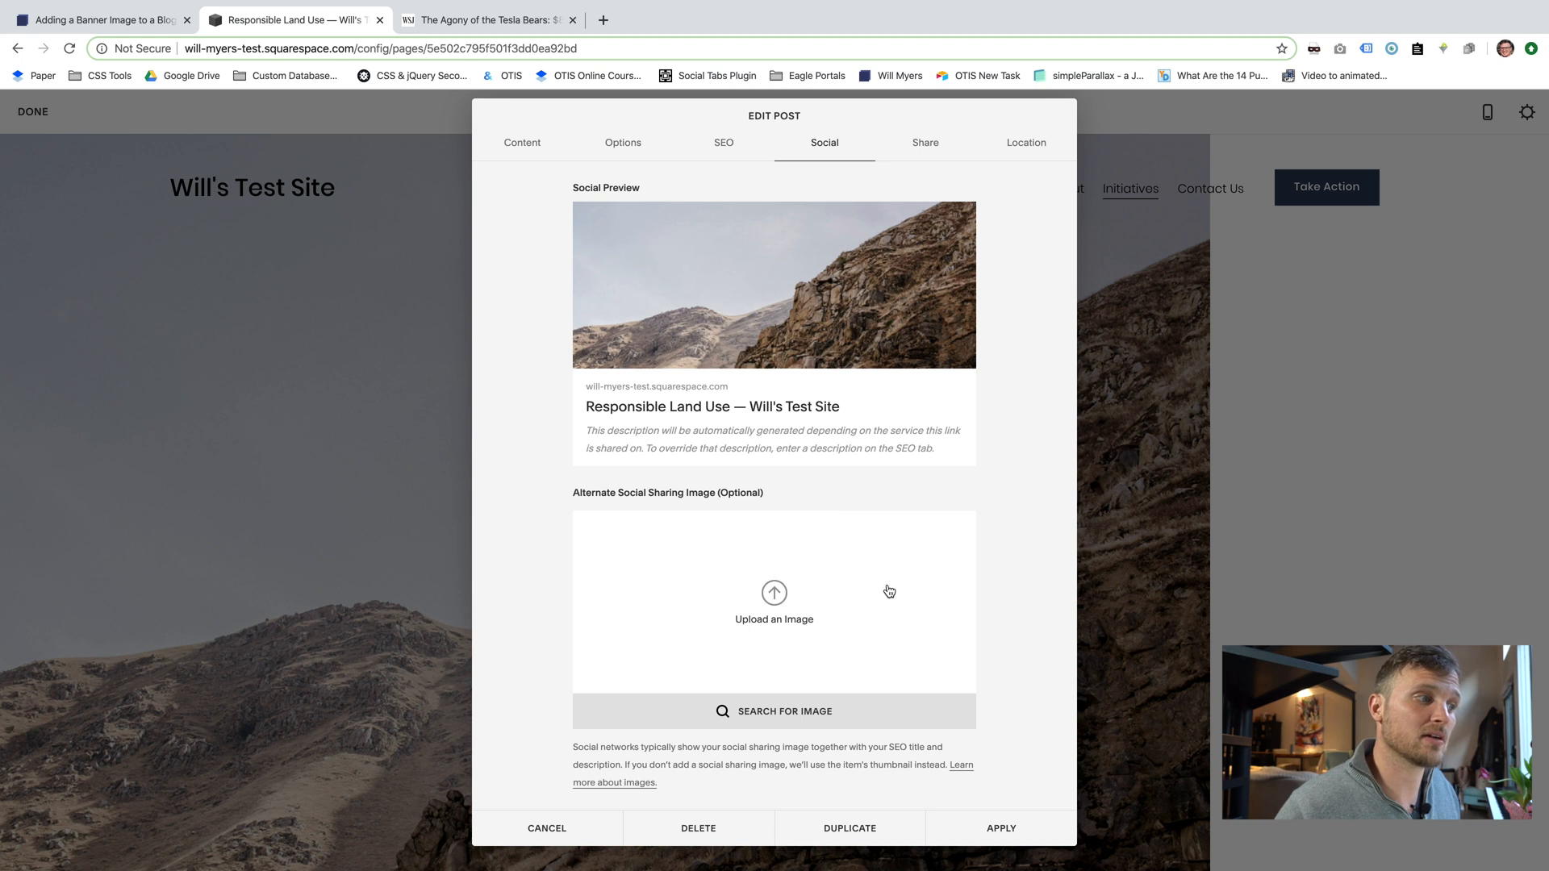
mouse_move(879, 629)
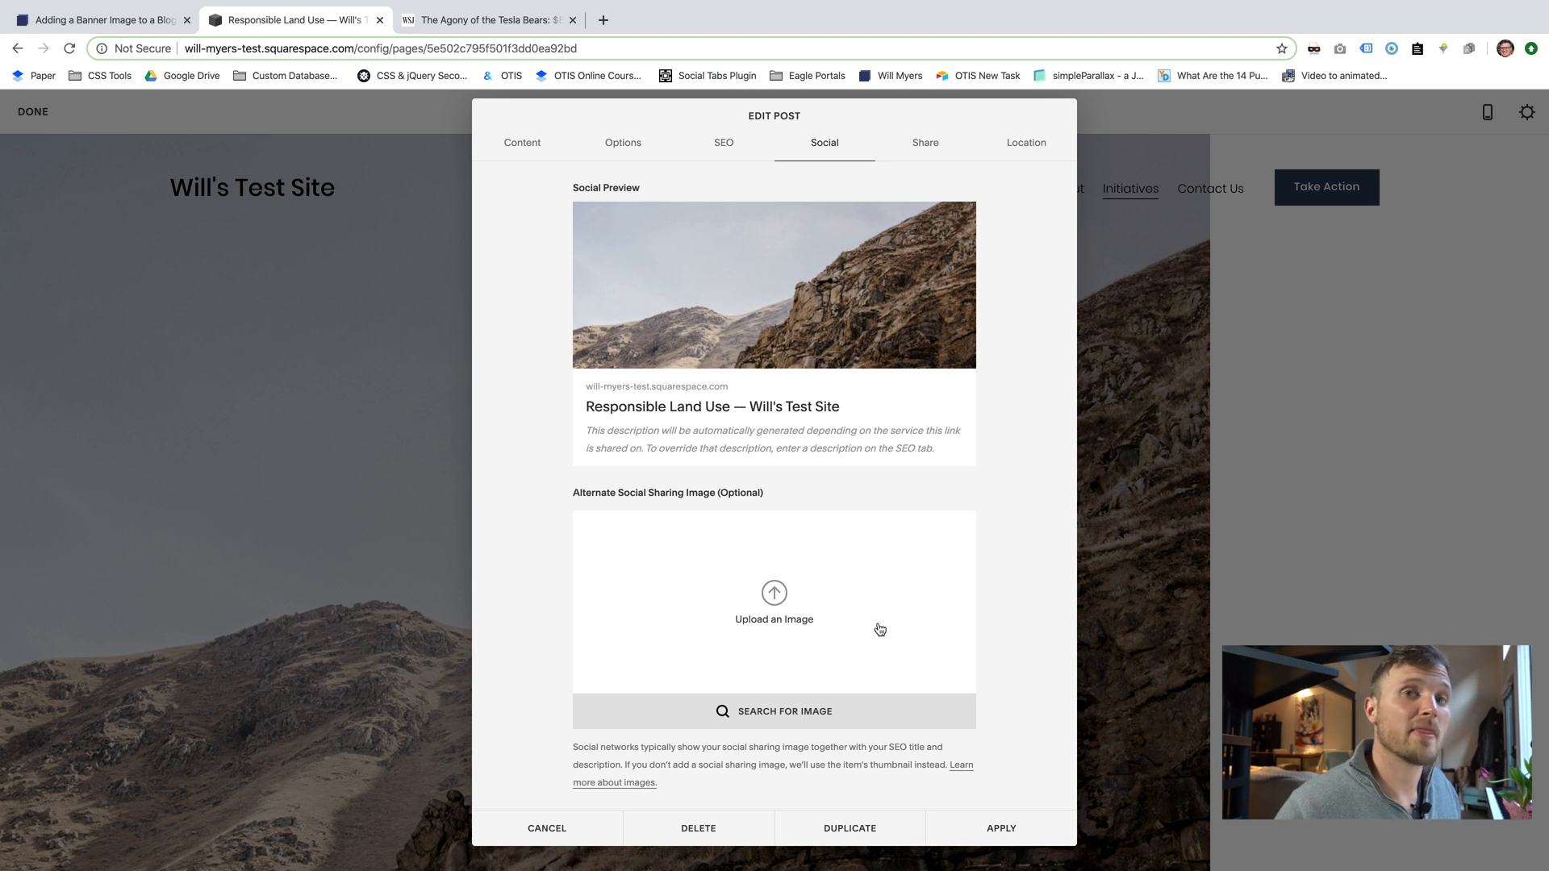
mouse_move(677, 207)
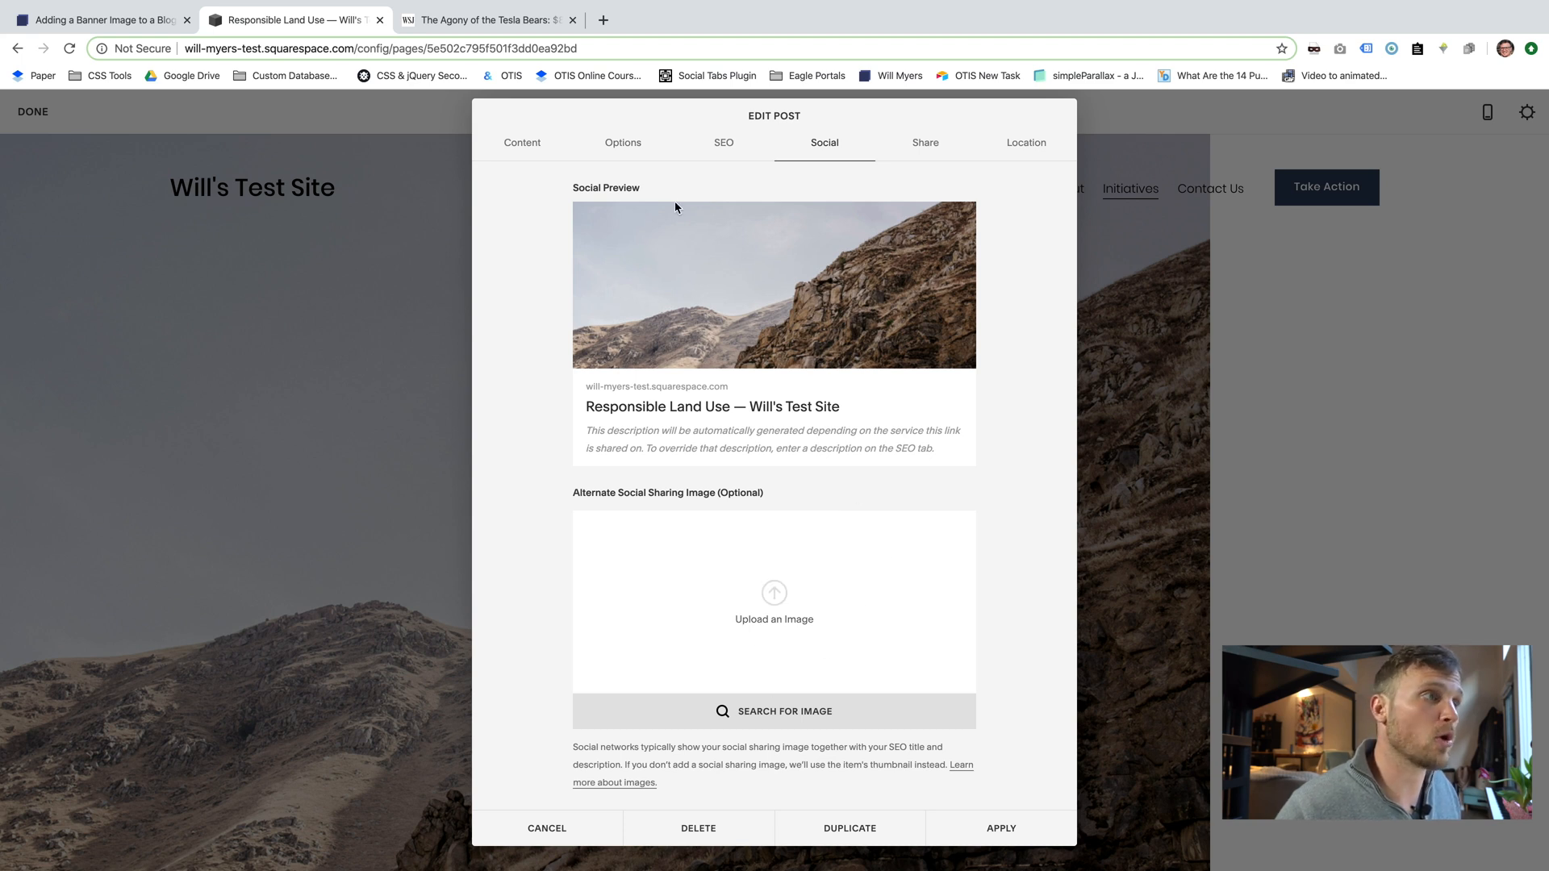
click(622, 142)
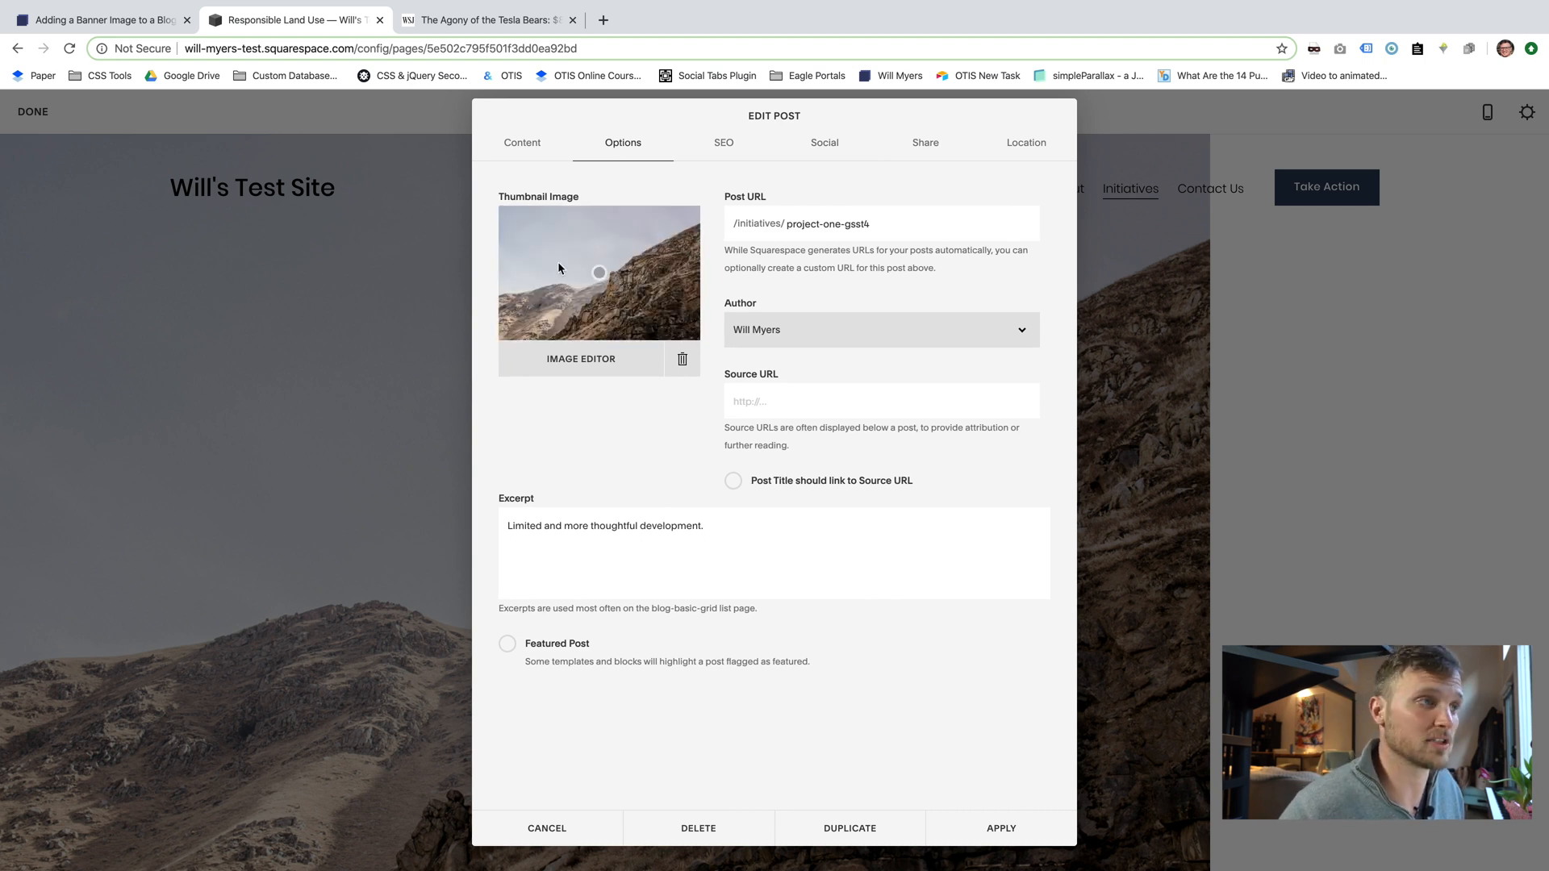
click(824, 142)
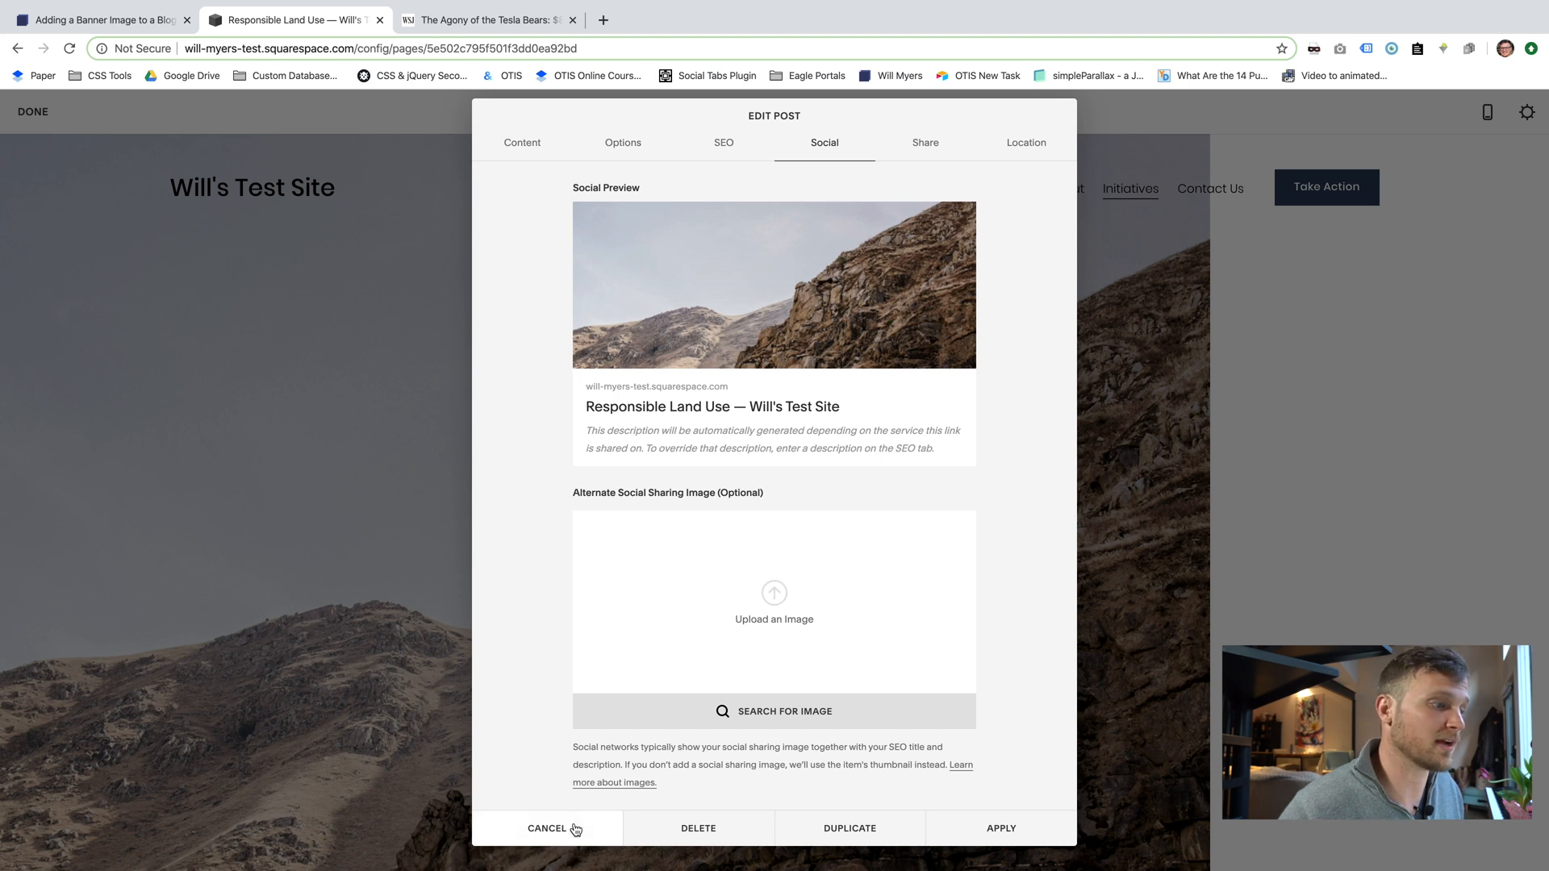
click(546, 828)
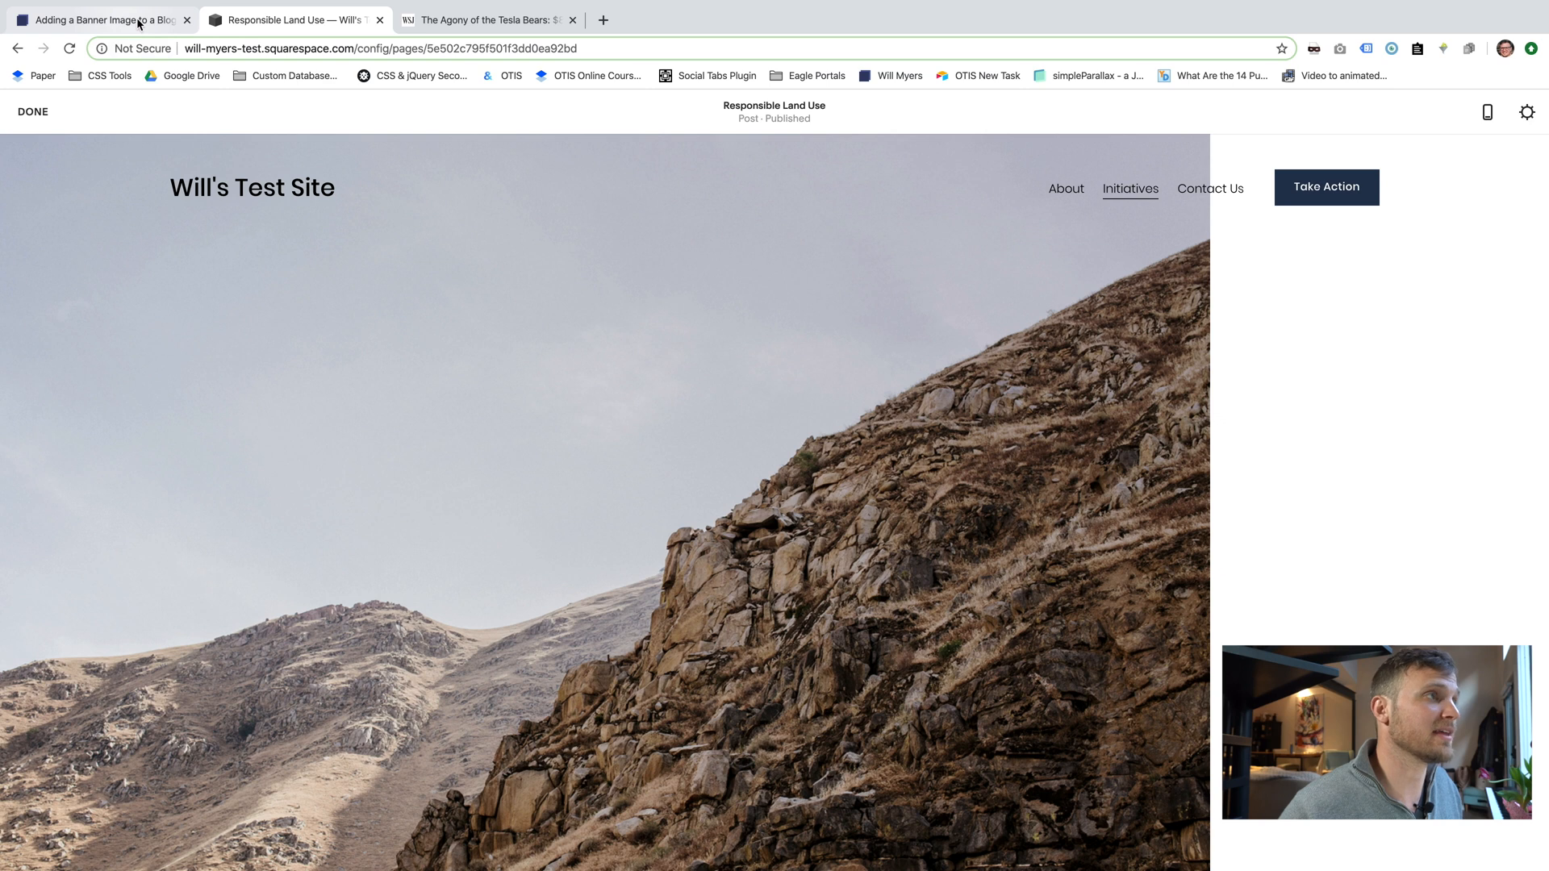
mouse_move(291, 20)
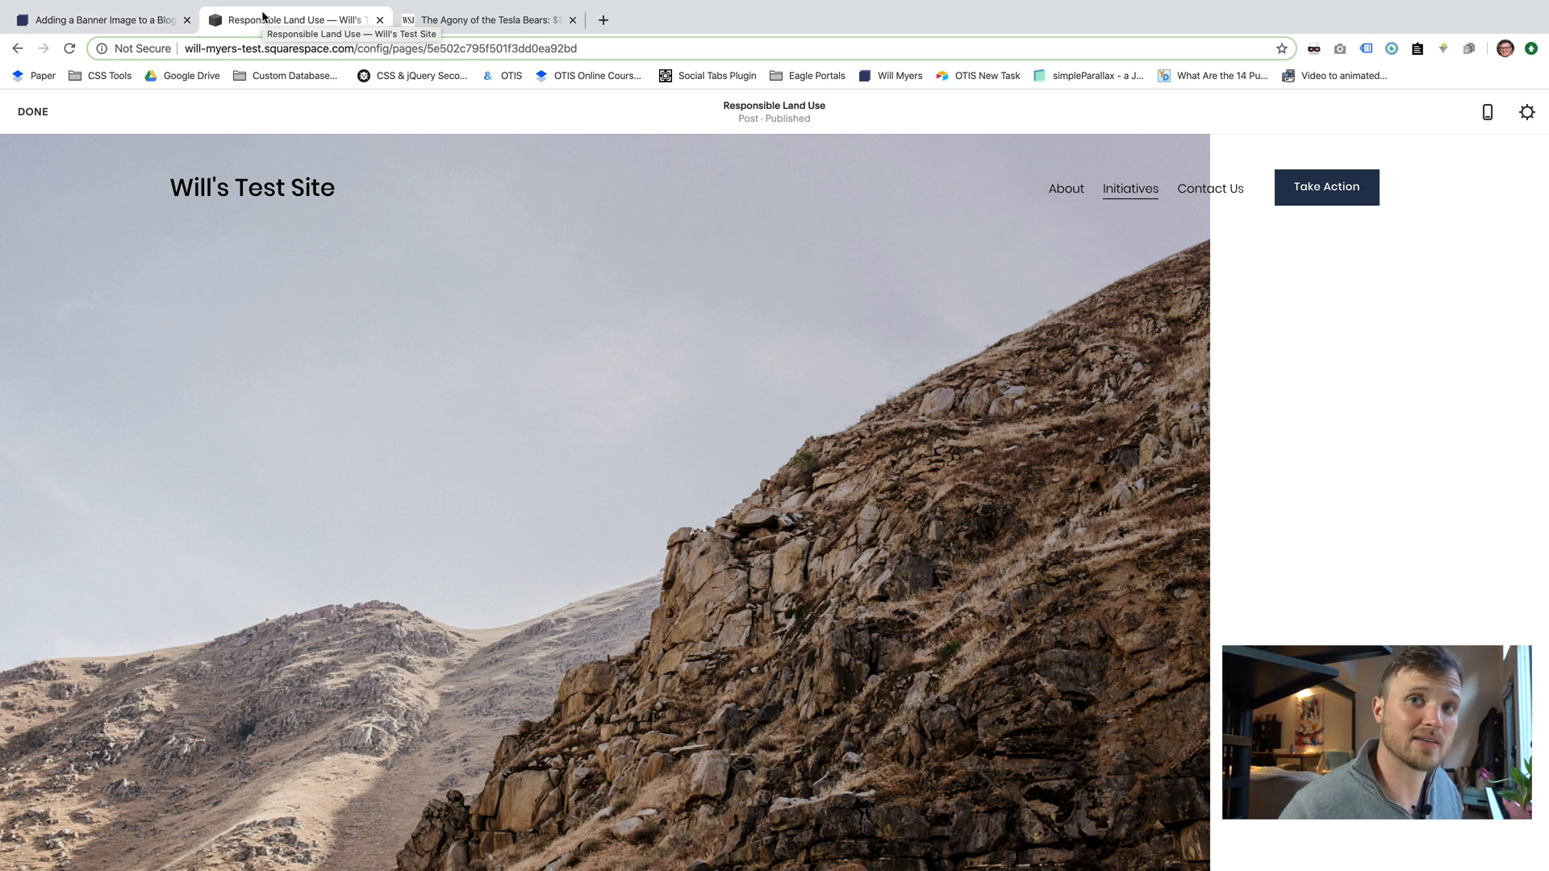
Glance at the blog's Advanced settings, close them, and reopen the banner tutorial article.
click(98, 20)
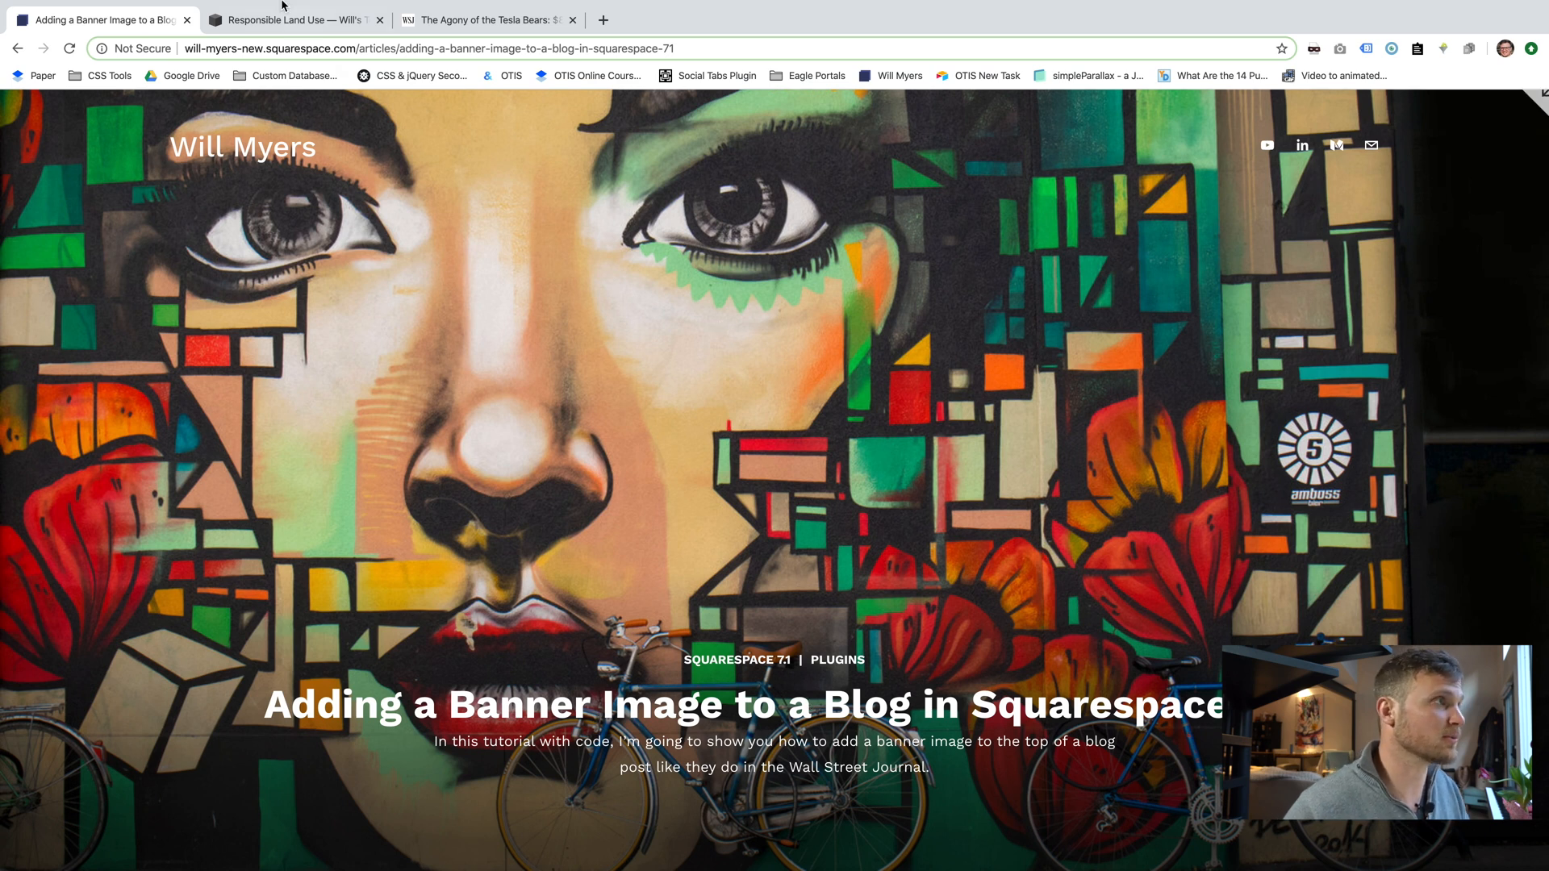
click(294, 19)
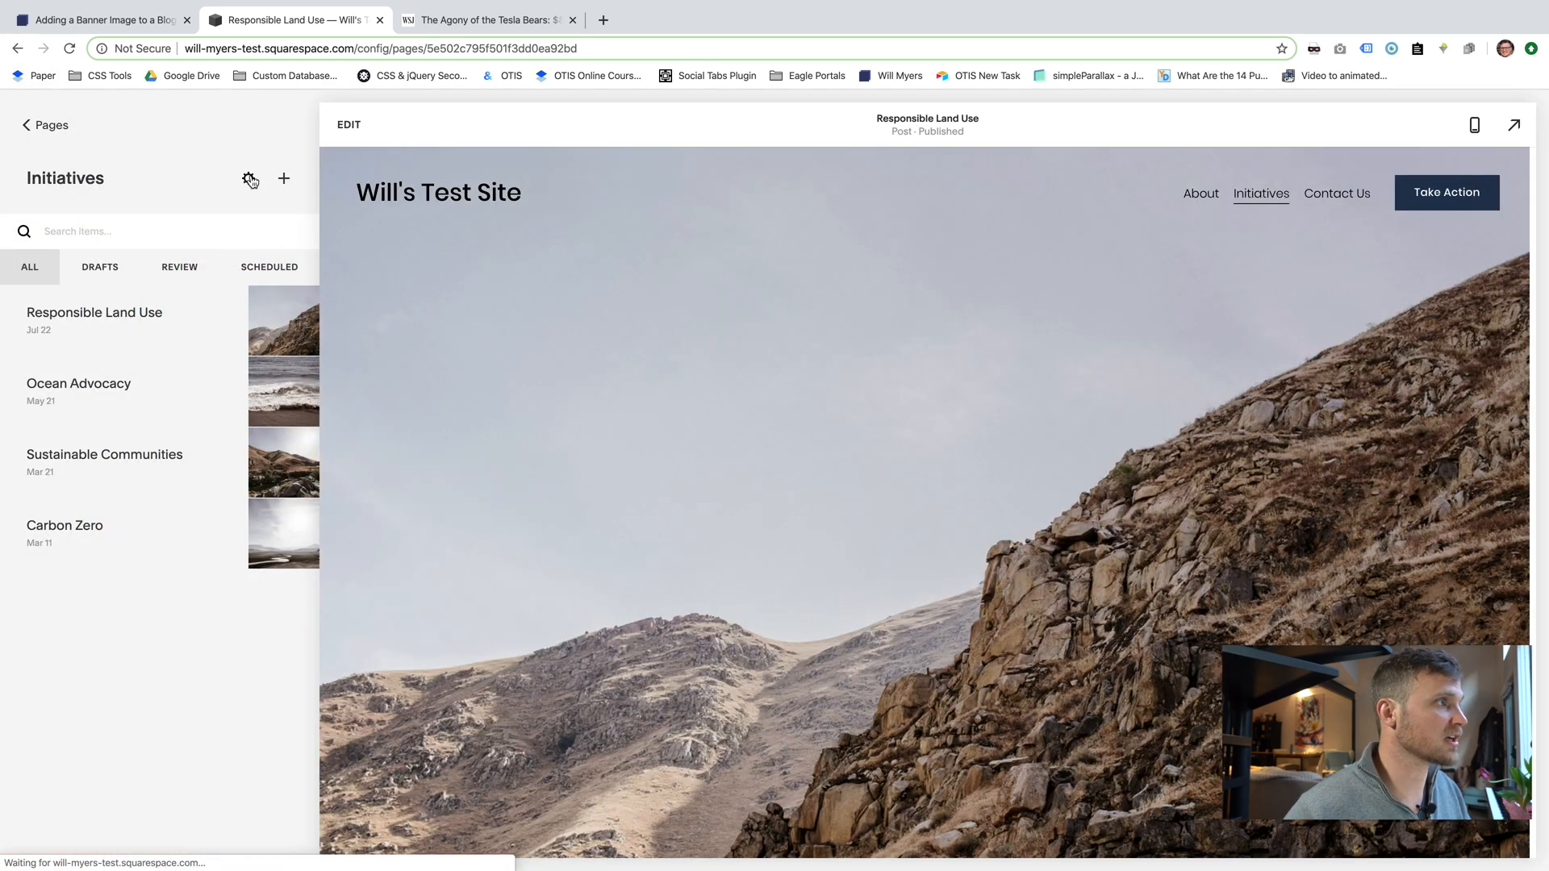
click(249, 179)
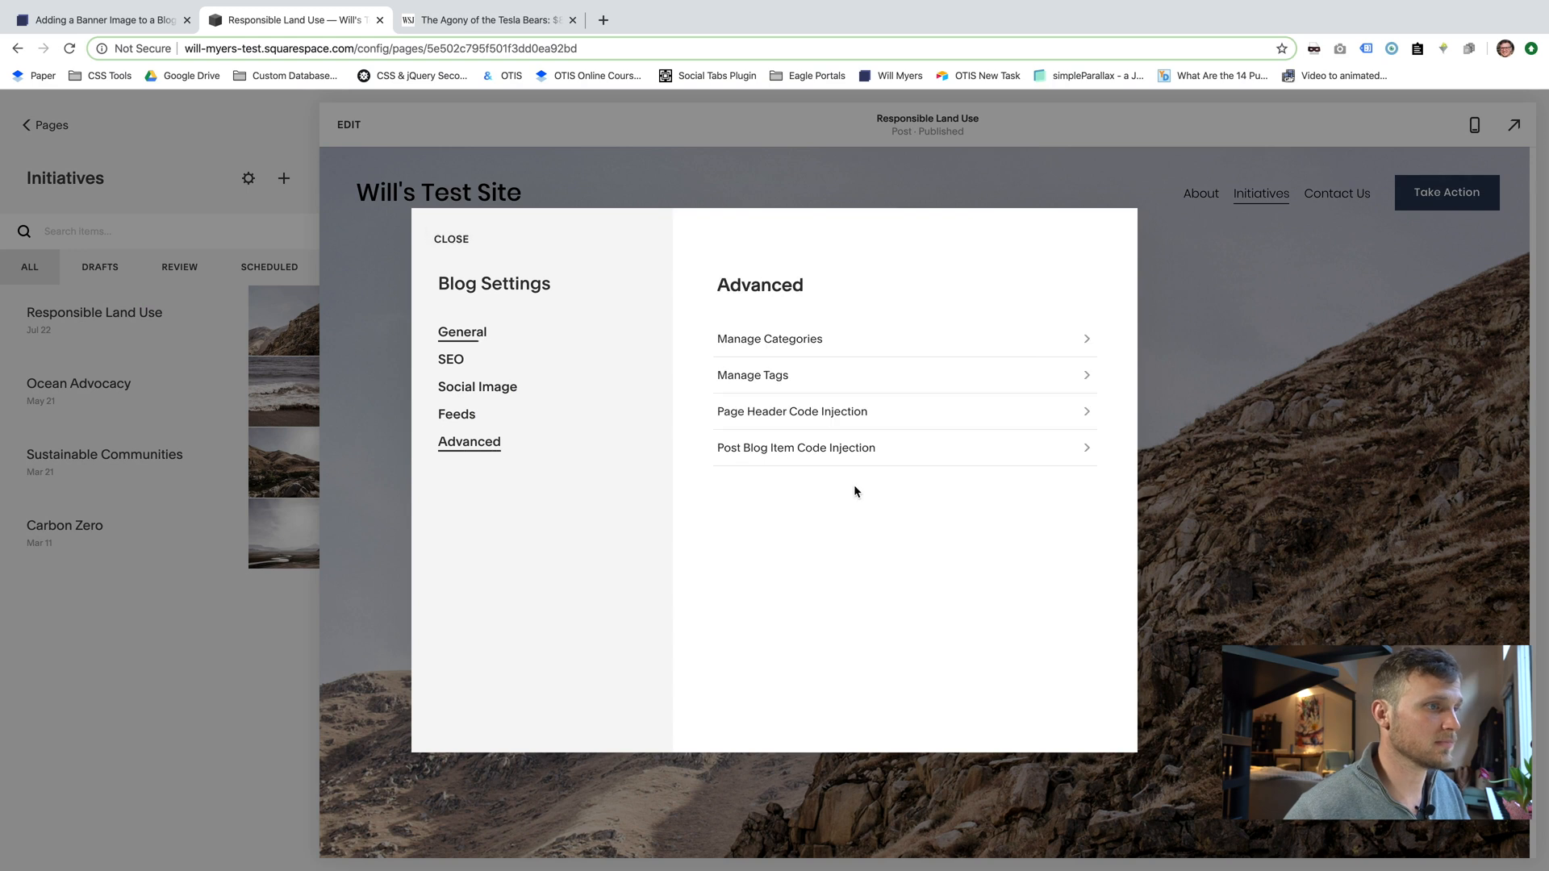
click(450, 239)
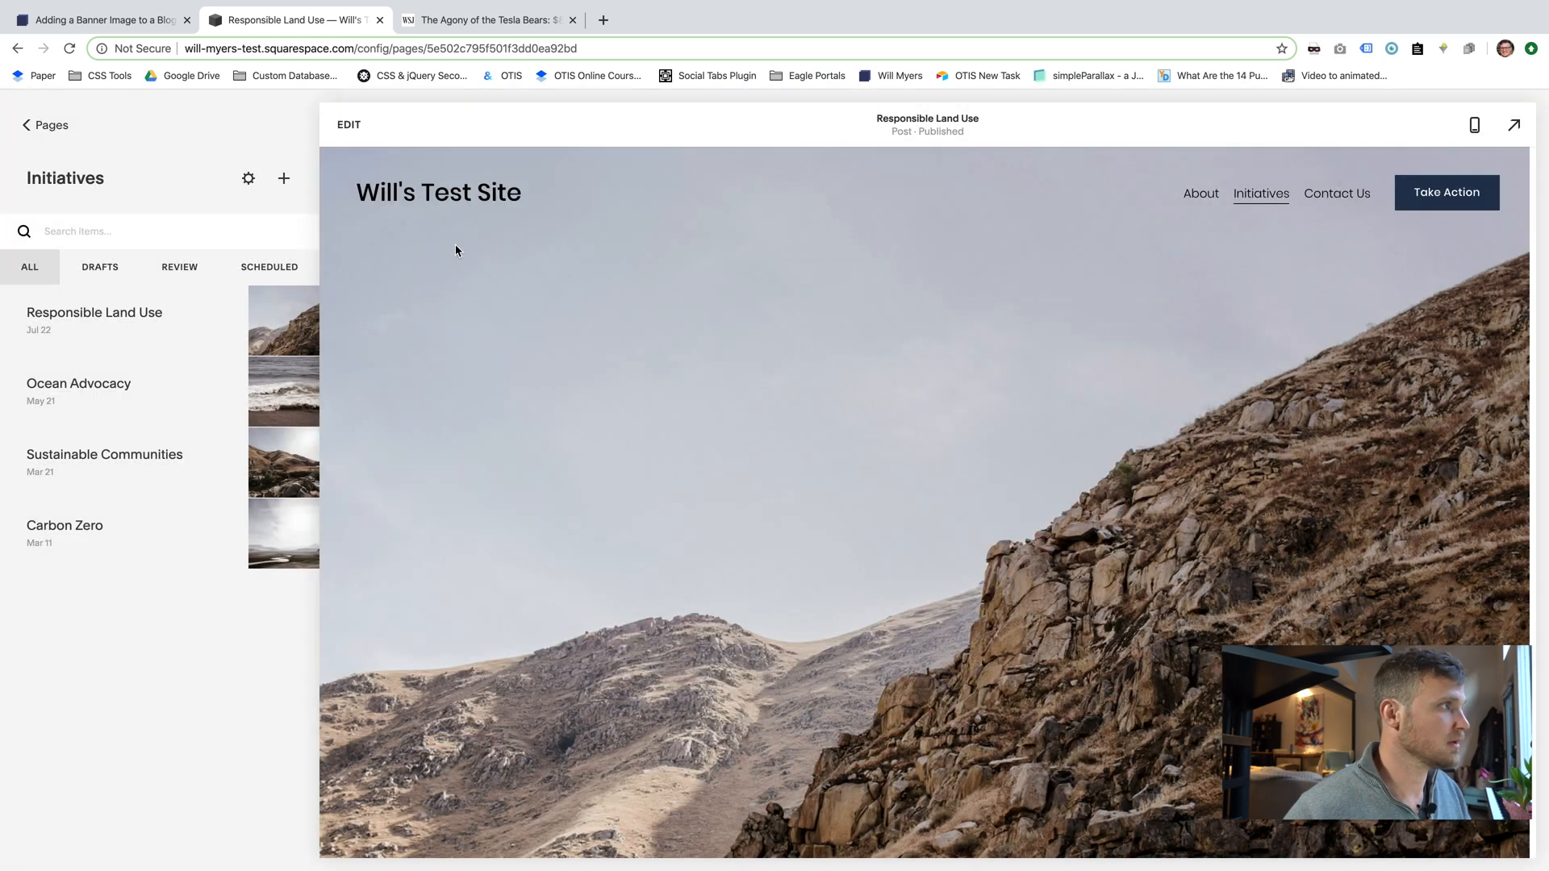
click(99, 19)
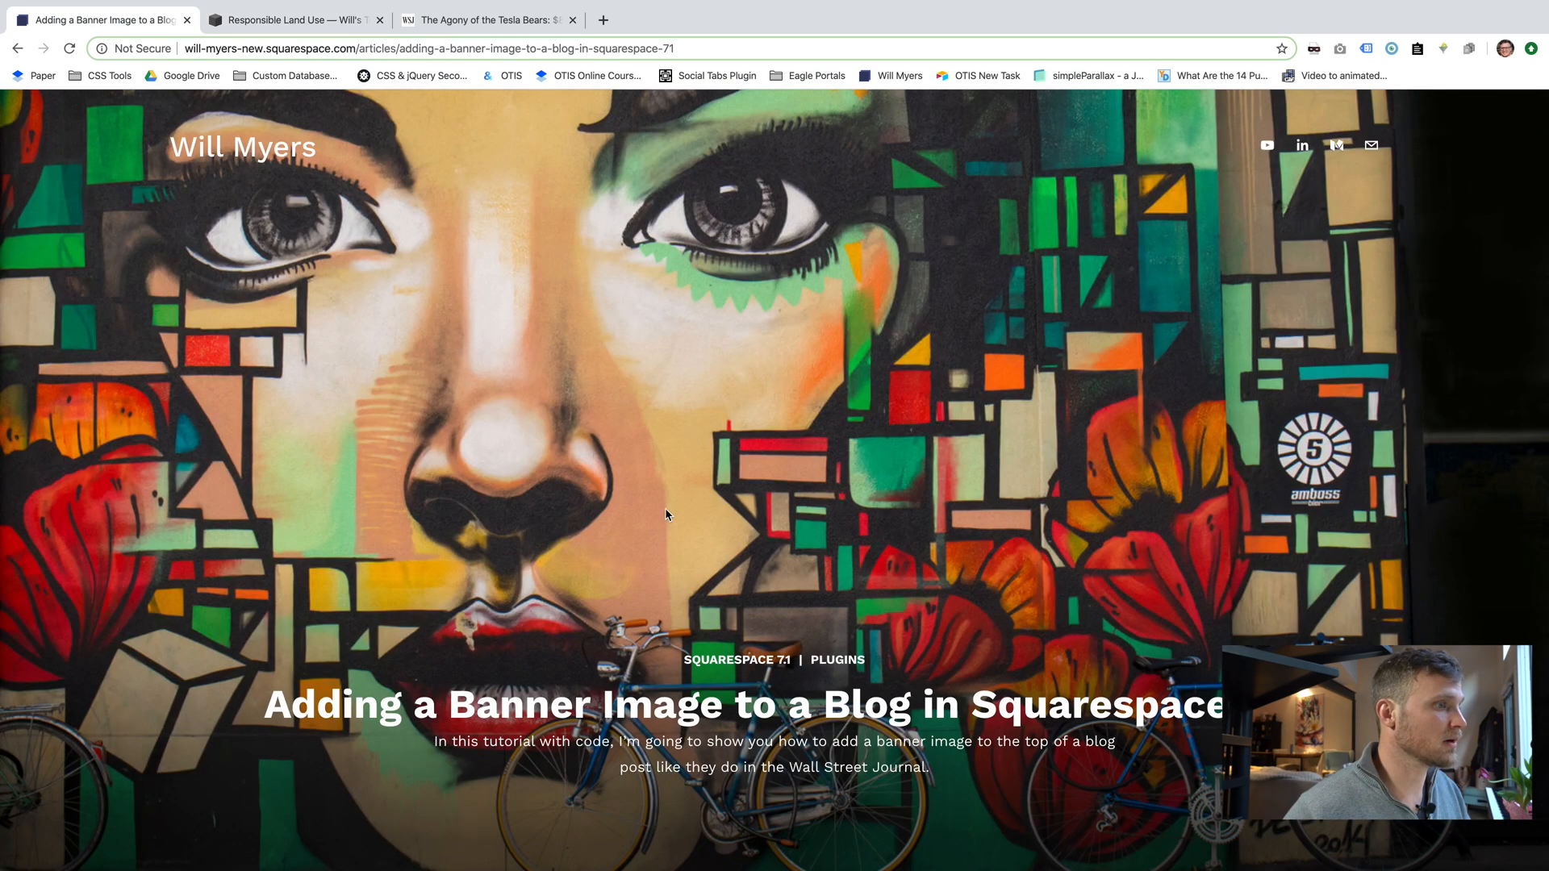
Scroll to the tutorial's banner CSS block, then move to the test site's Design panel.
scroll(down, 3)
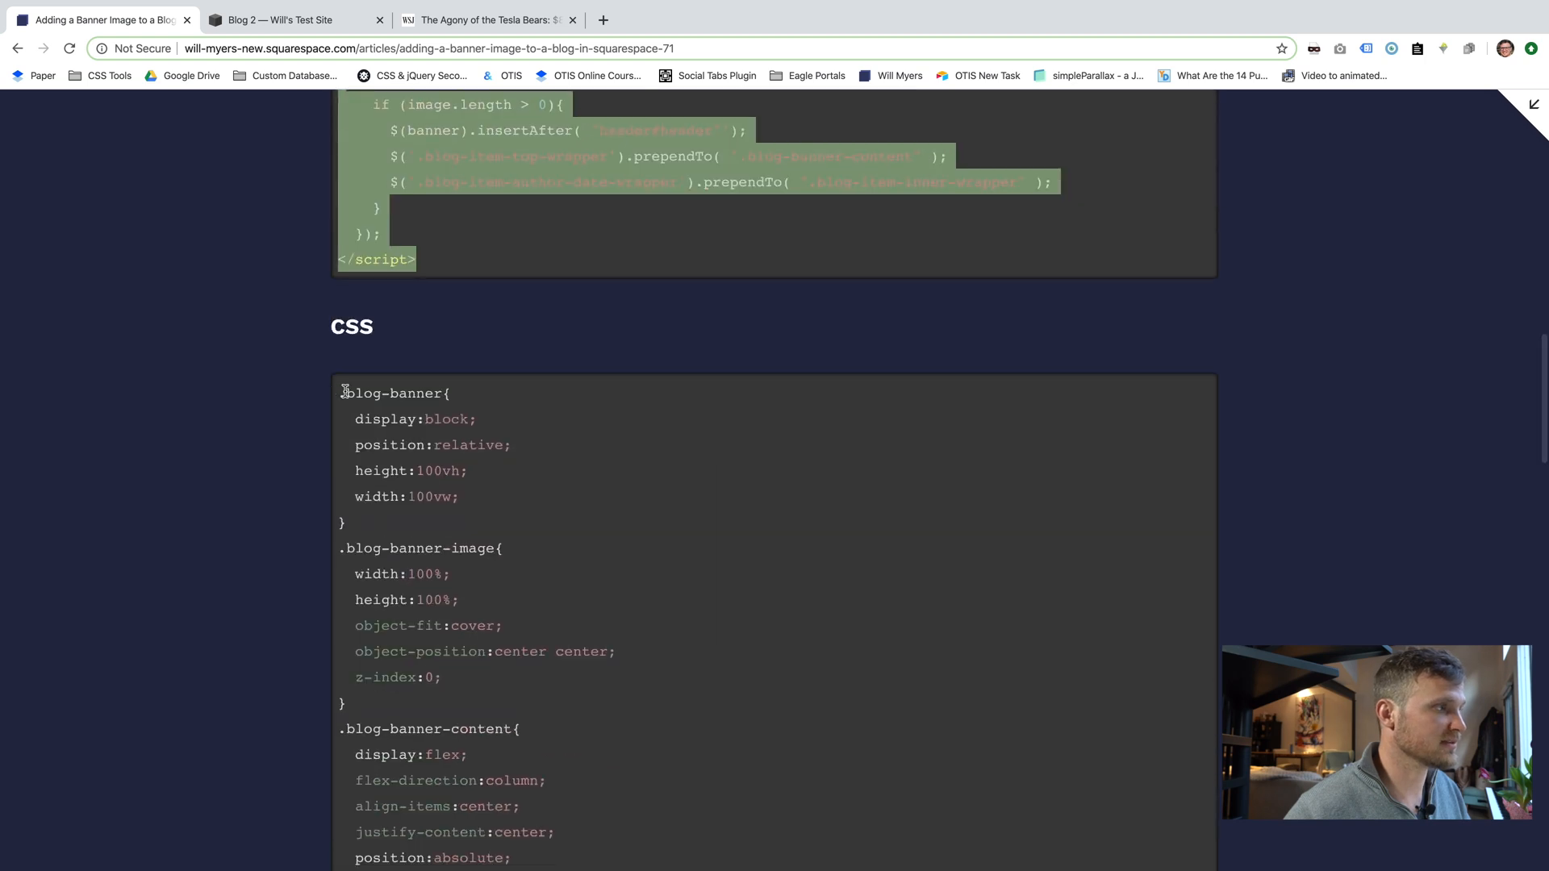
scroll(down, 3)
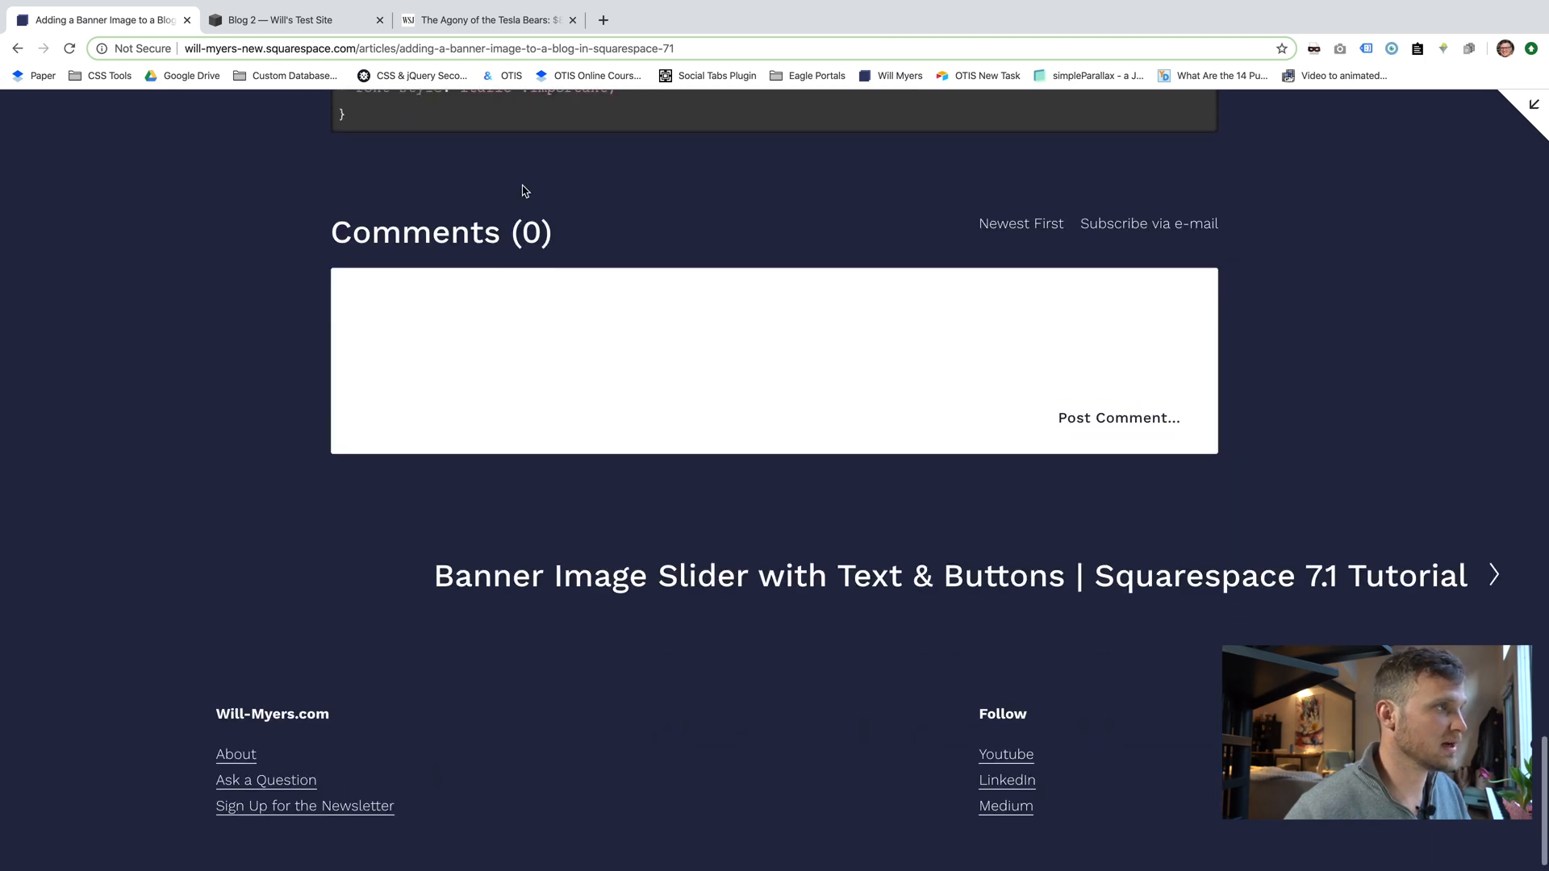
scroll(up, 3)
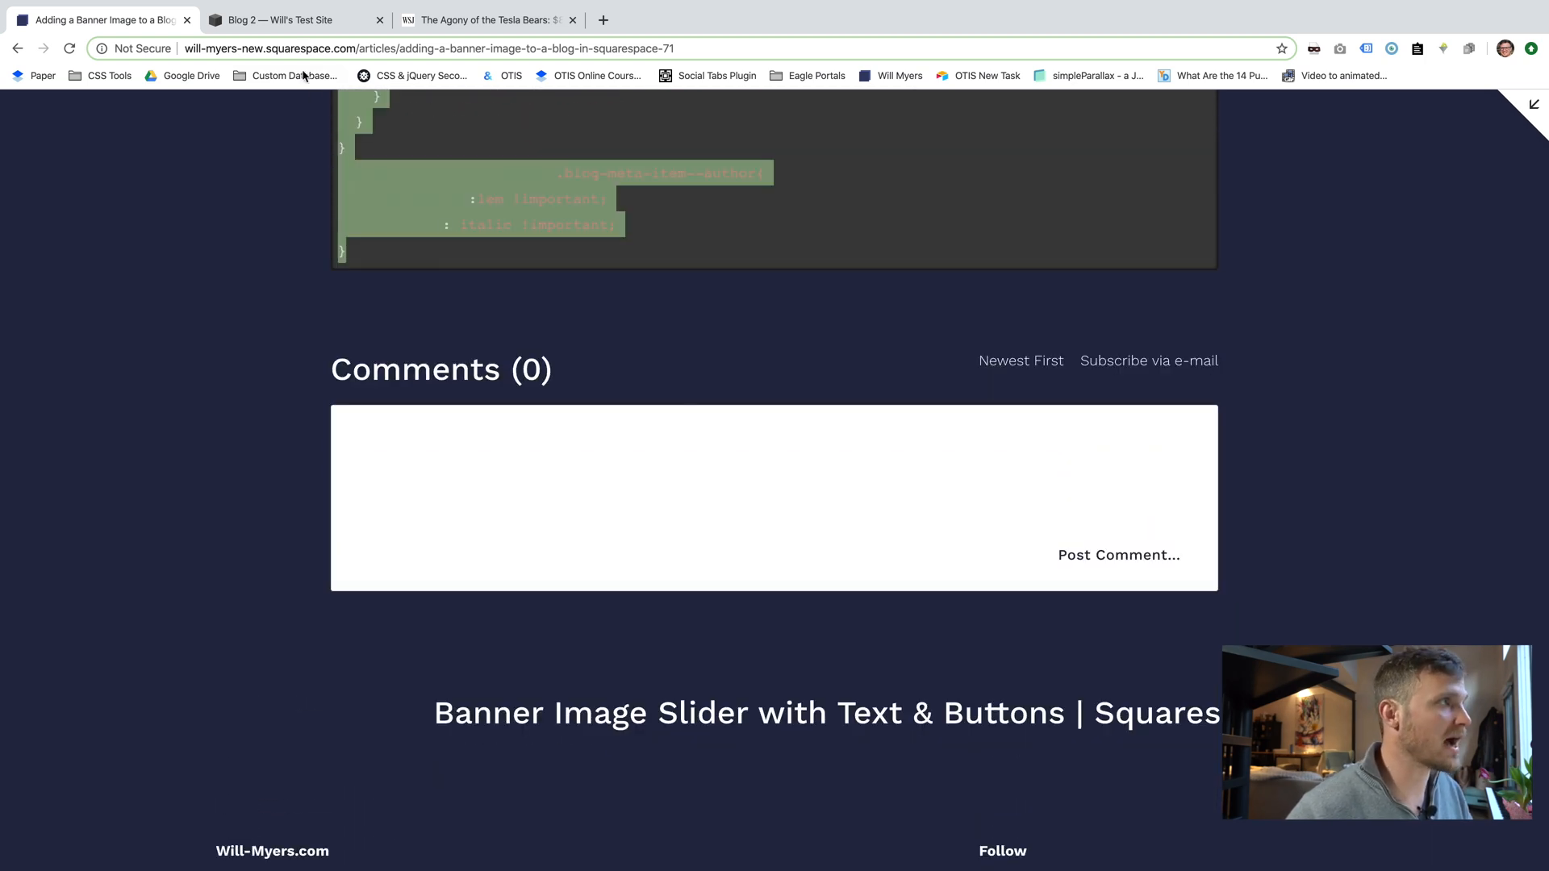
click(287, 20)
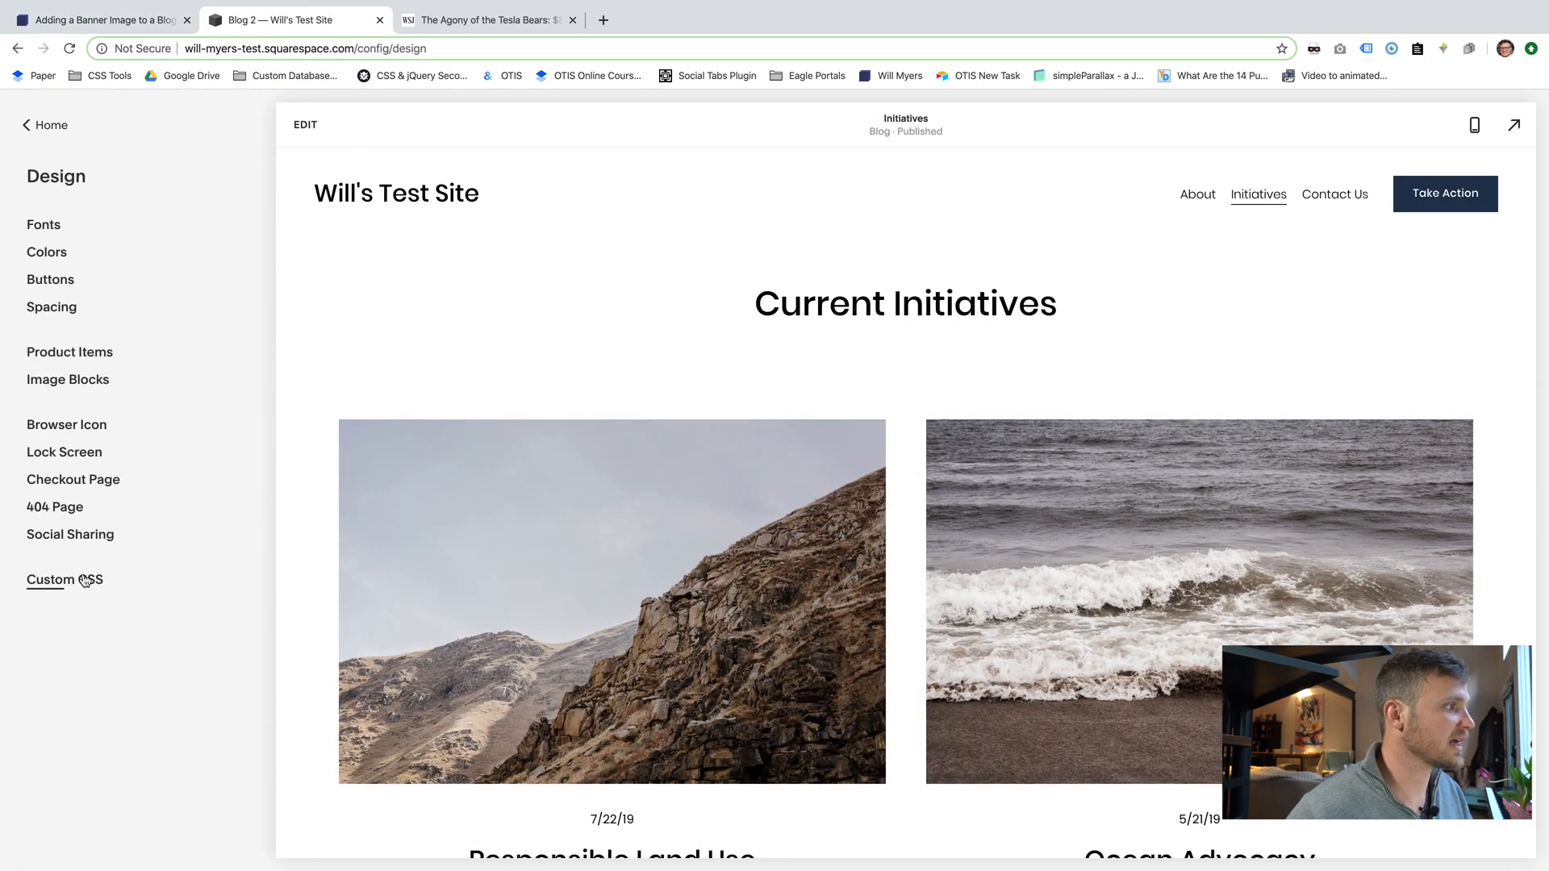
In Custom CSS, preview the Responsible Land Use post and review the blog-banner rules.
click(63, 579)
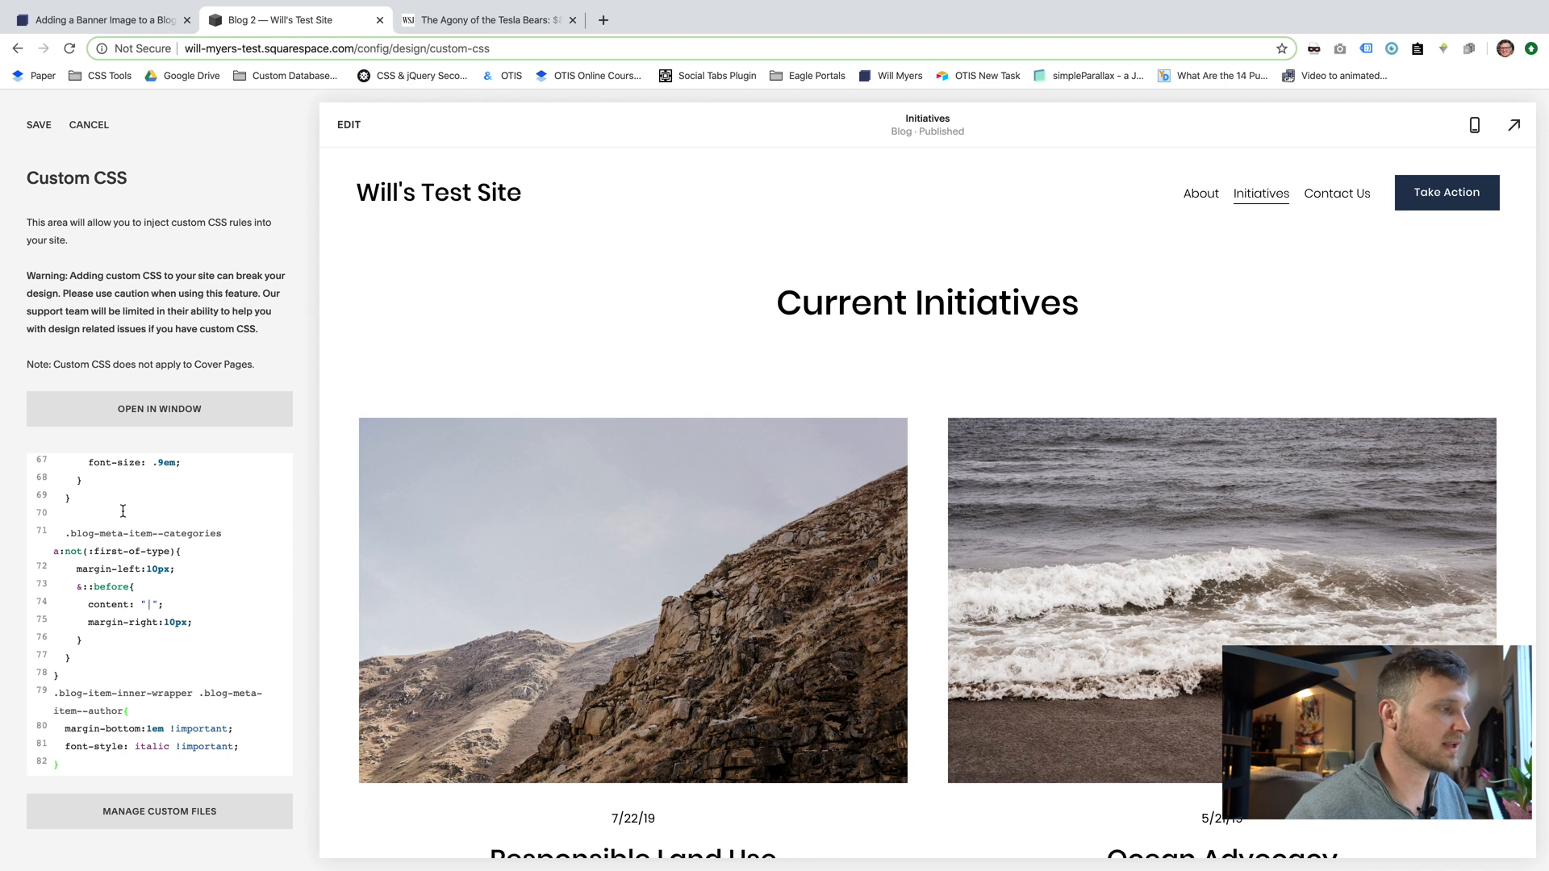
click(633, 601)
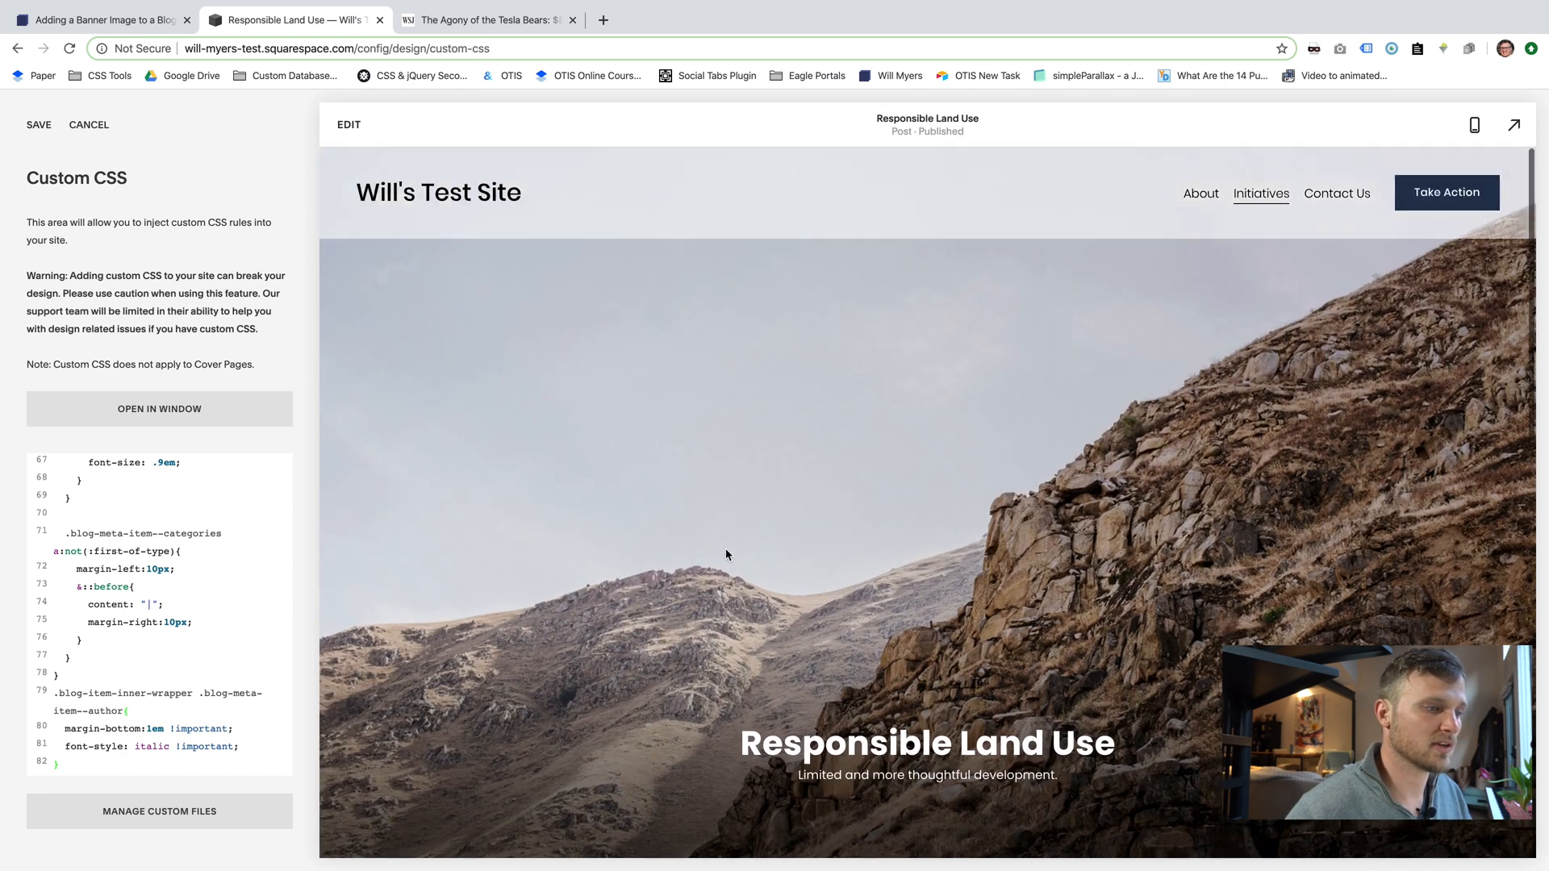
scroll(up, 3)
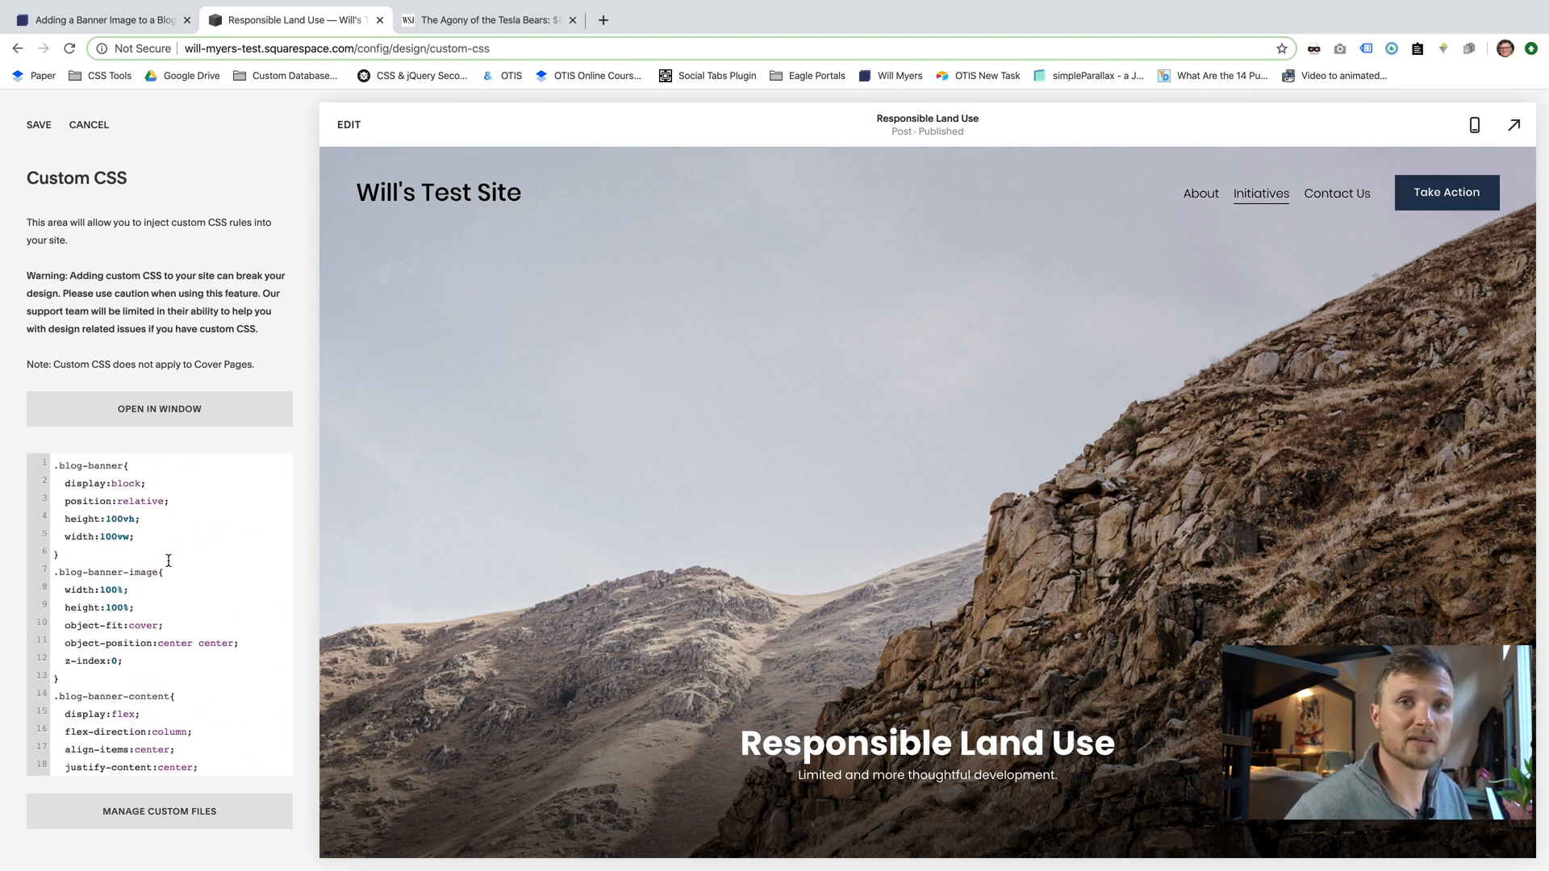
scroll(down, 3)
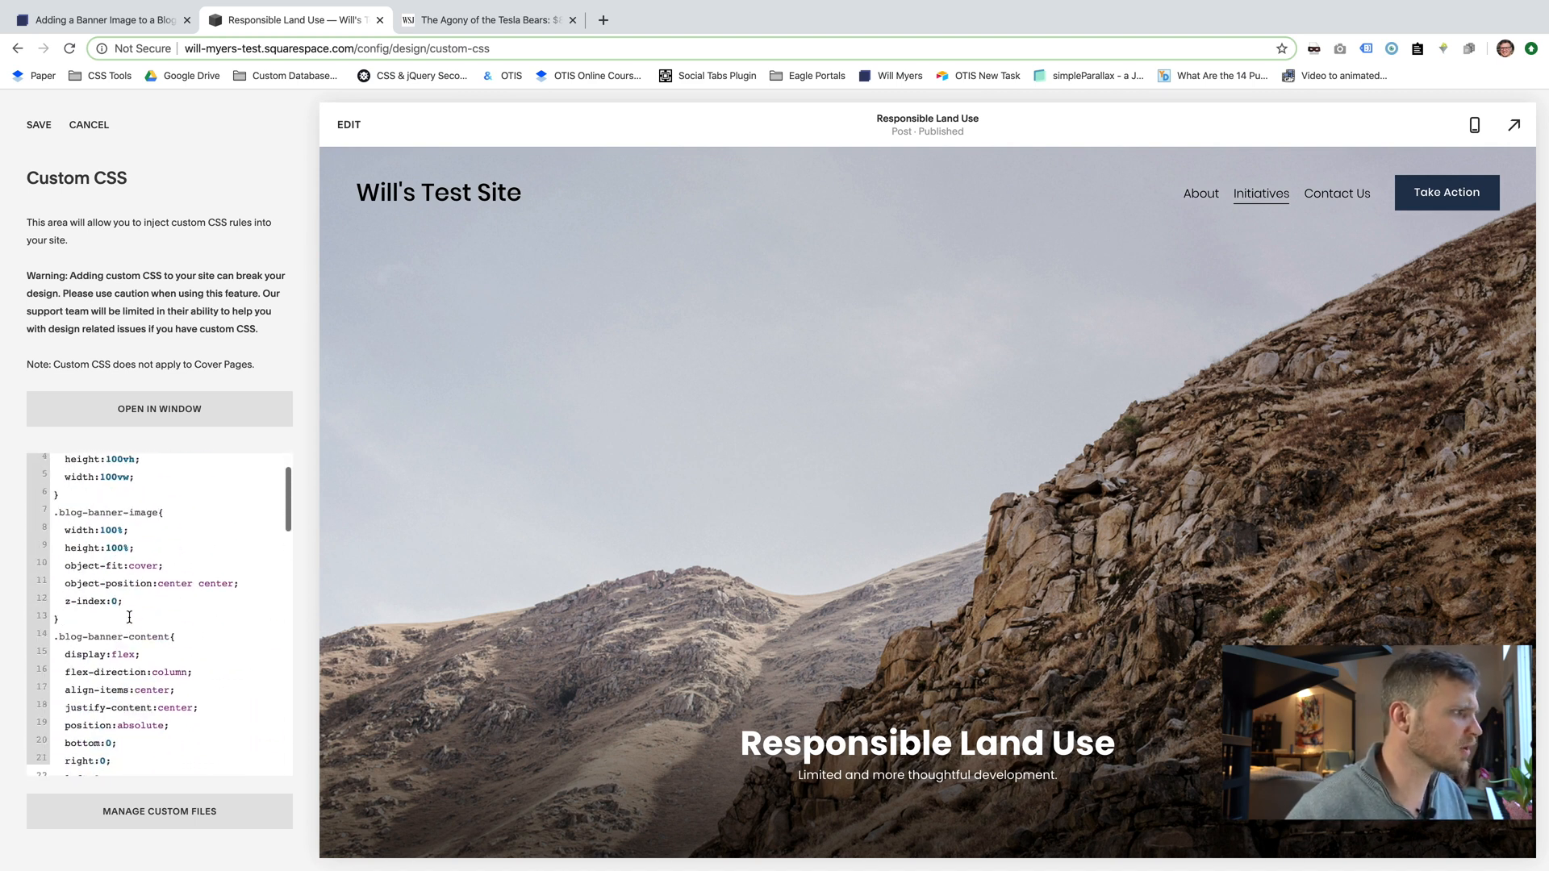
scroll(down, 3)
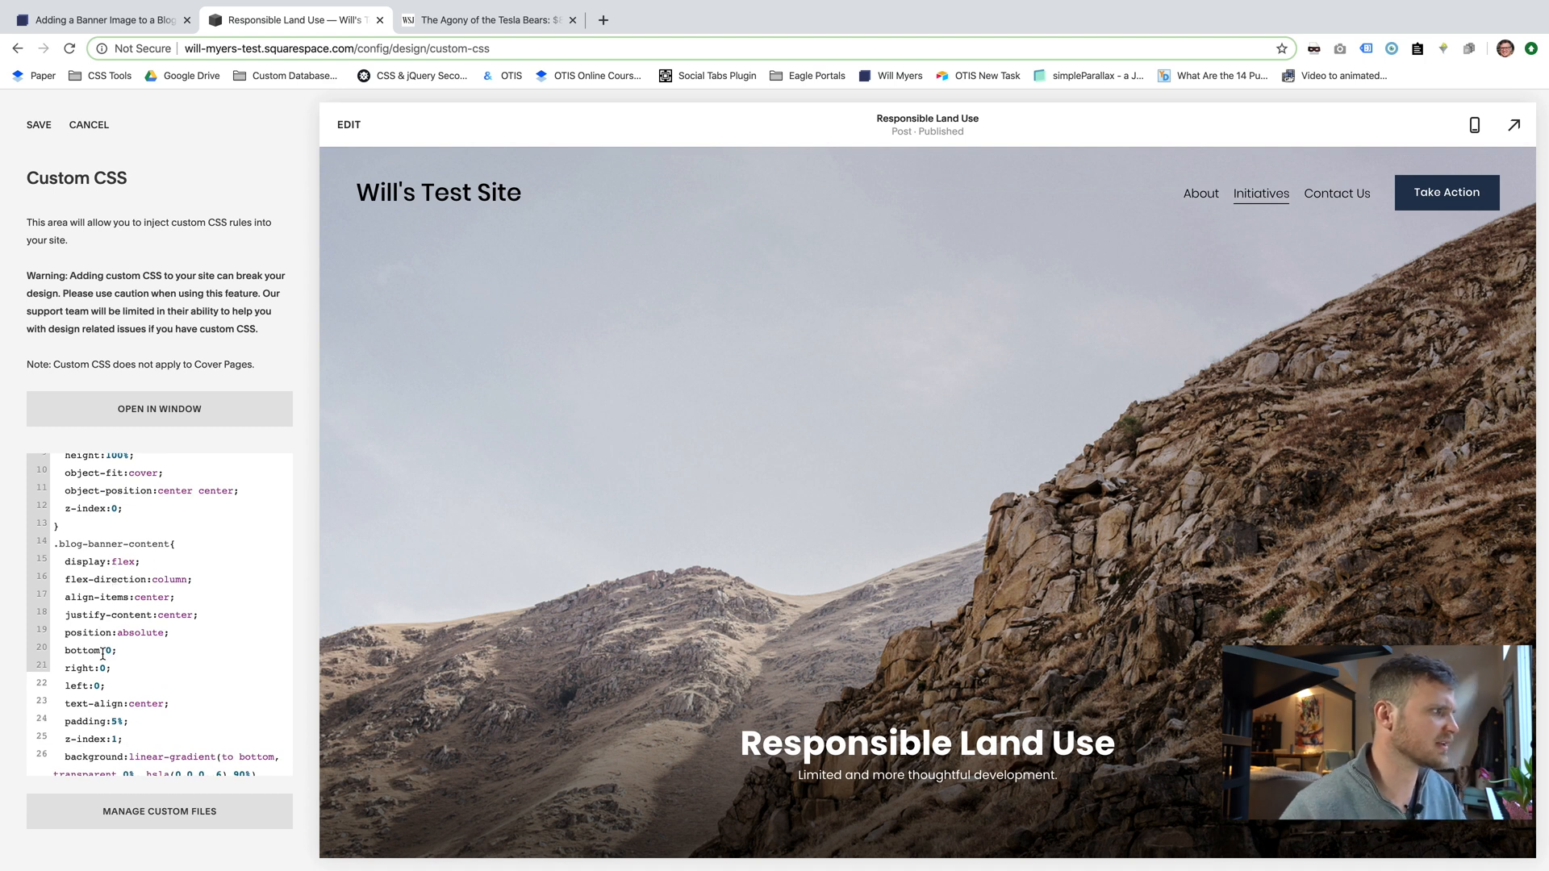
scroll(down, 3)
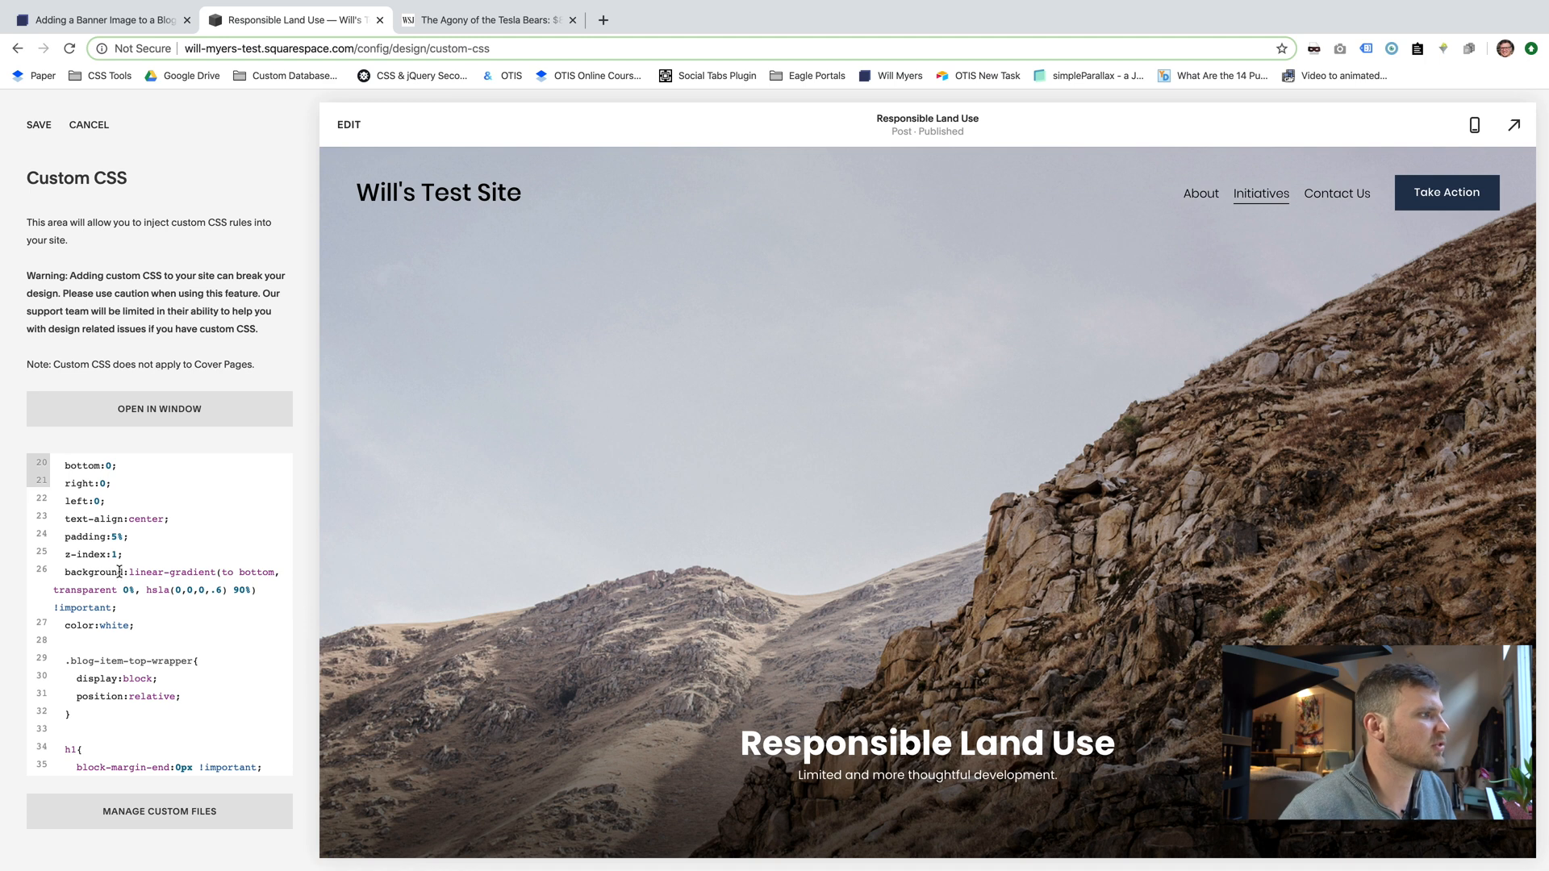
double_click(173, 571)
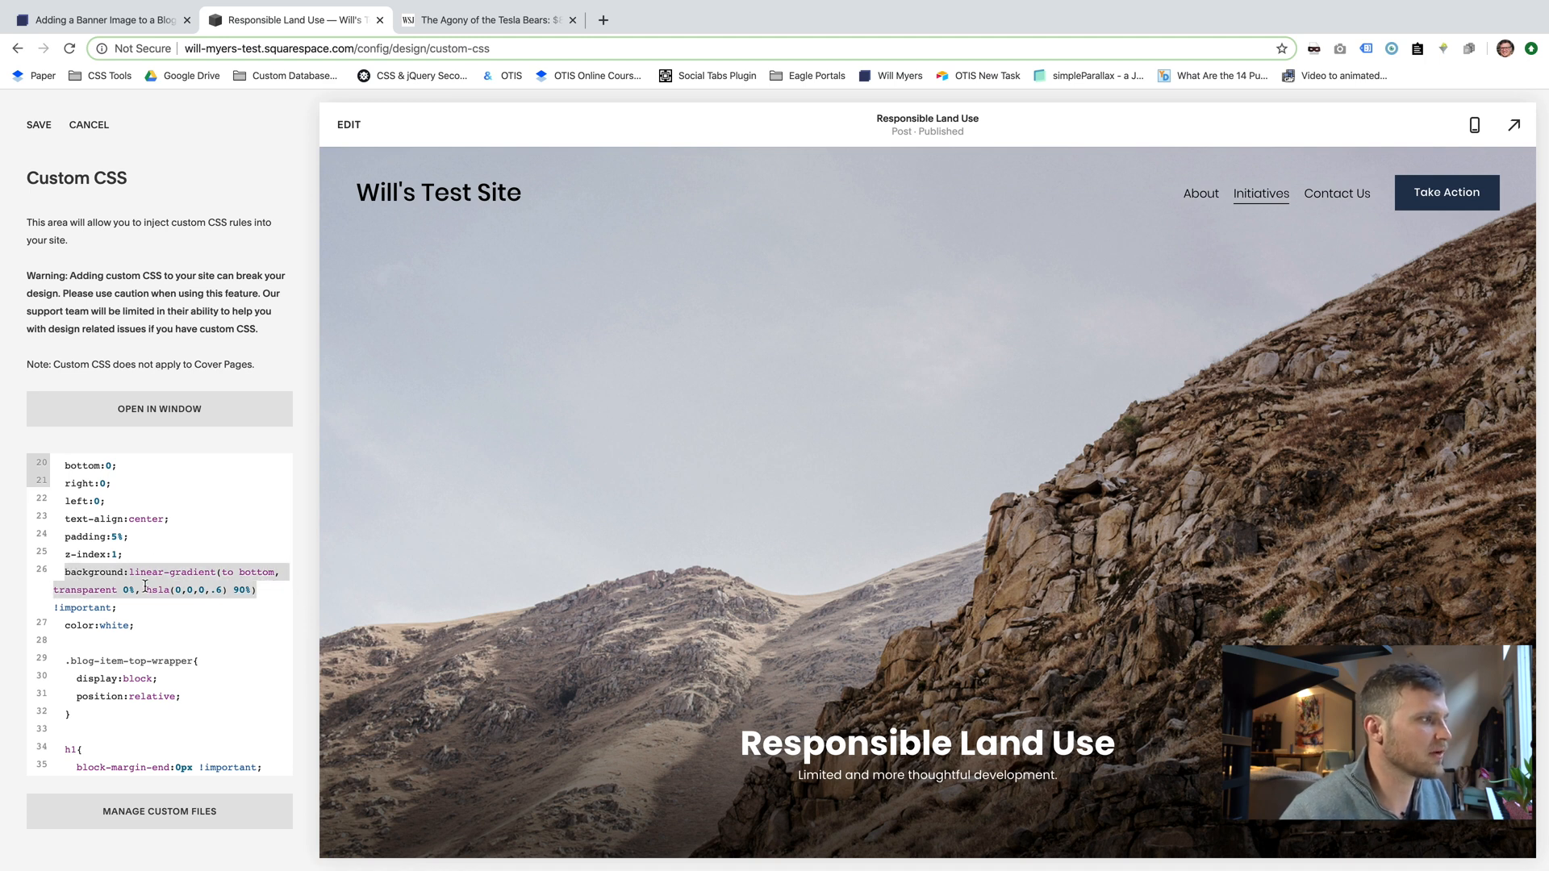
scroll(down, 3)
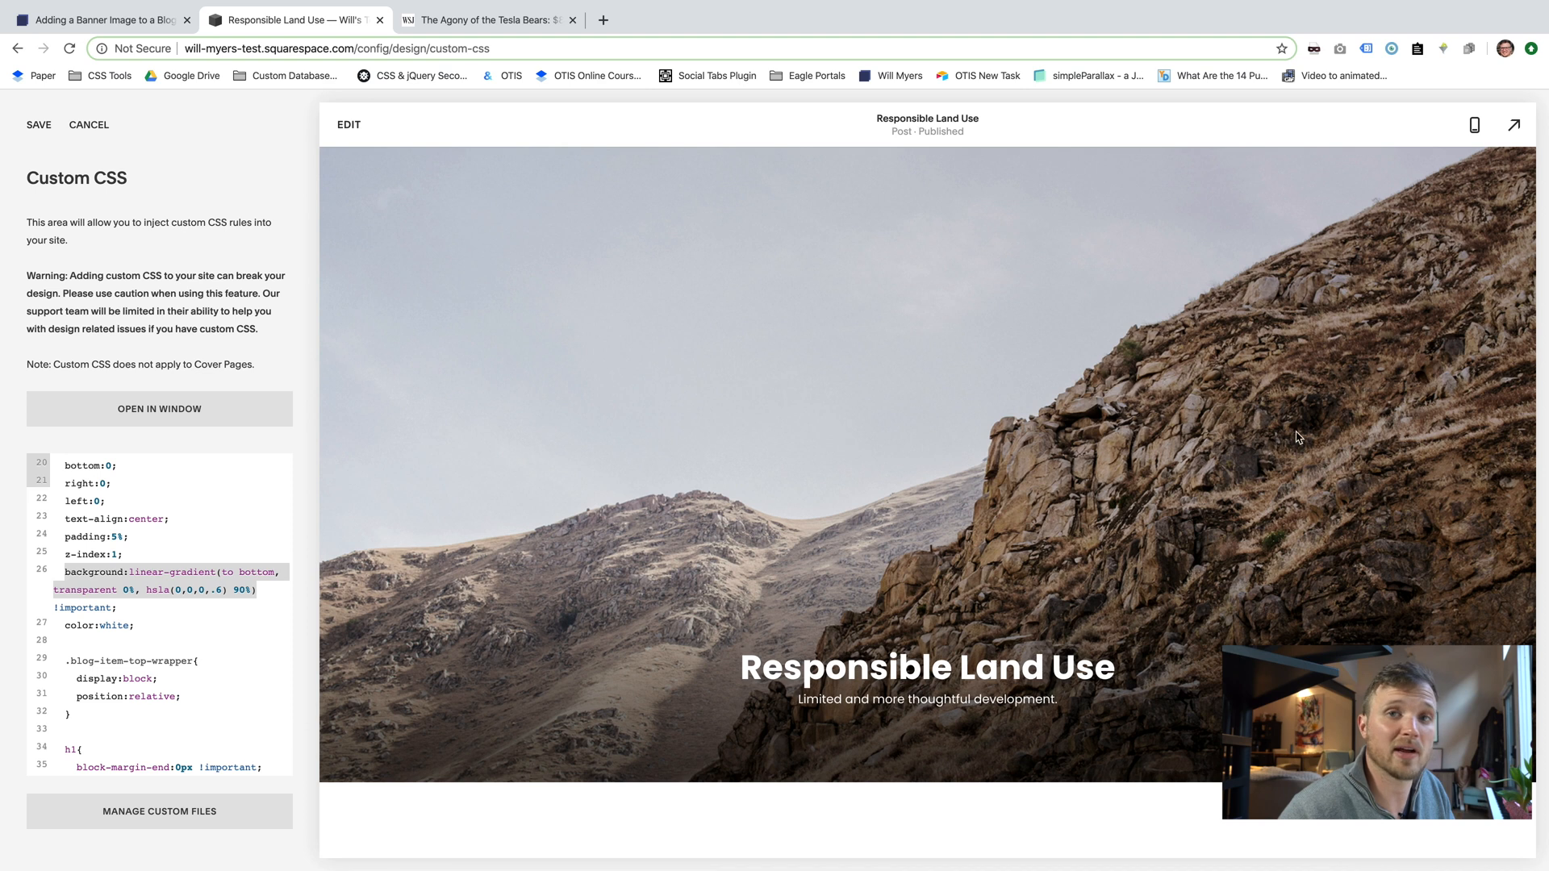
mouse_move(715, 654)
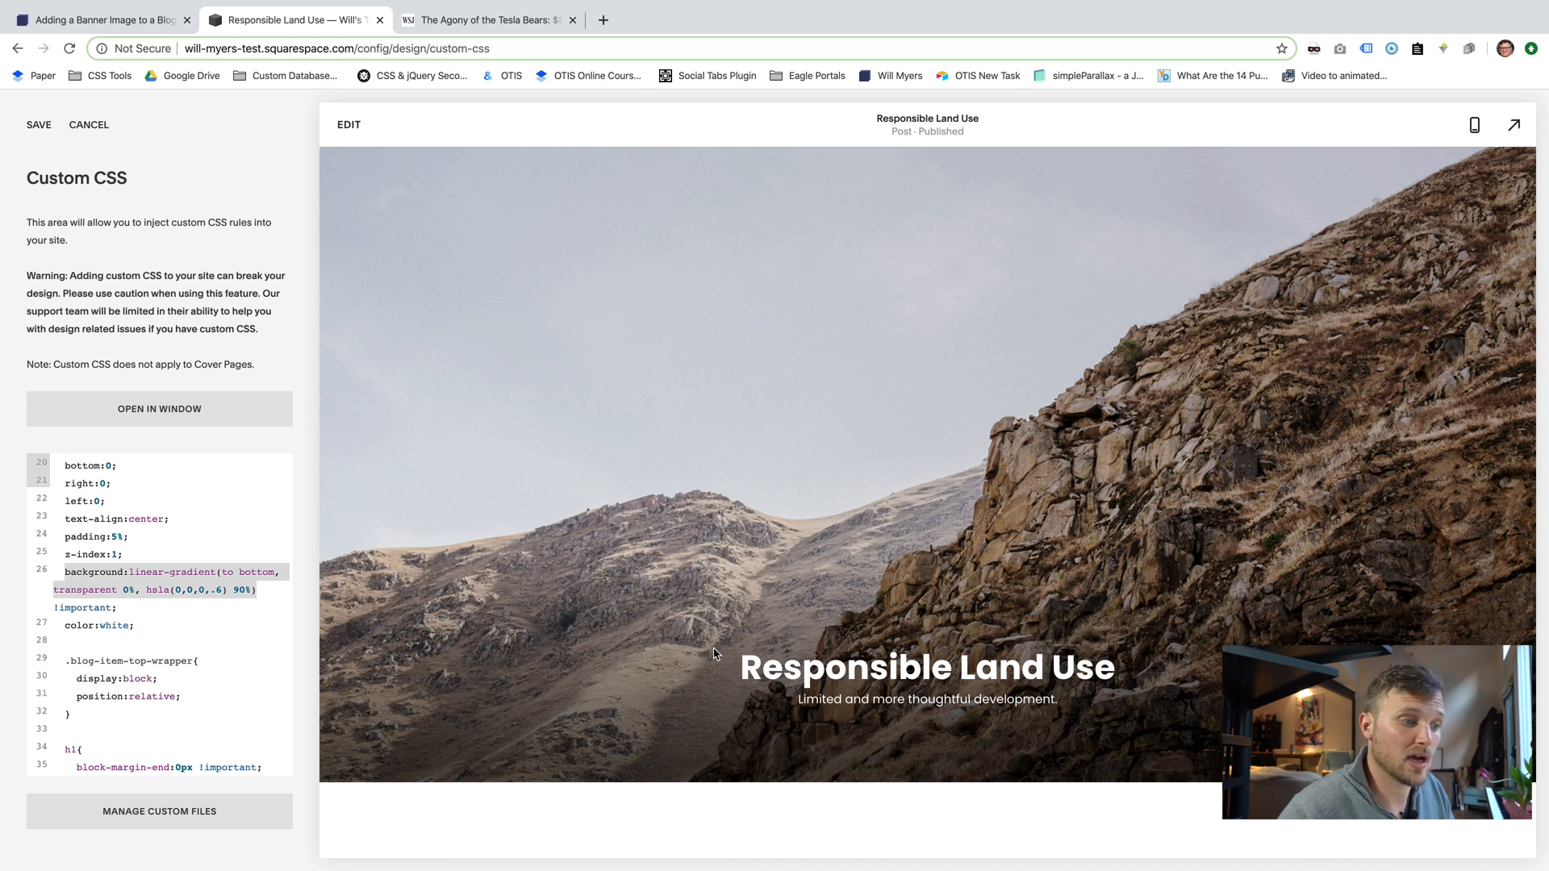
mouse_move(1232, 573)
text(0)
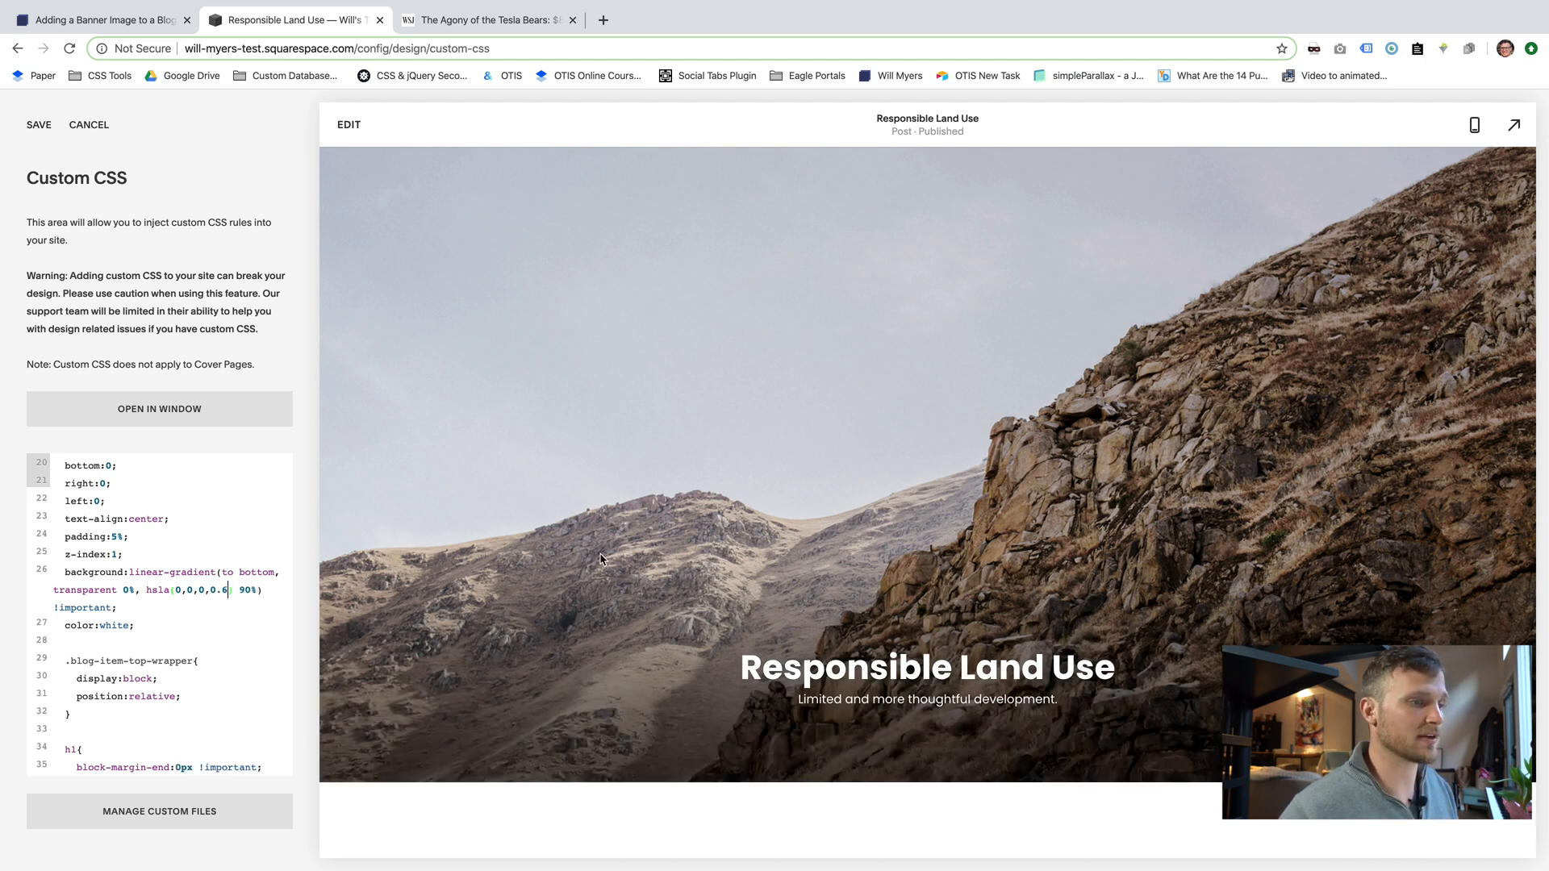
scroll(down, 3)
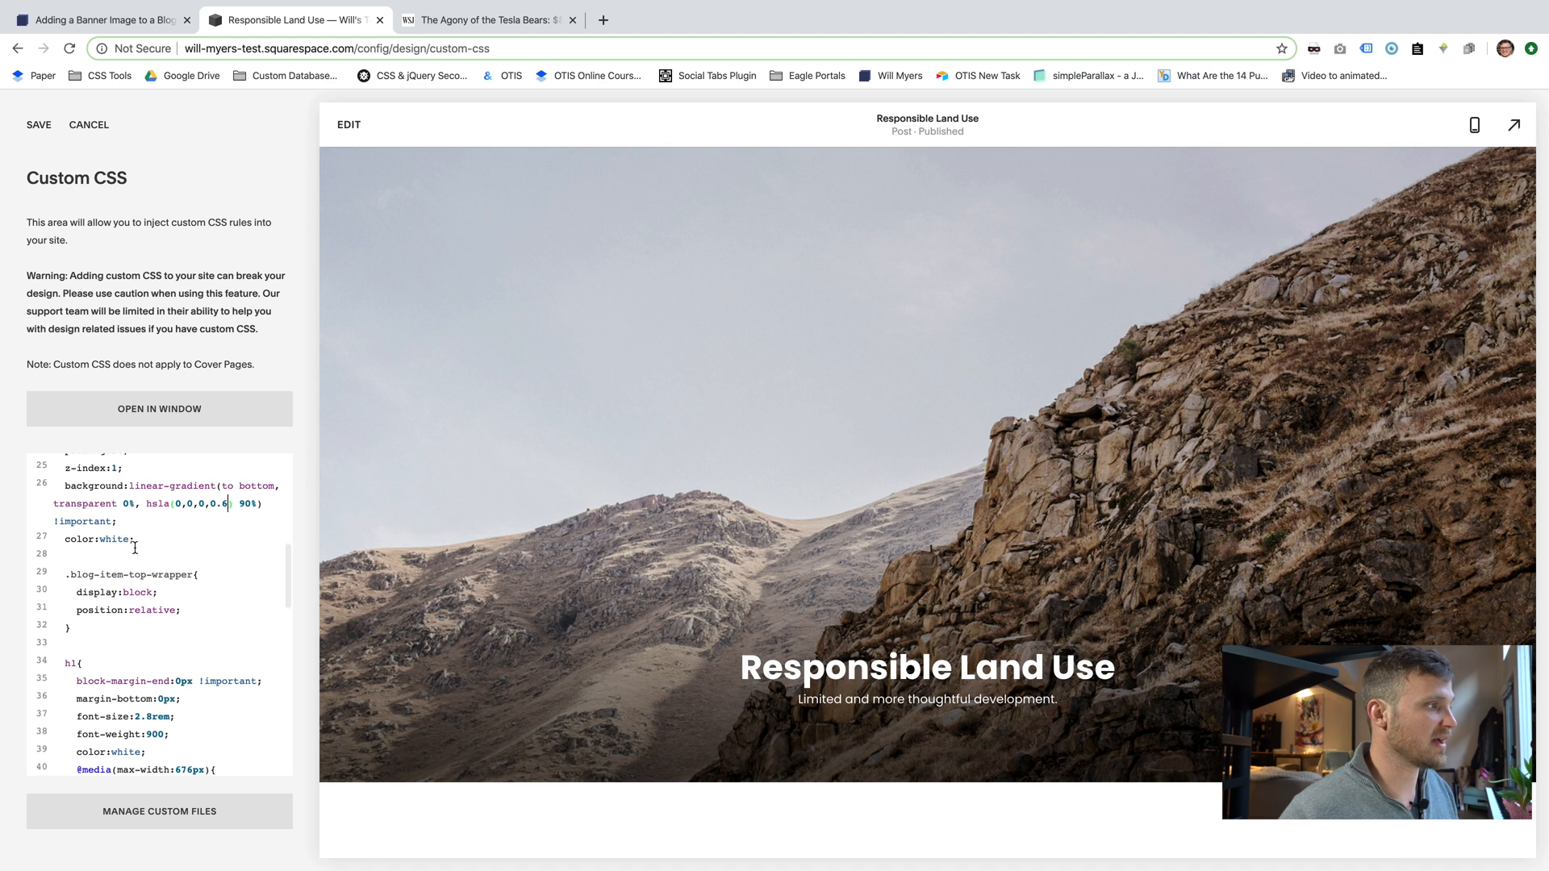
scroll(down, 3)
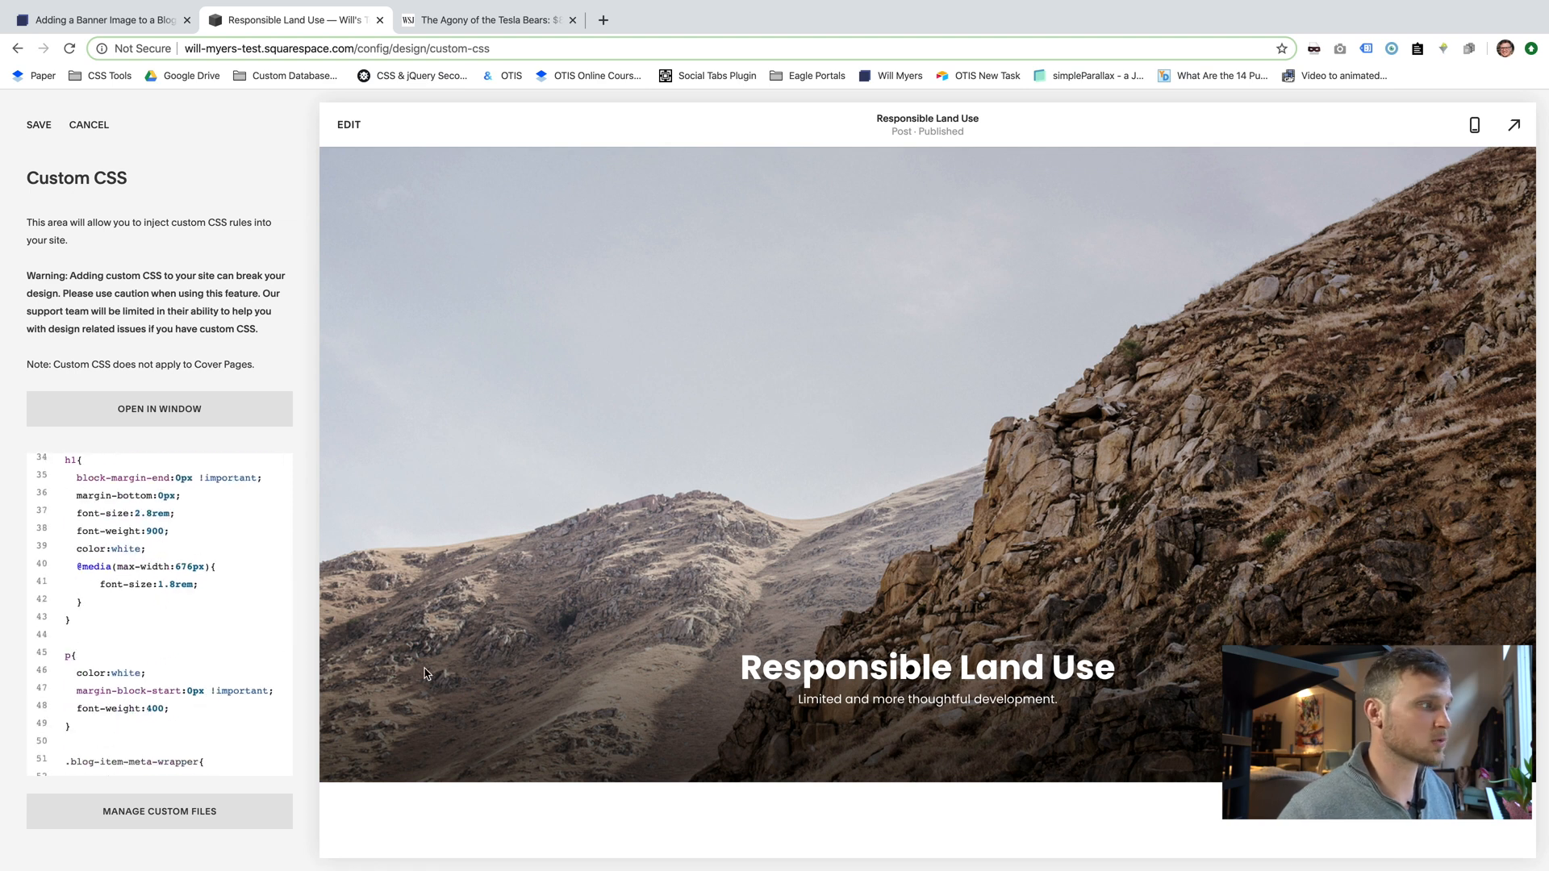
double_click(126, 548)
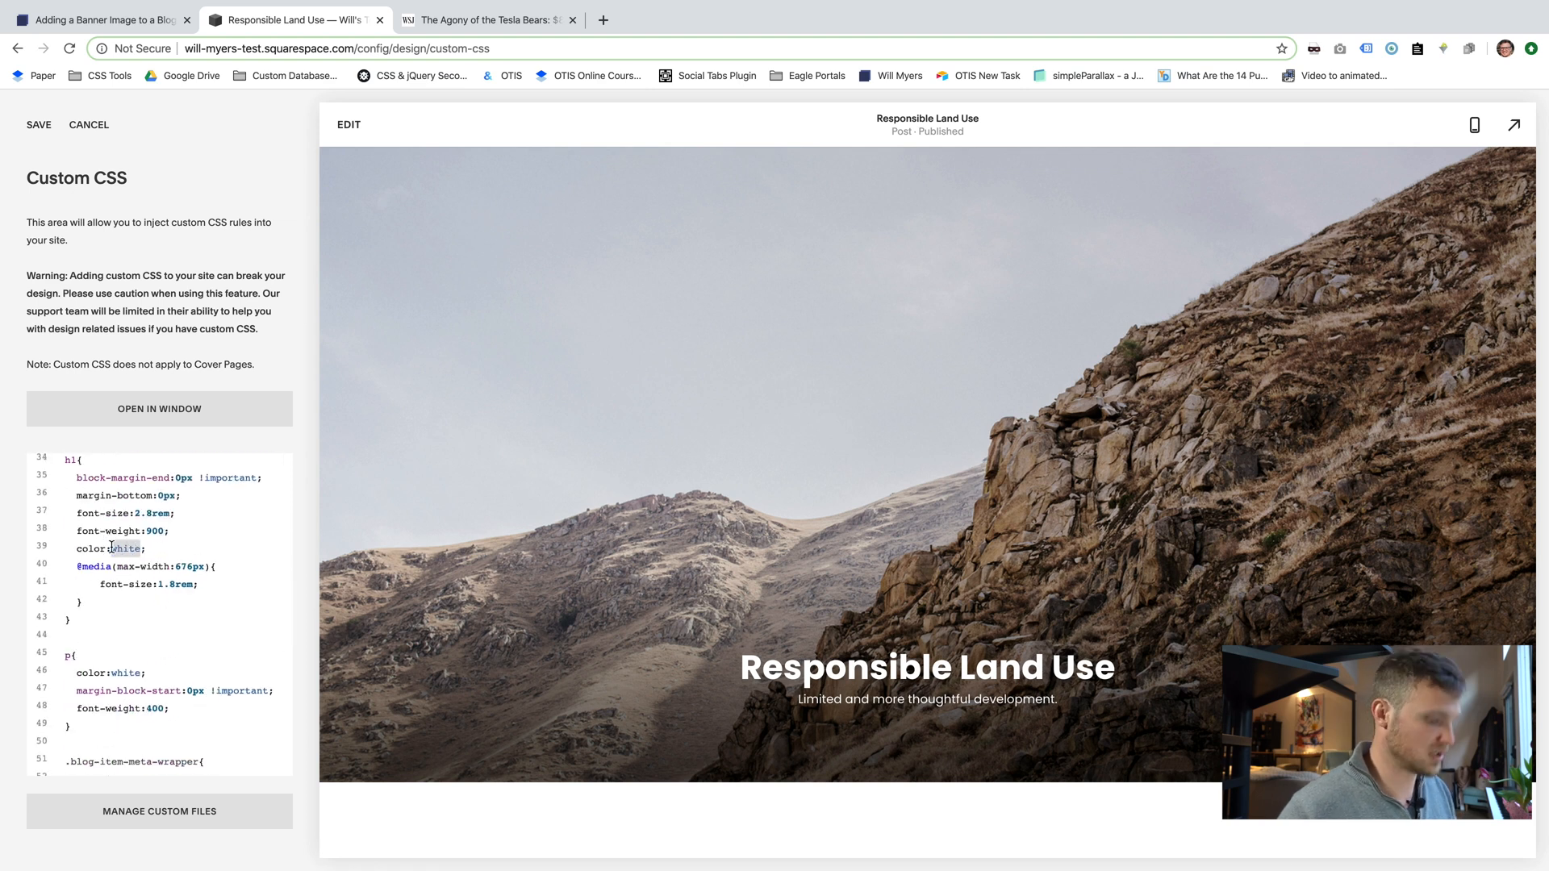
text(blue)
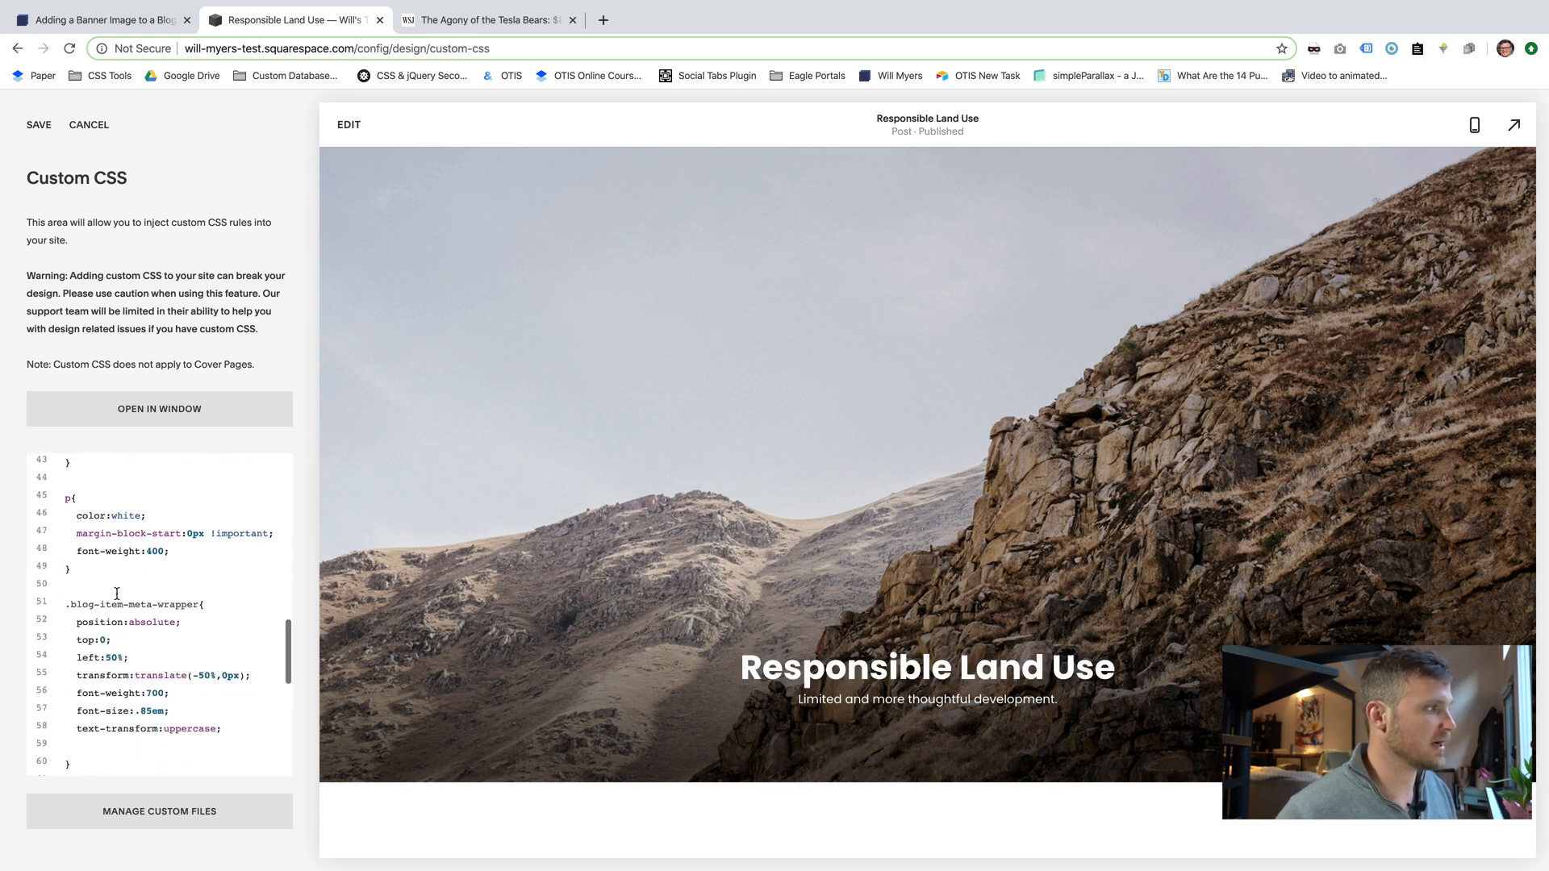
scroll(down, 3)
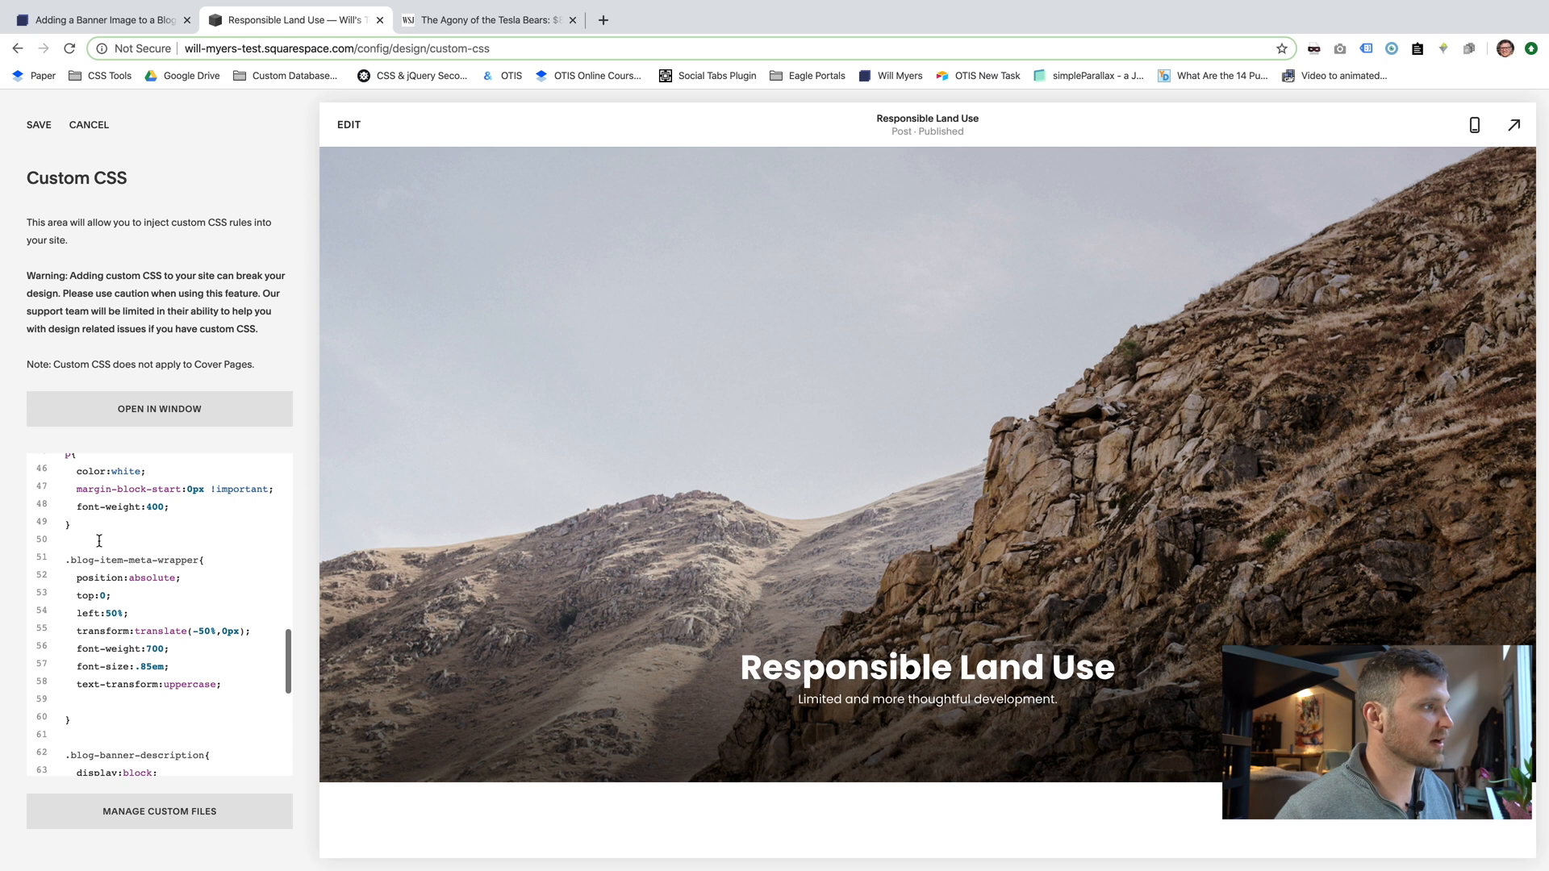
scroll(down, 3)
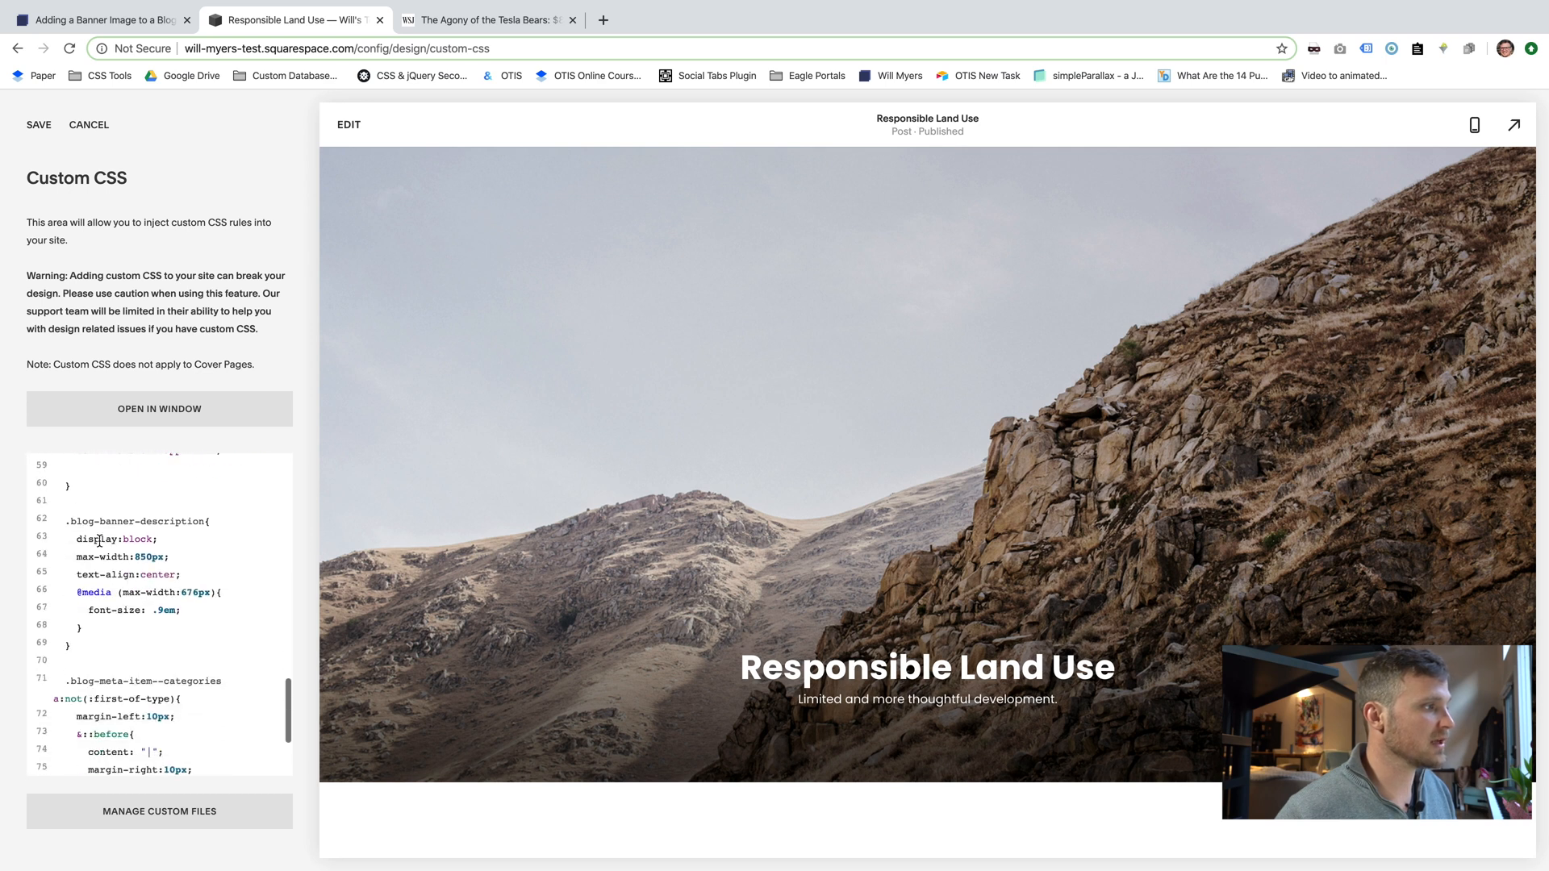
scroll(down, 3)
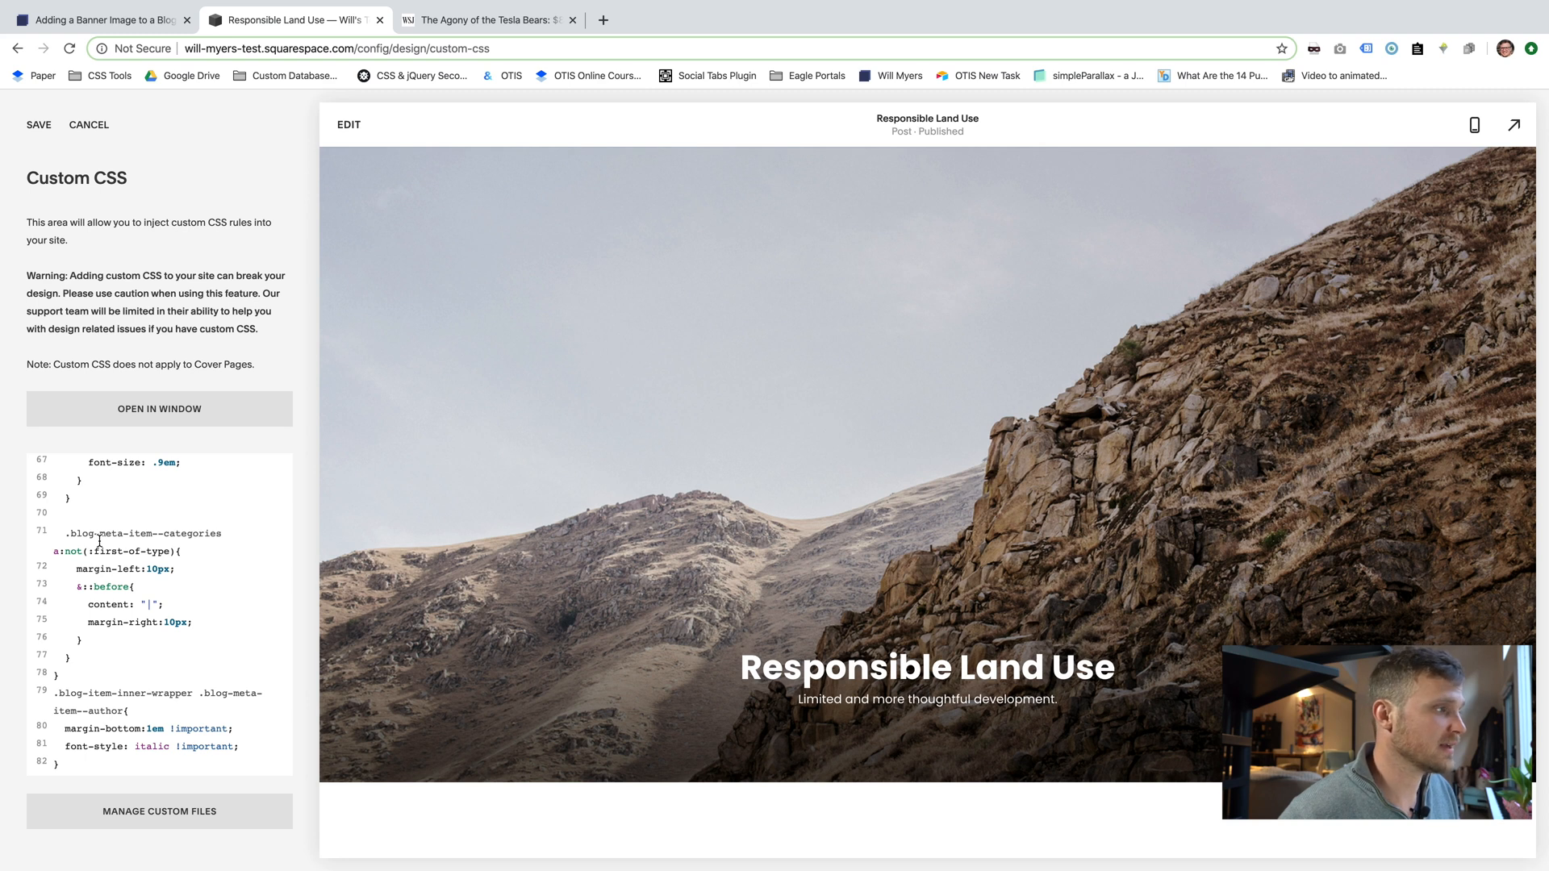
mouse_move(144, 198)
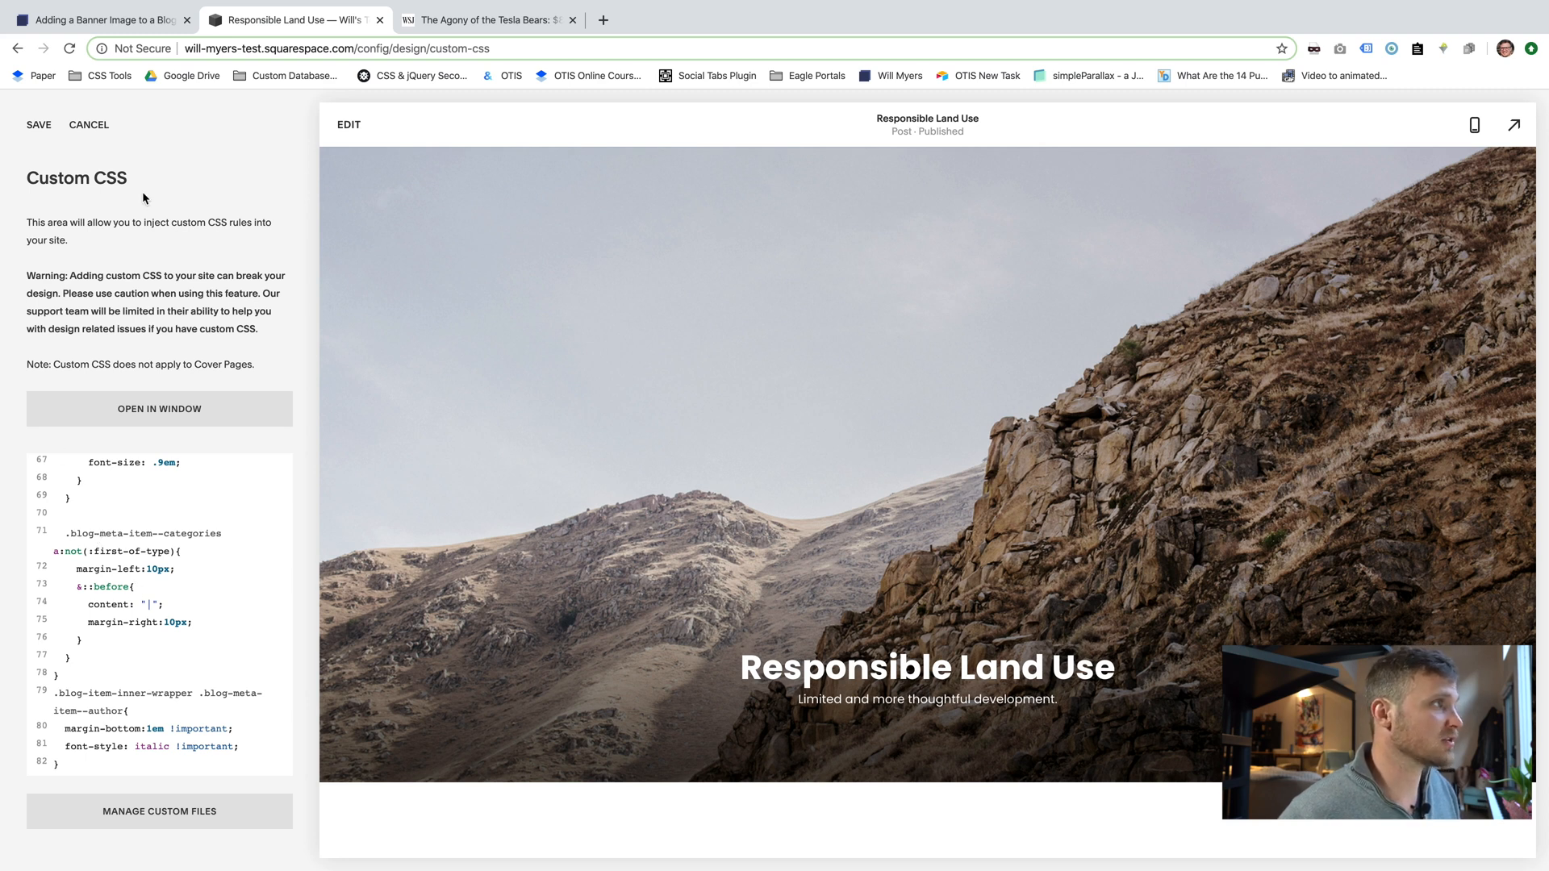
mouse_move(987, 515)
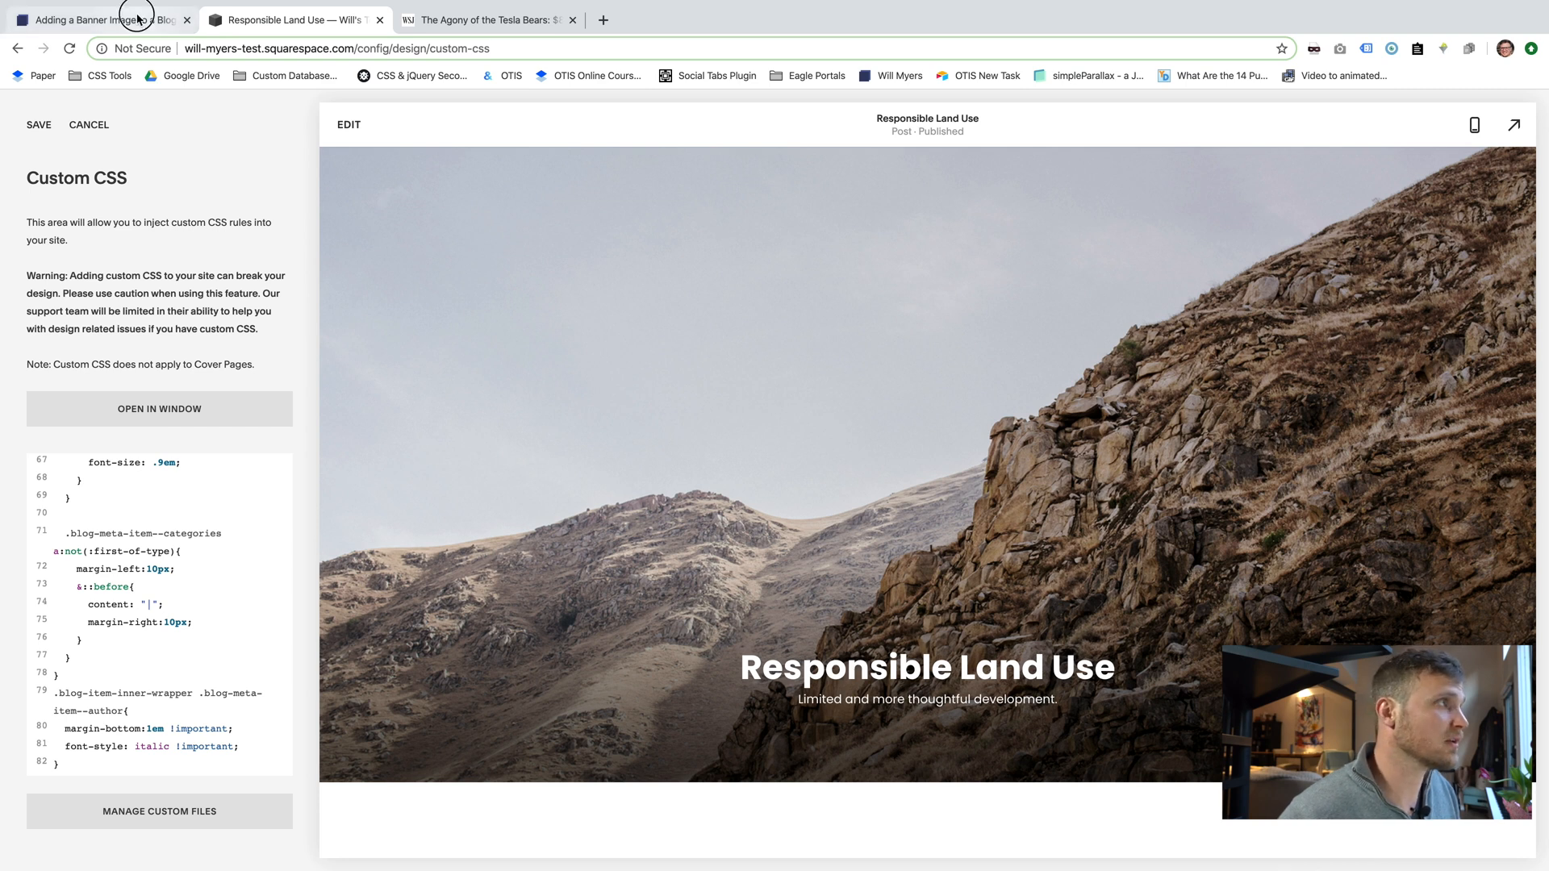
click(98, 19)
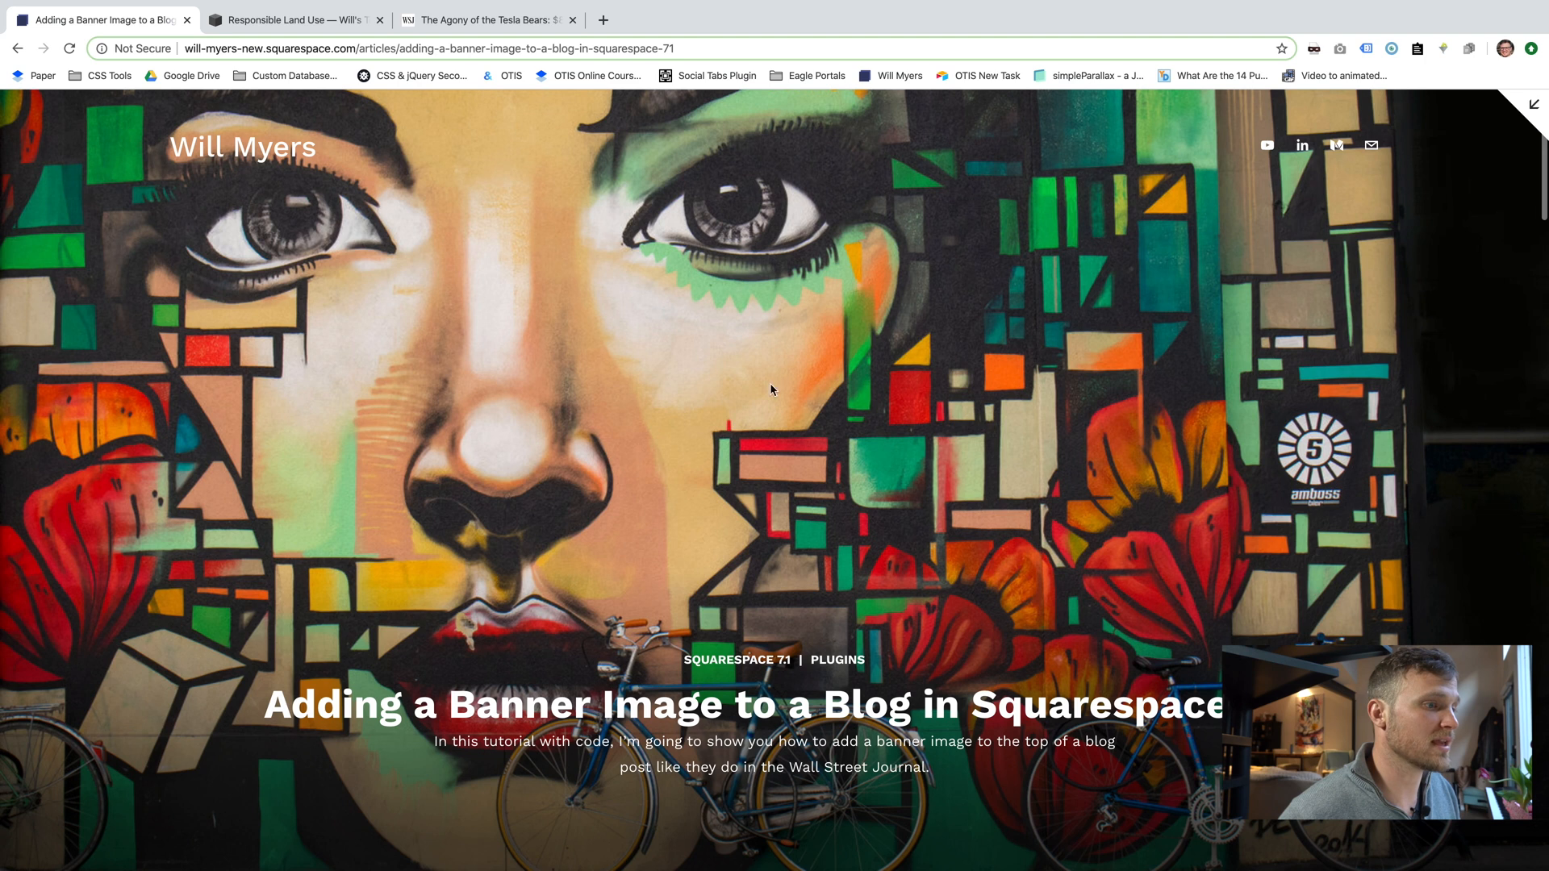
mouse_move(714, 677)
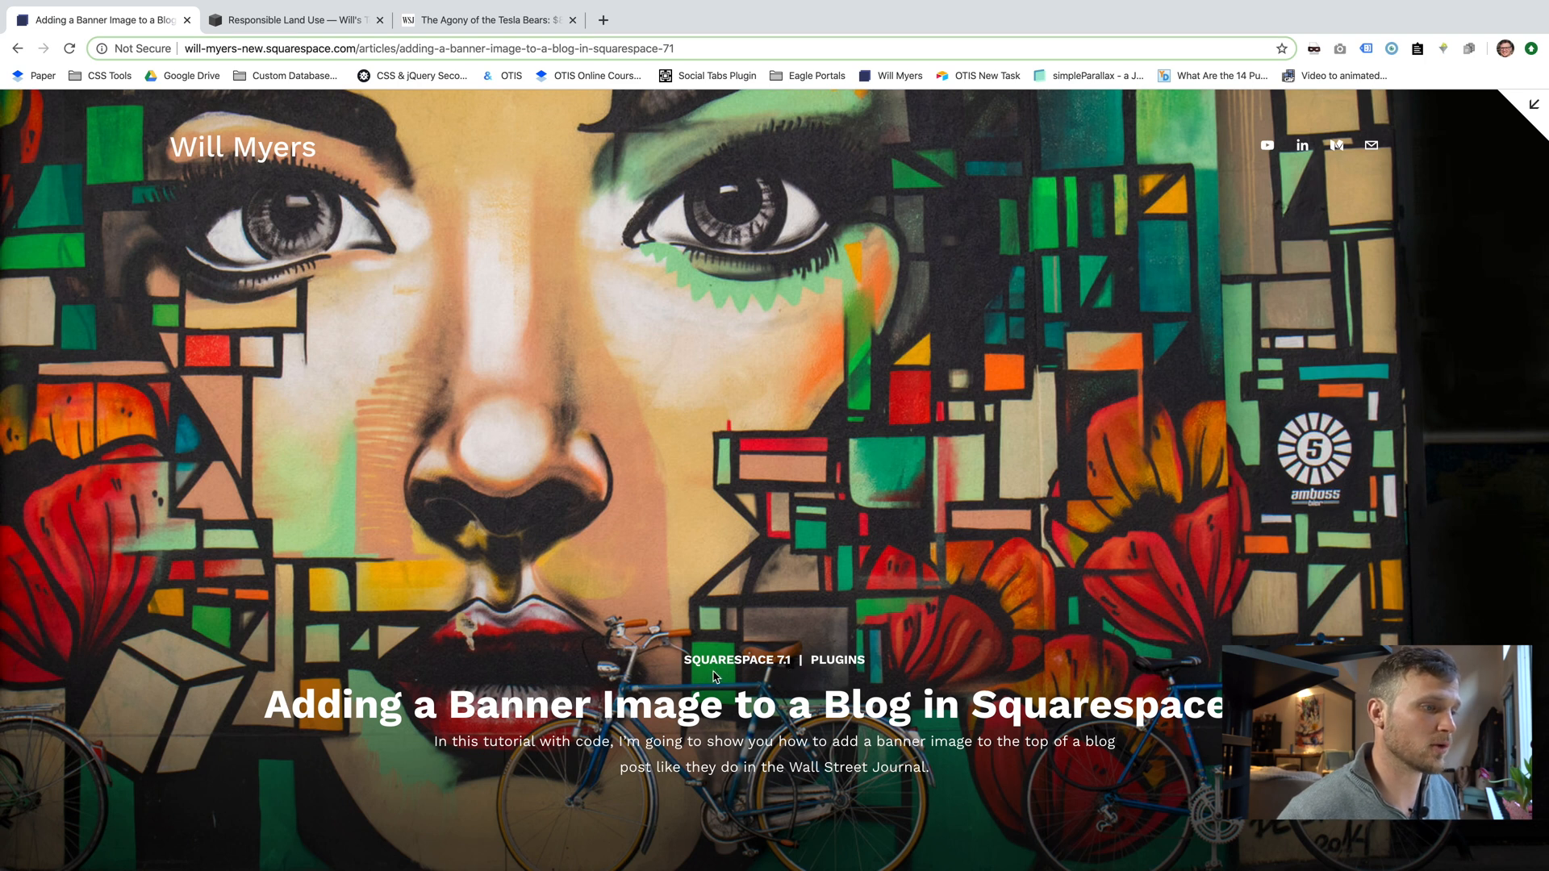
mouse_move(806, 673)
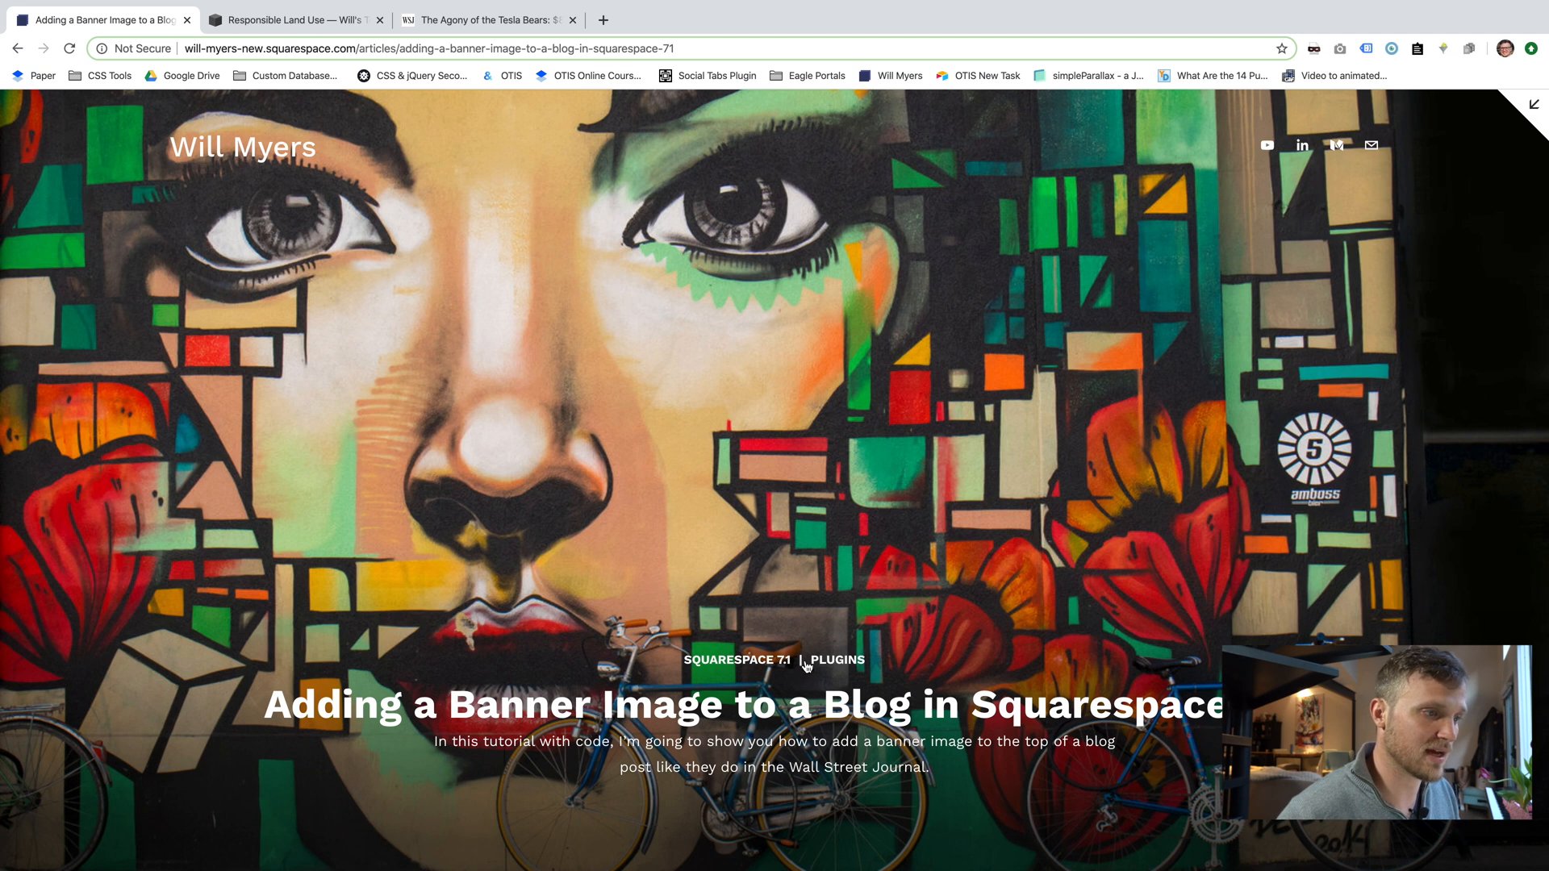
click(291, 19)
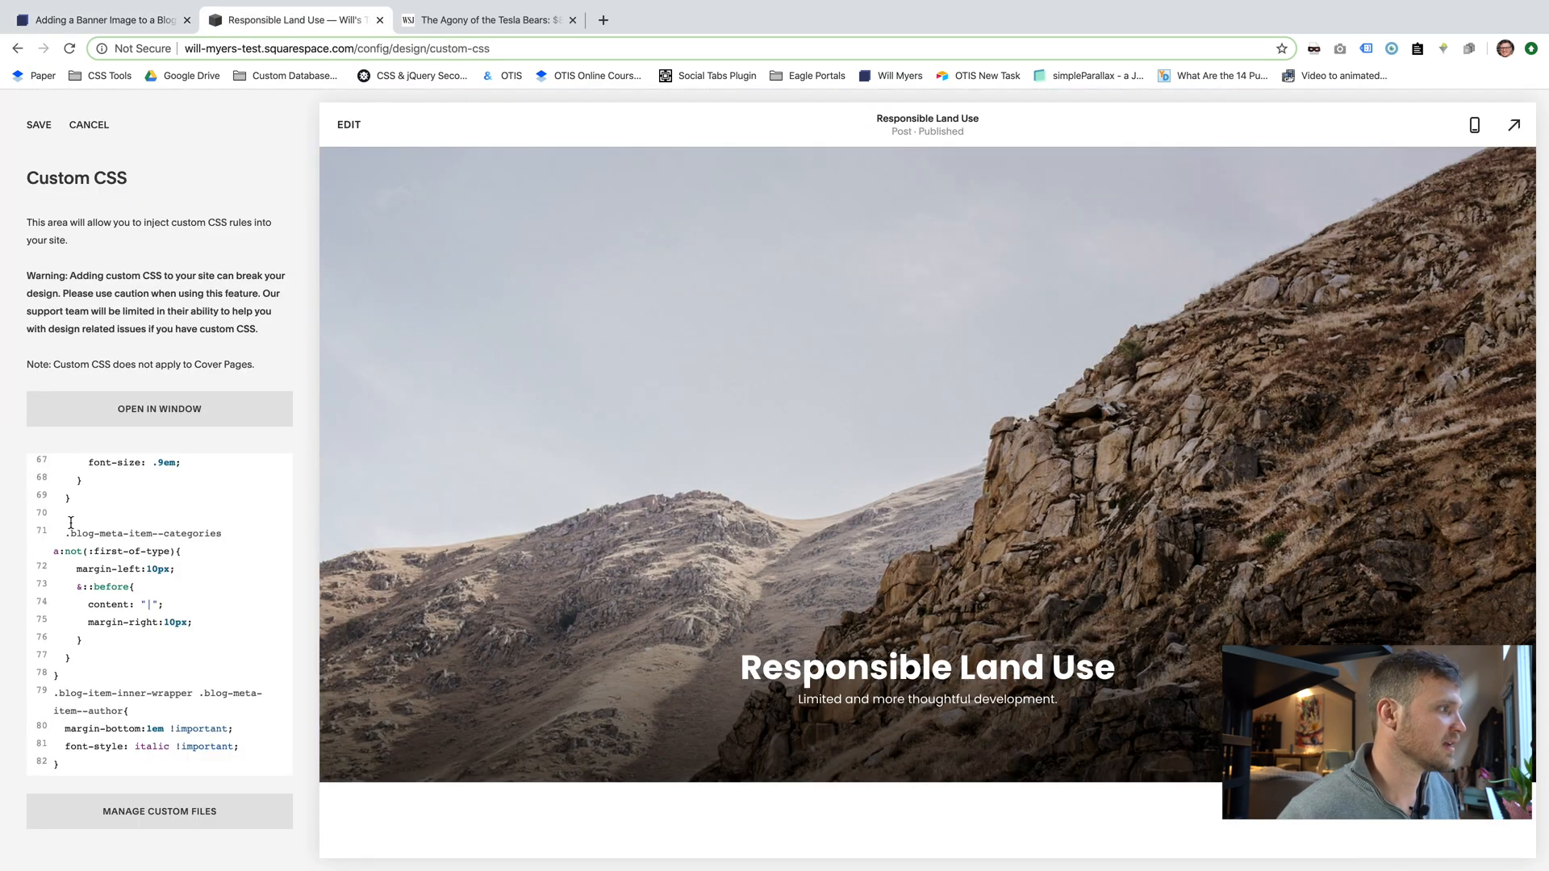
double_click(141, 533)
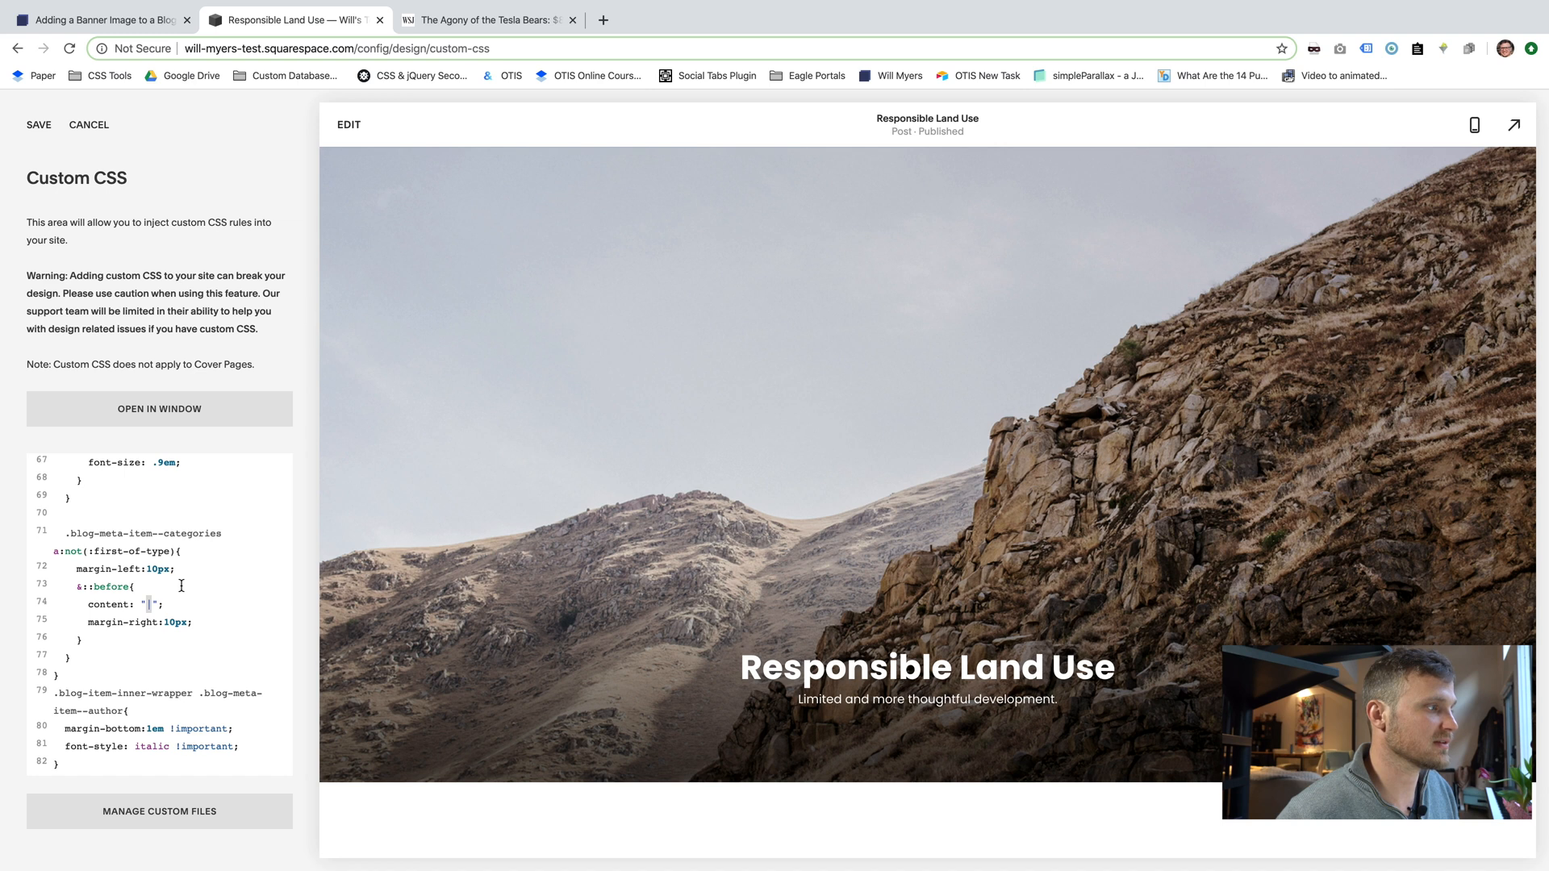
text(<>)
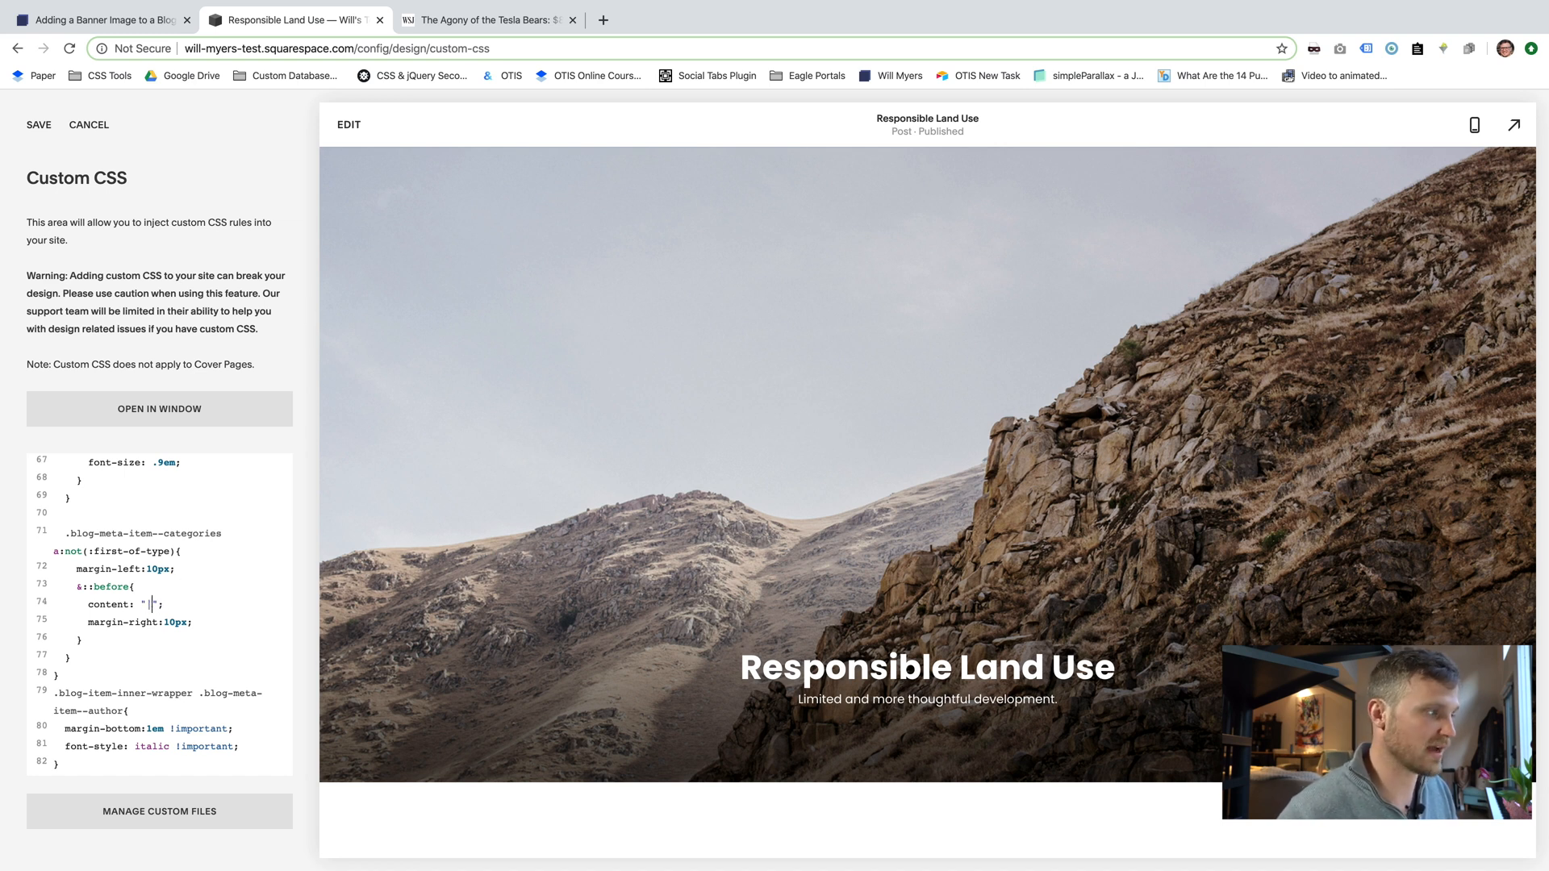
mouse_move(589, 659)
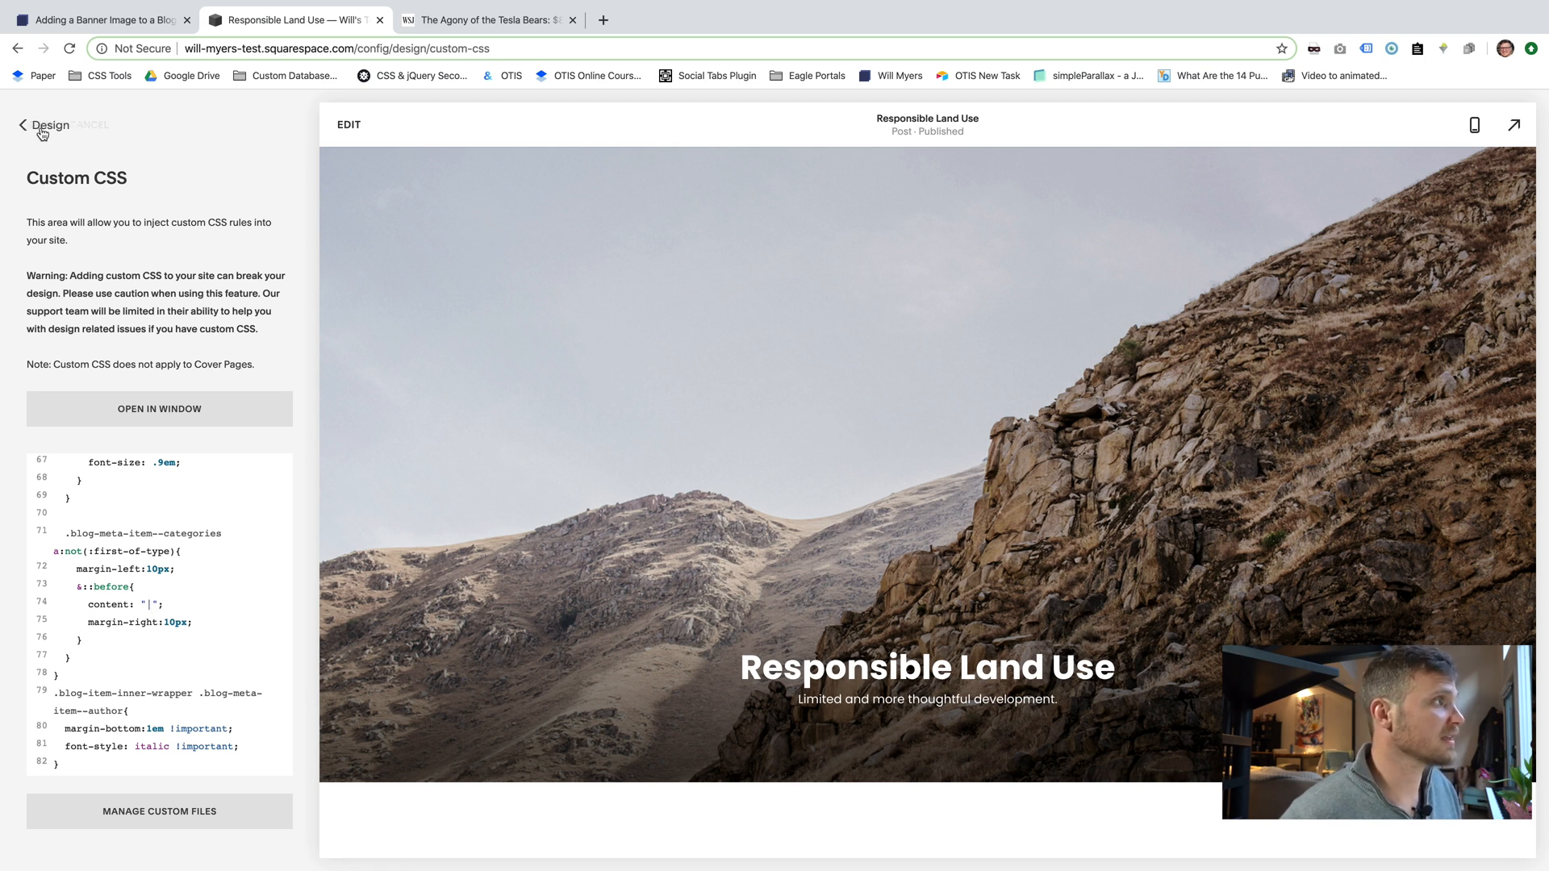
Navigate from Custom CSS through Pages › Initiatives to edit the Ocean Advocacy post.
click(49, 126)
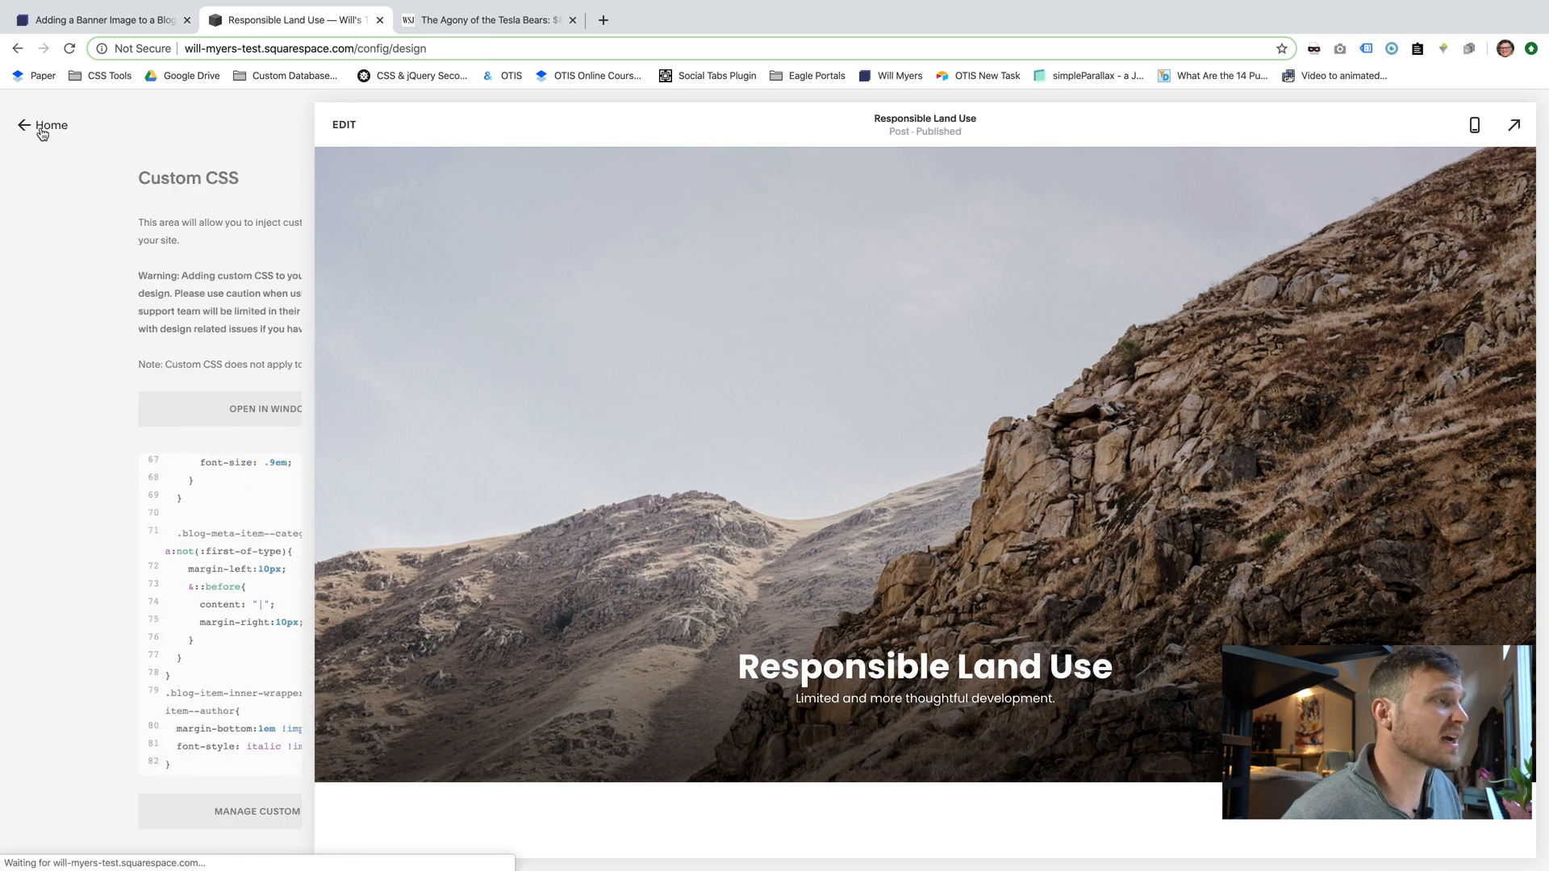
click(44, 126)
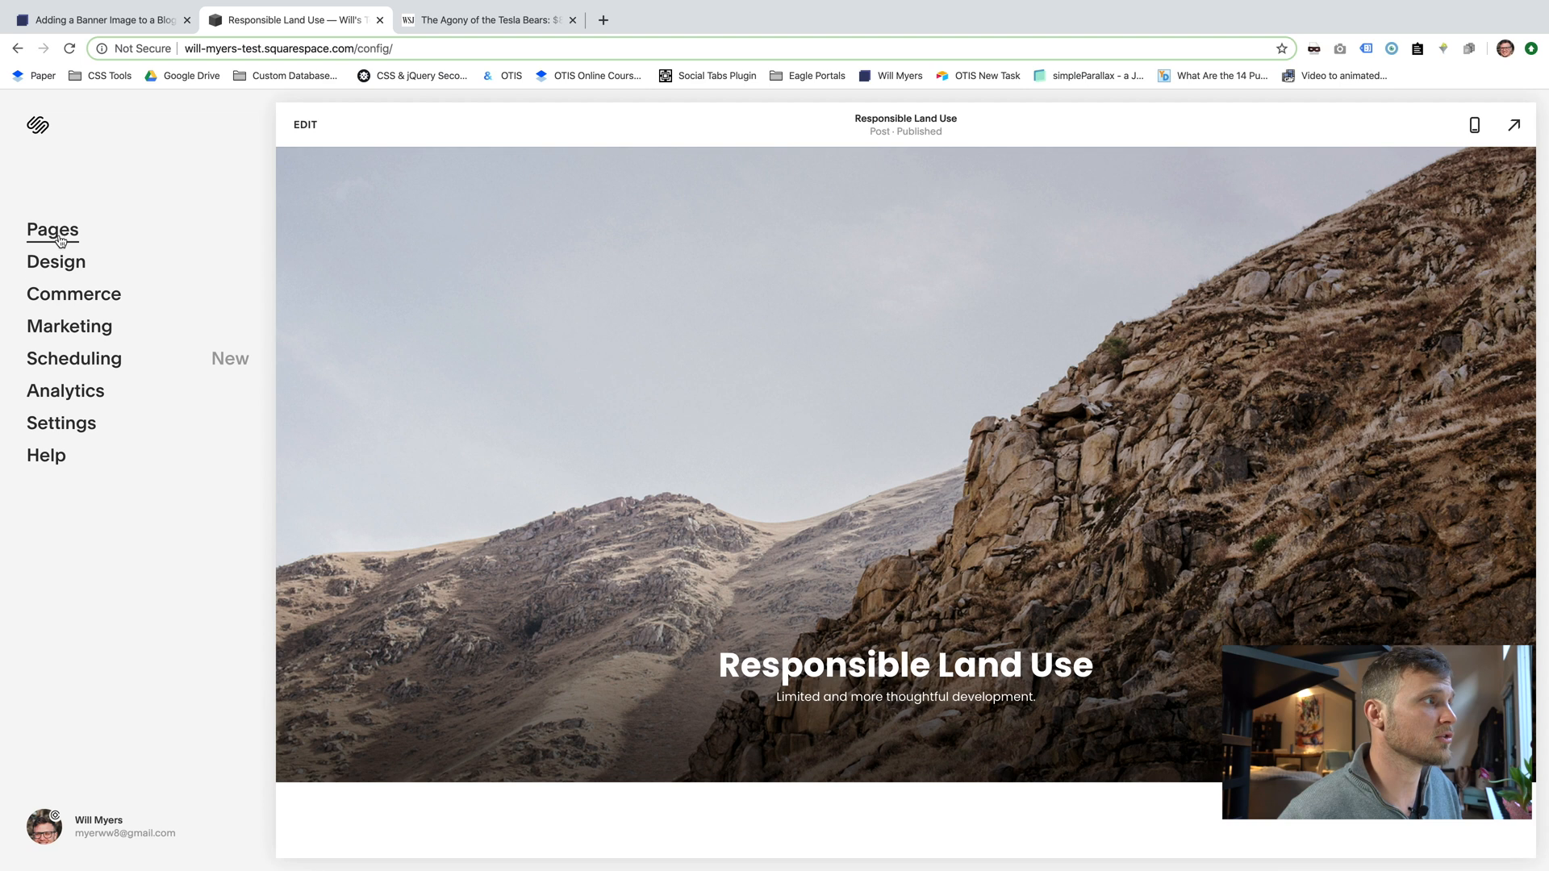
click(52, 230)
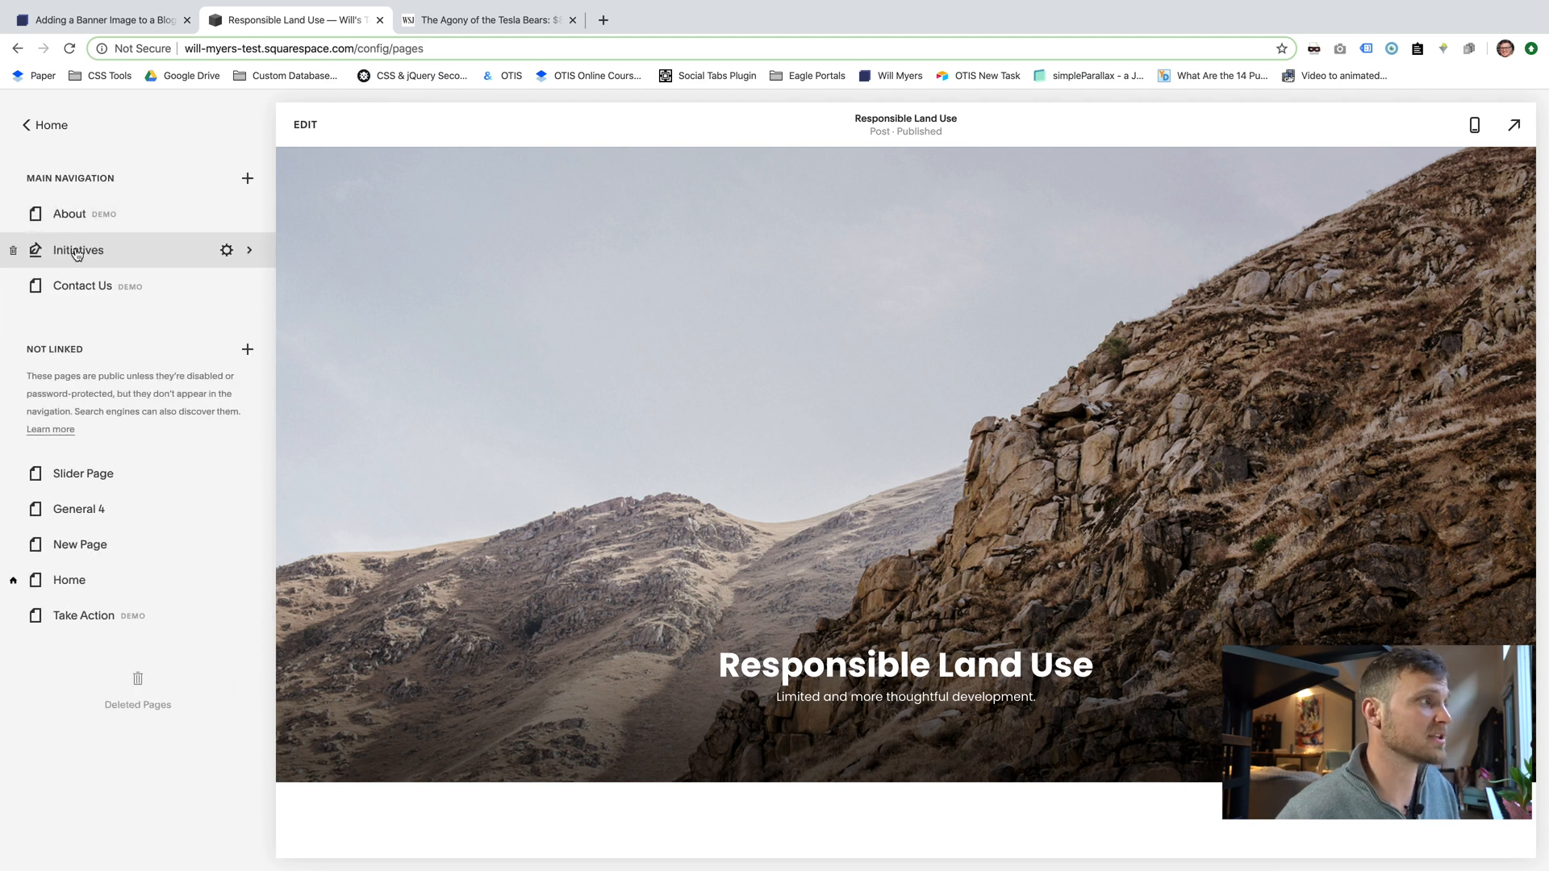
click(78, 250)
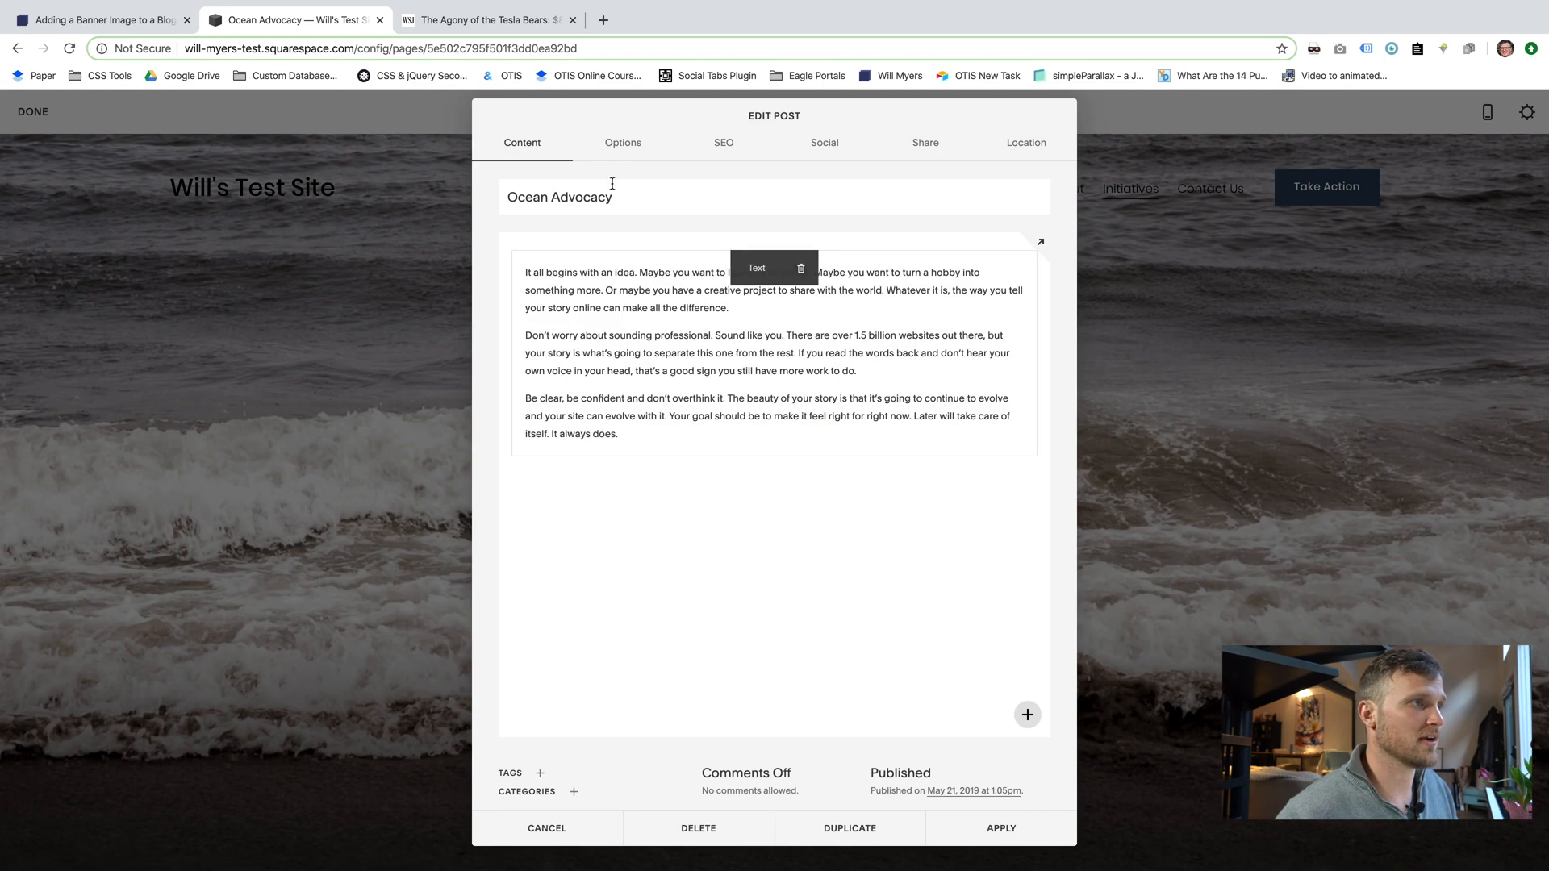
Delete the Ocean Advocacy post's thumbnail image under Options and apply the change.
click(622, 142)
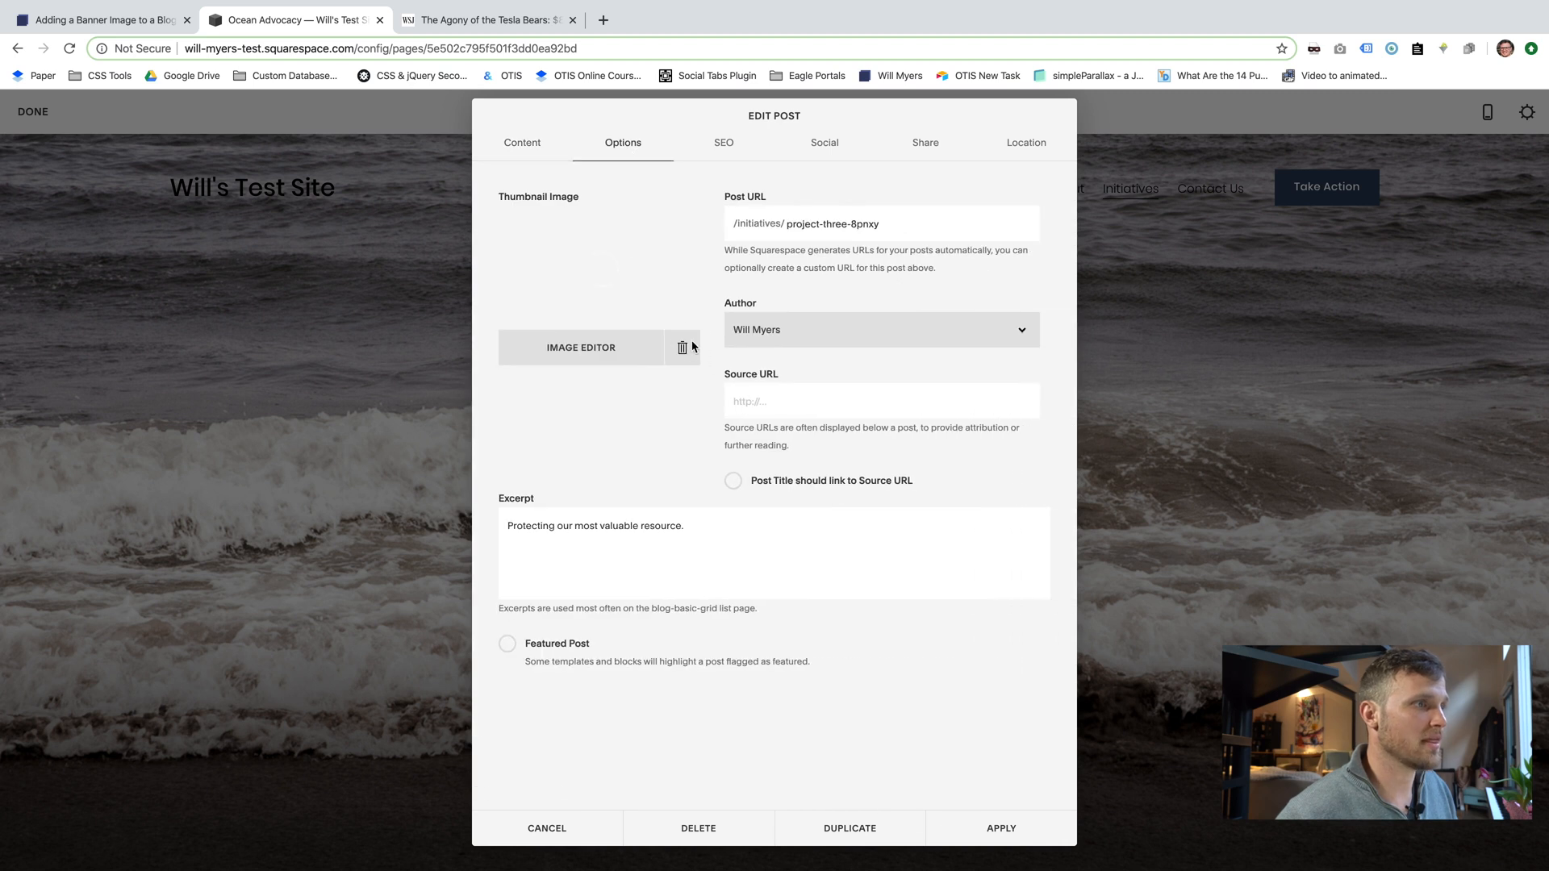
click(1000, 828)
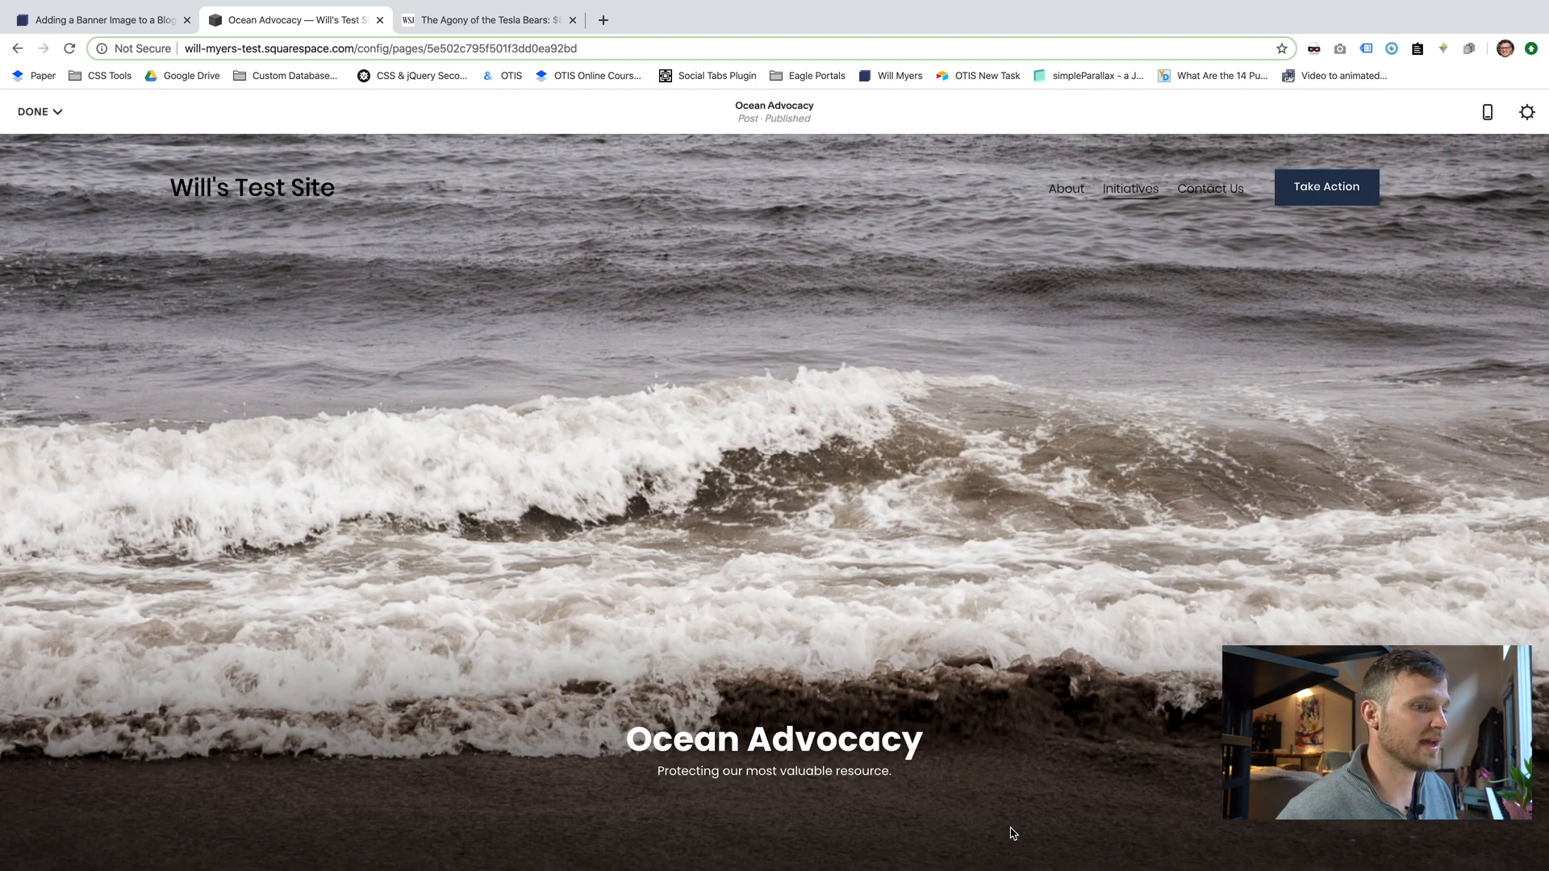
click(33, 111)
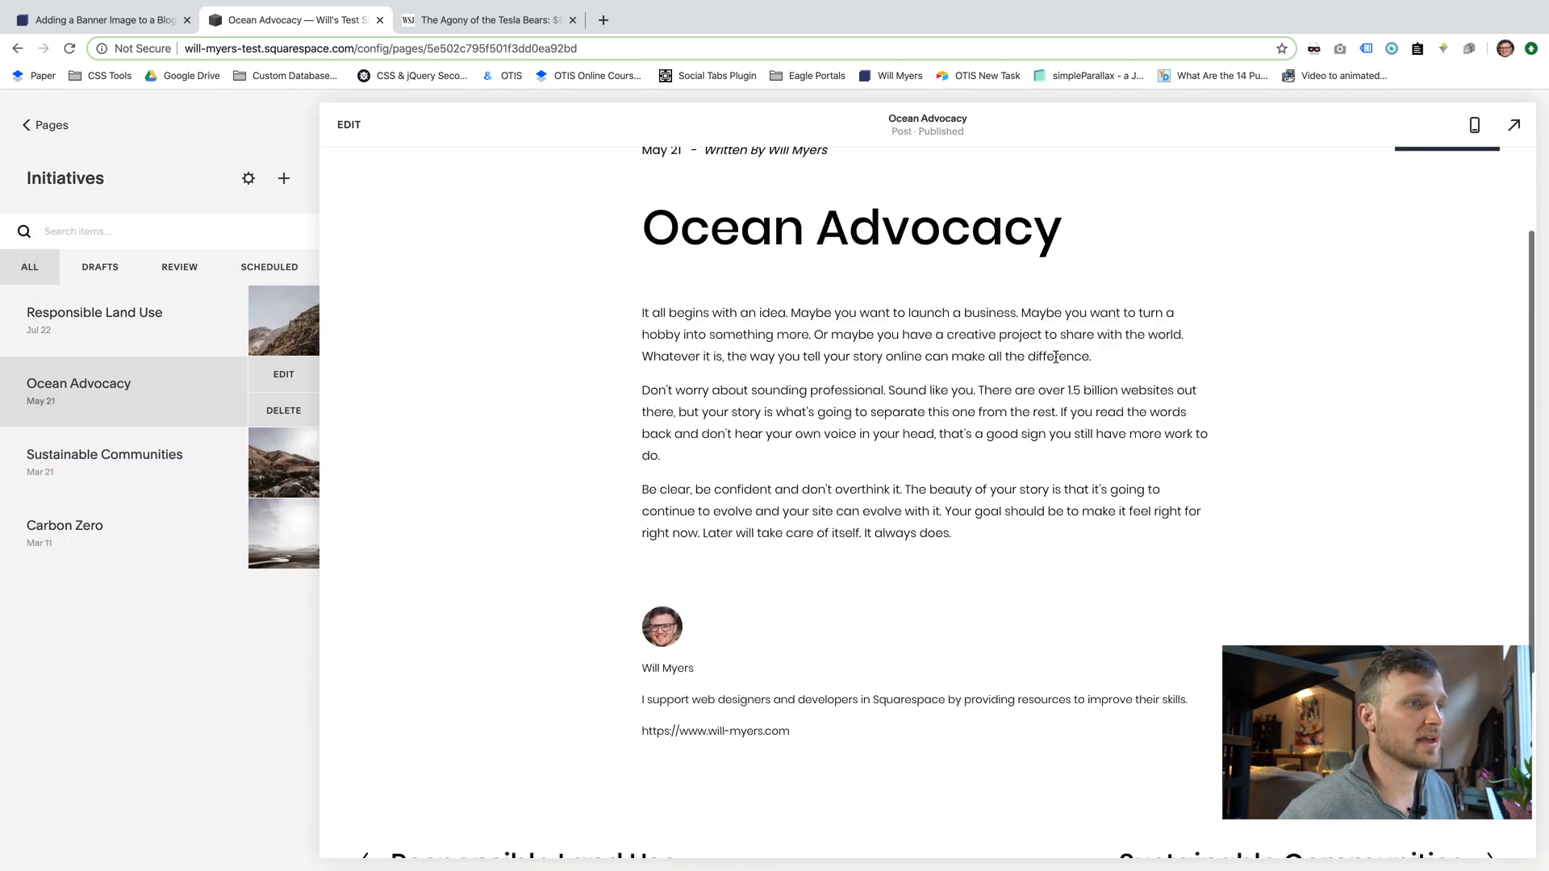
scroll(up, 3)
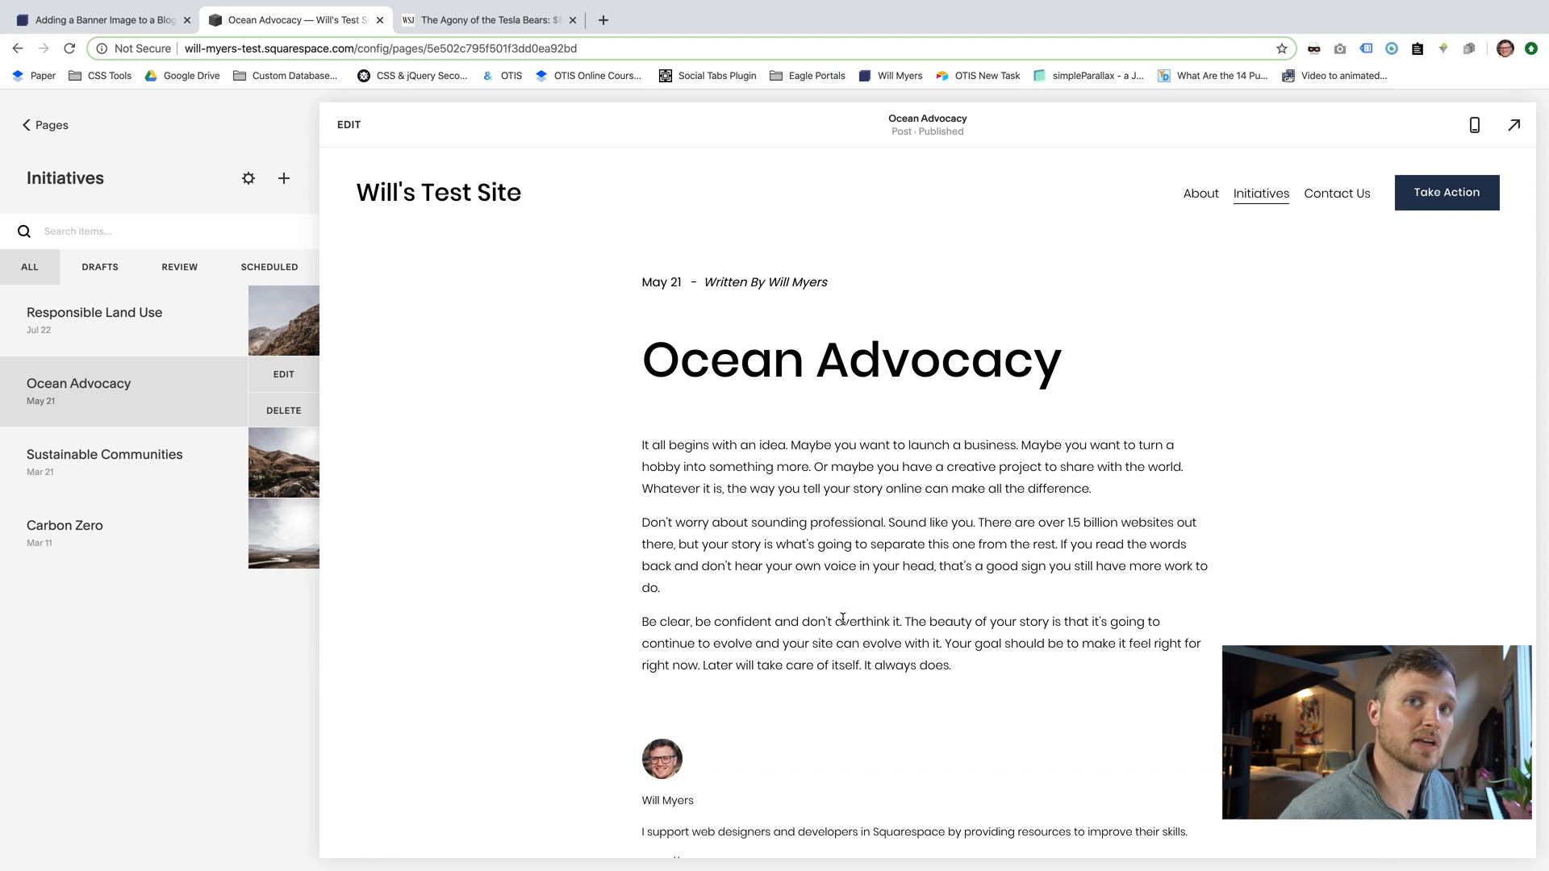
mouse_move(548, 326)
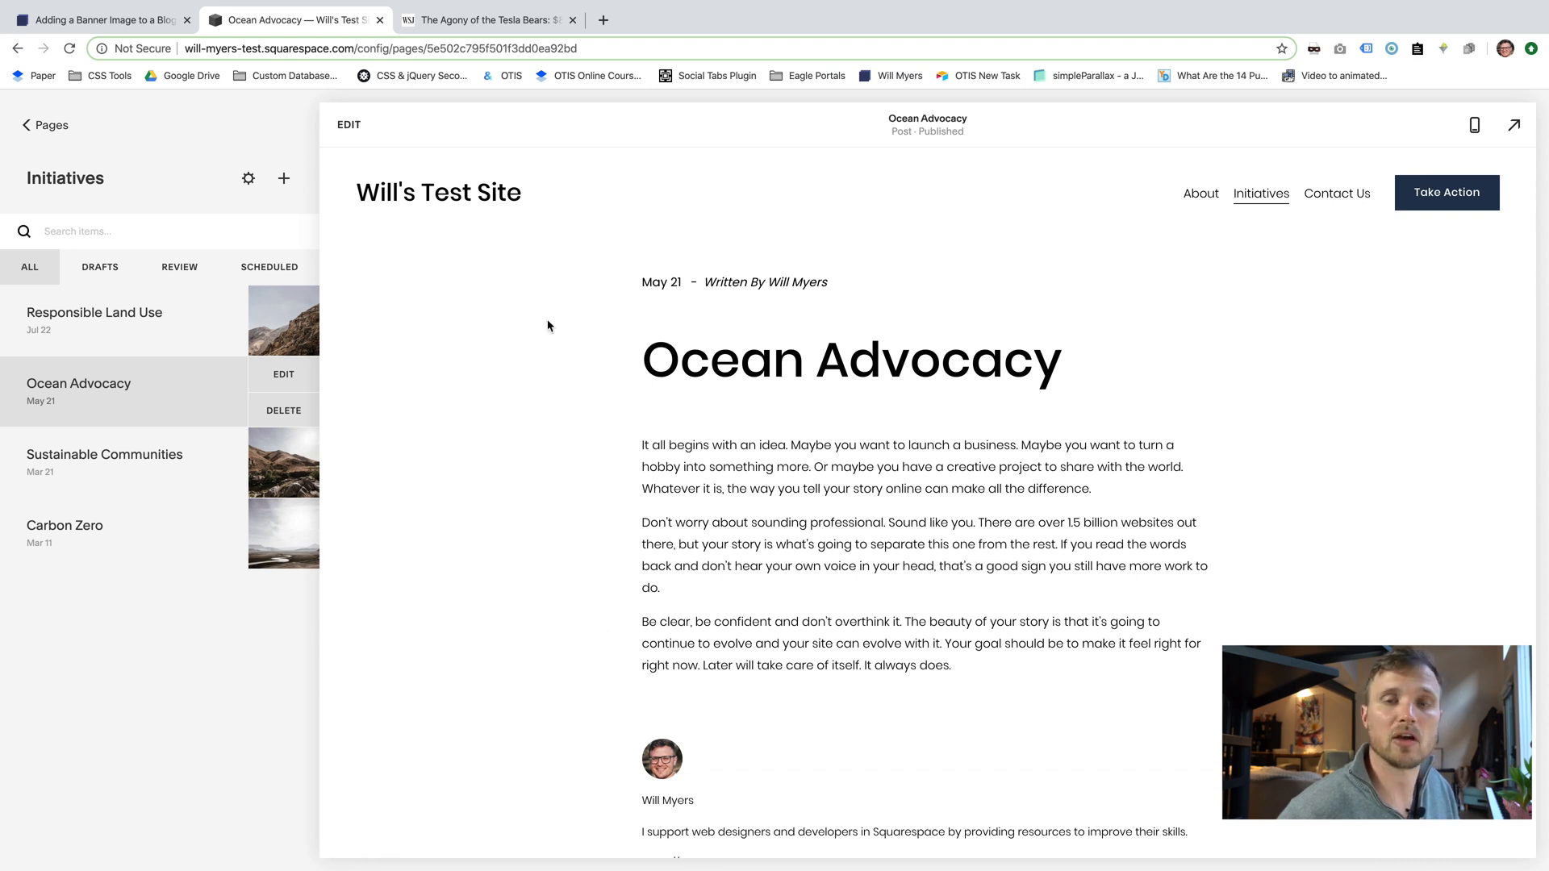